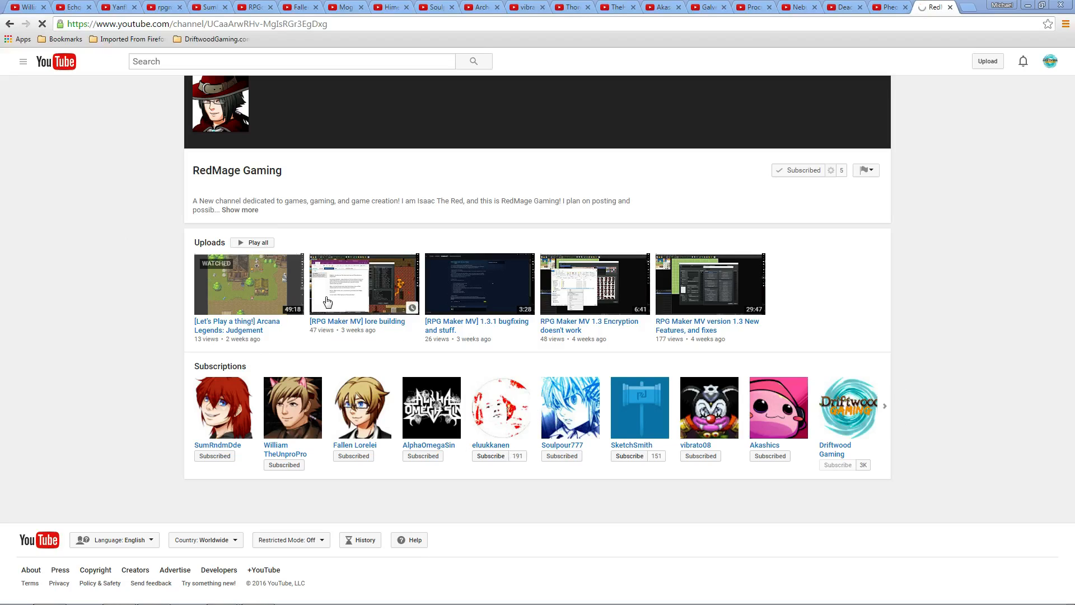
mouse_move(405, 180)
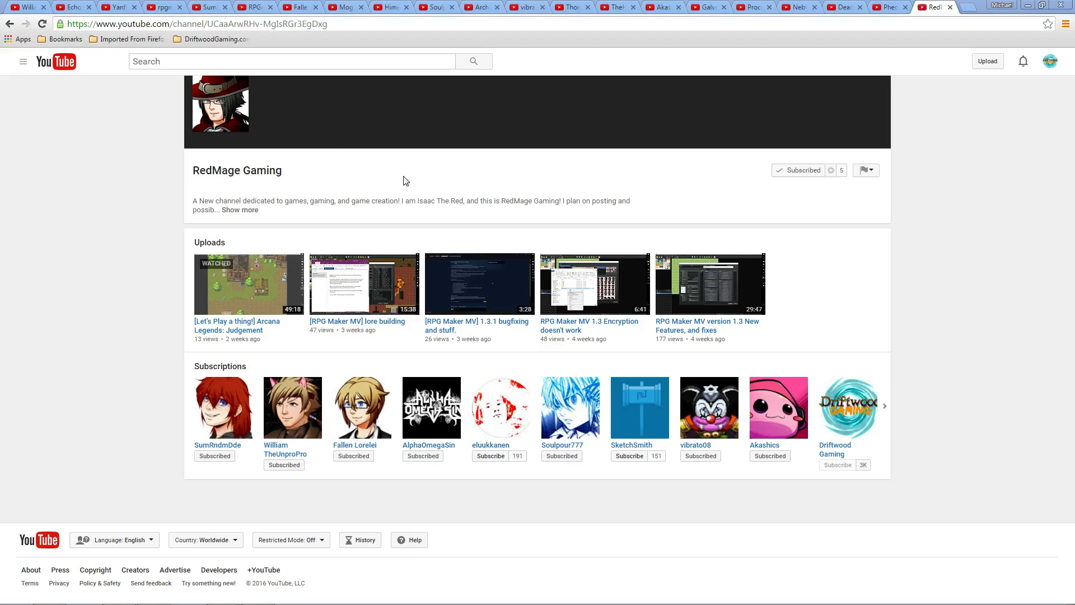
mouse_move(432, 222)
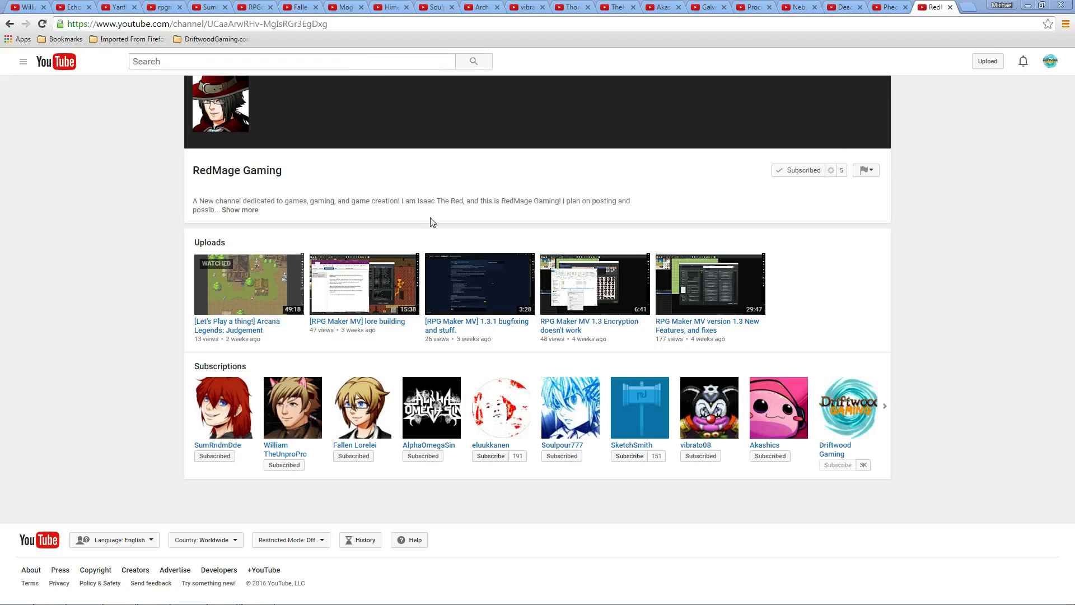
mouse_move(610, 236)
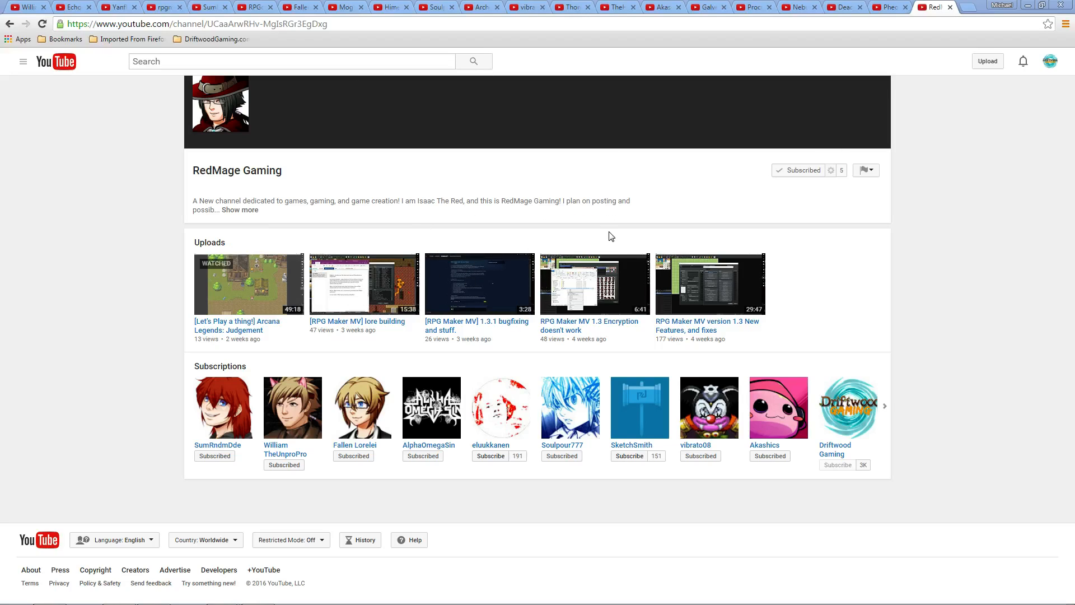
mouse_move(247, 192)
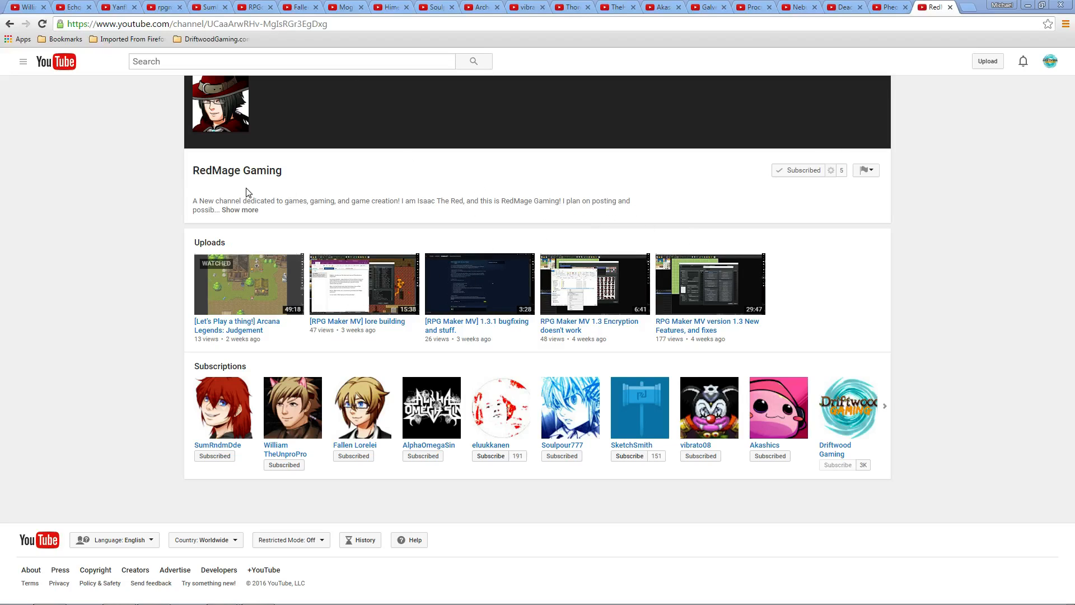
mouse_move(78, 247)
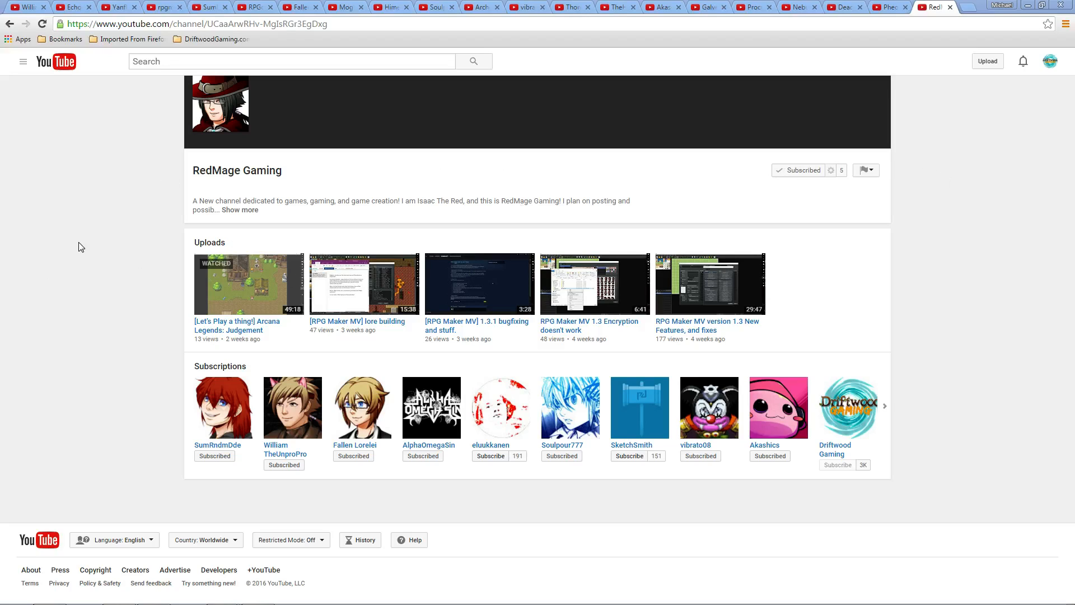
mouse_move(391, 272)
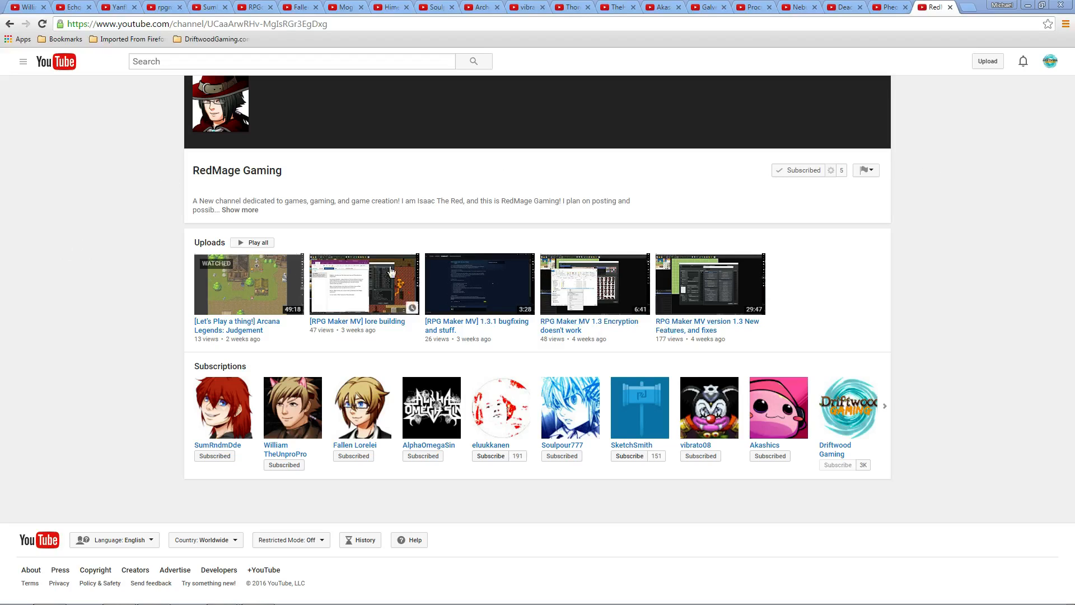
mouse_move(931, 99)
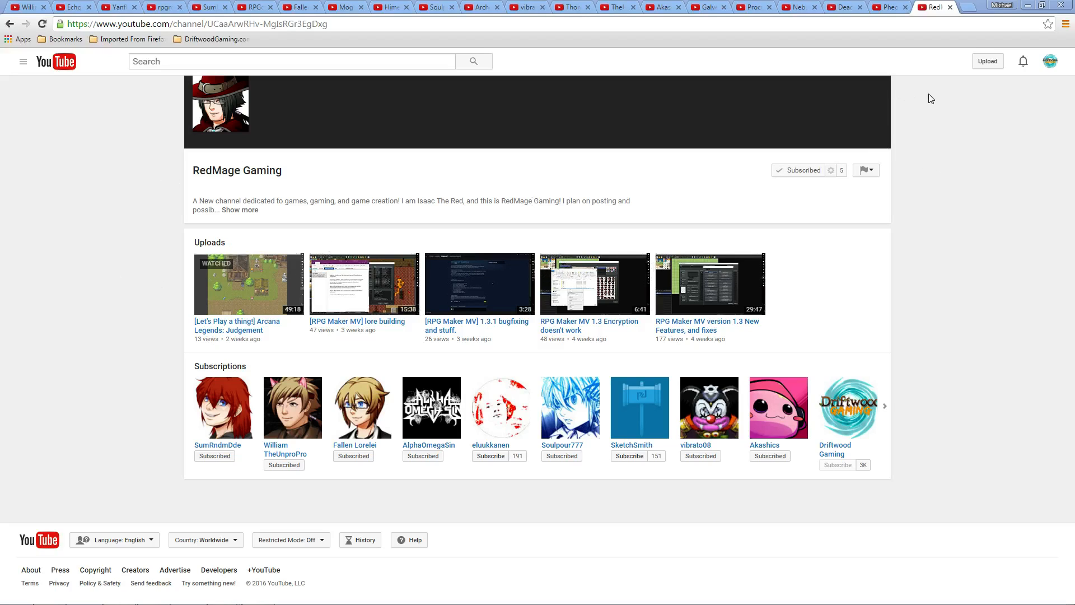
Step: Show the Pheonix KageDesu channel page with its uploads, subscriptions and liked videos
left_click(890, 7)
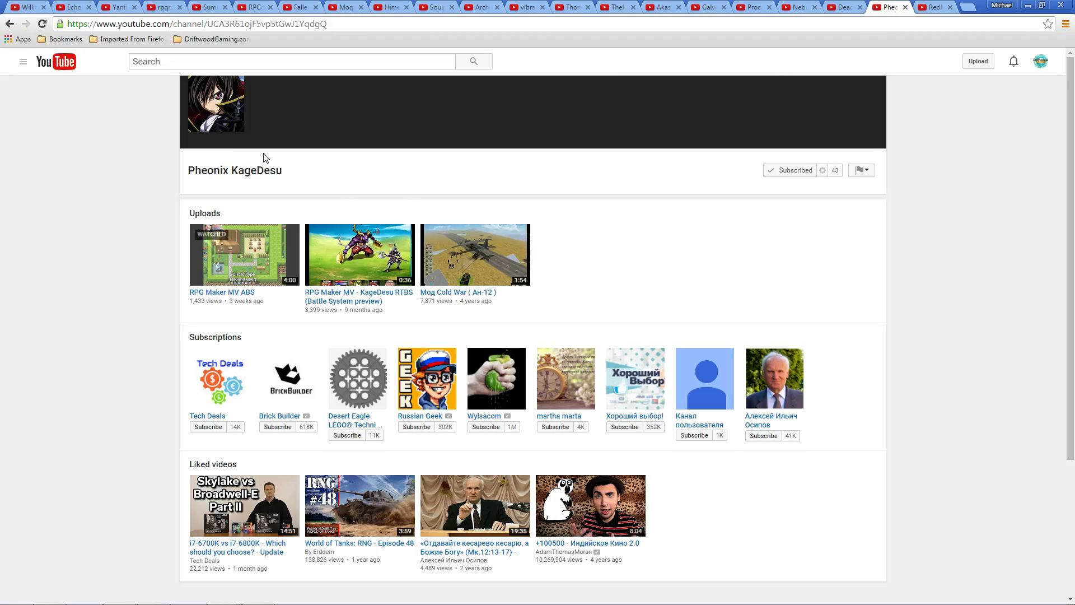
mouse_move(719, 183)
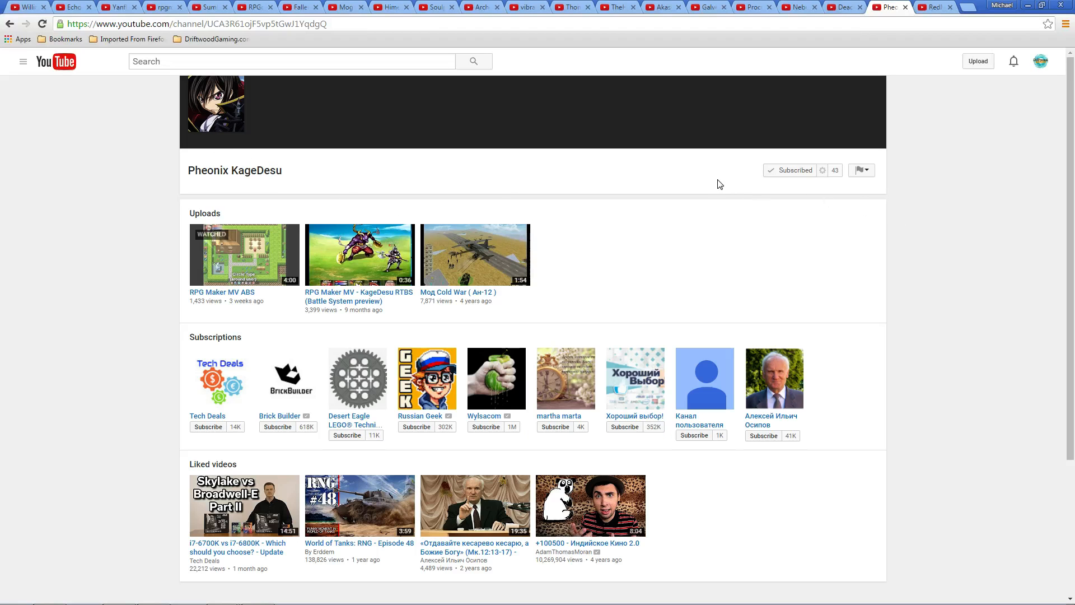
mouse_move(519, 264)
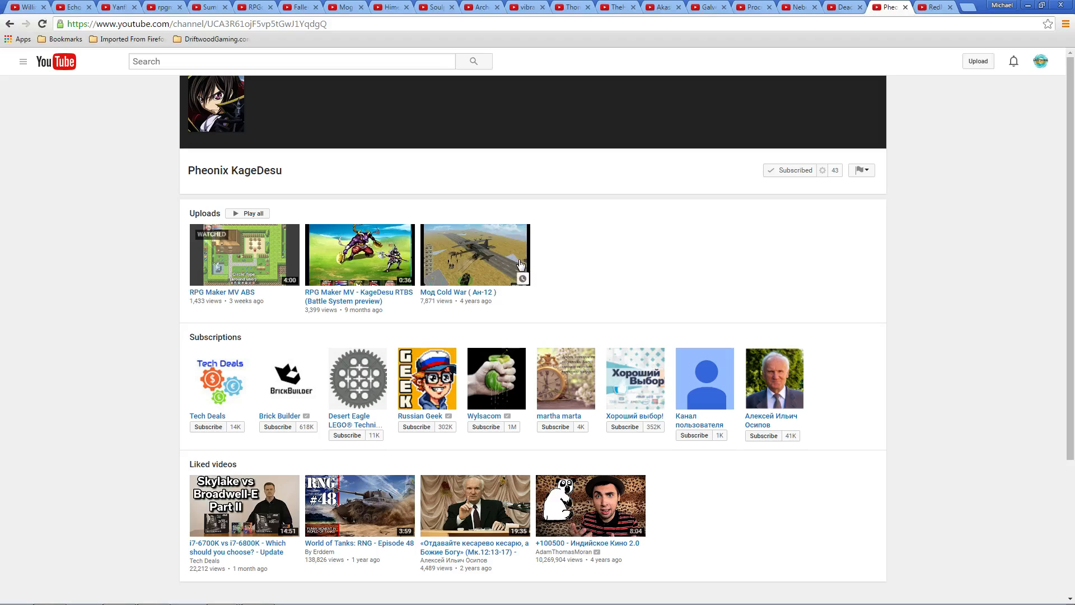
mouse_move(245, 149)
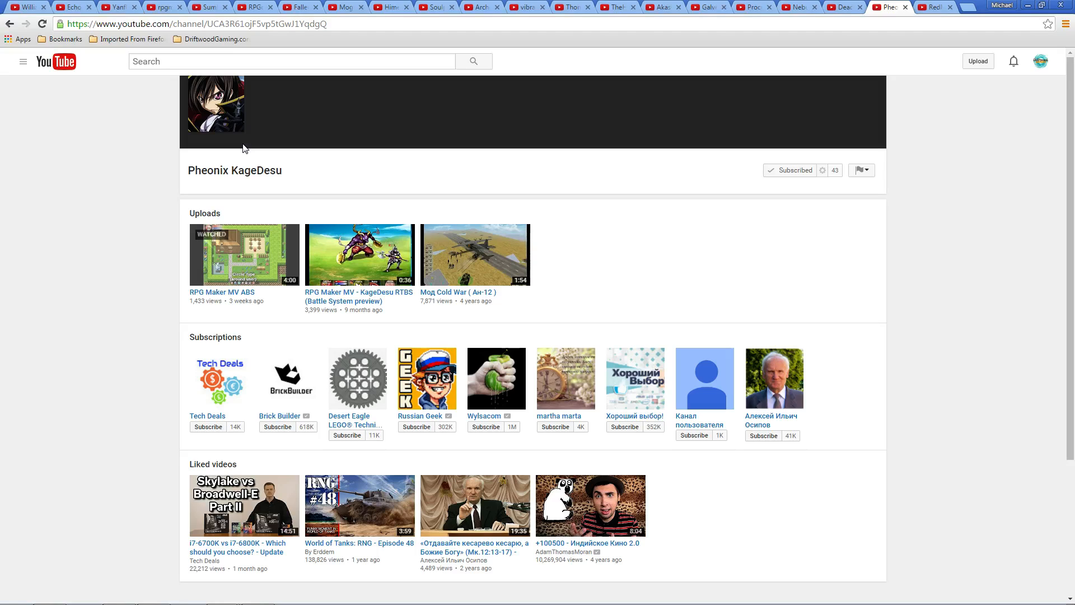
mouse_move(233, 271)
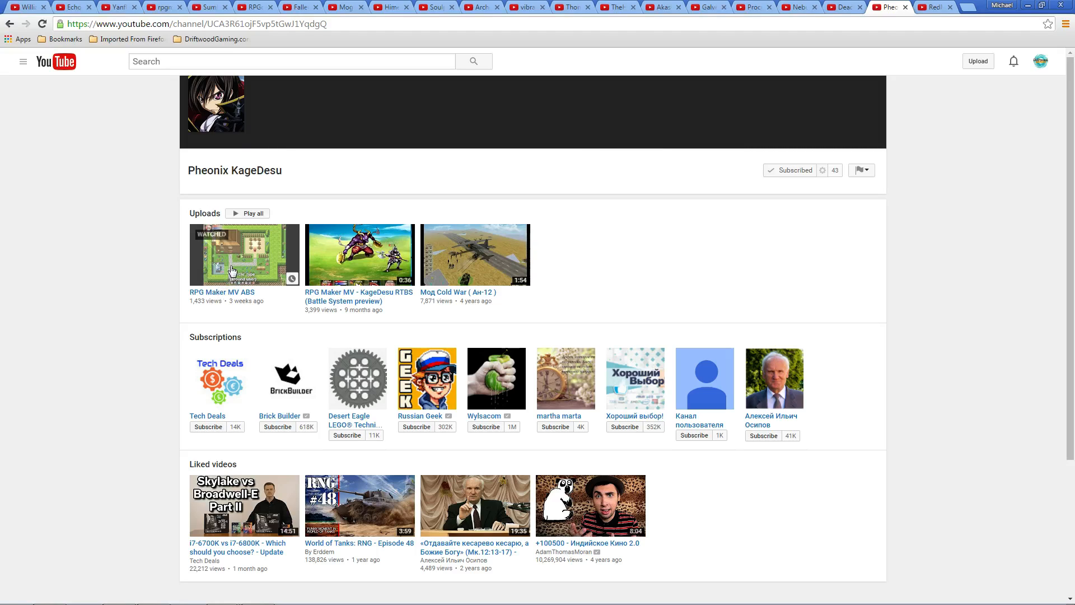
mouse_move(246, 268)
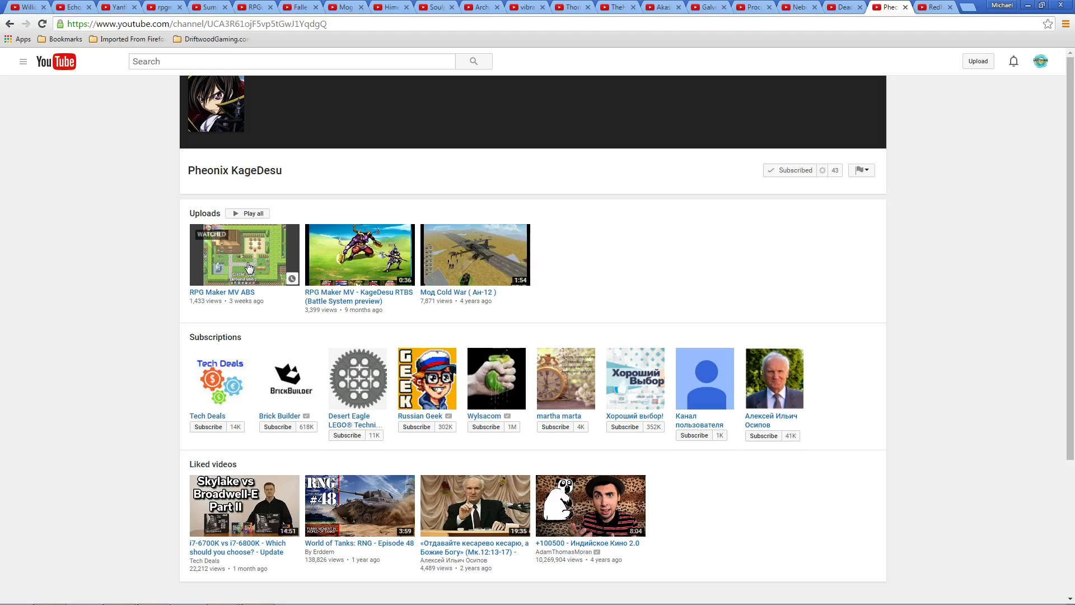
mouse_move(282, 245)
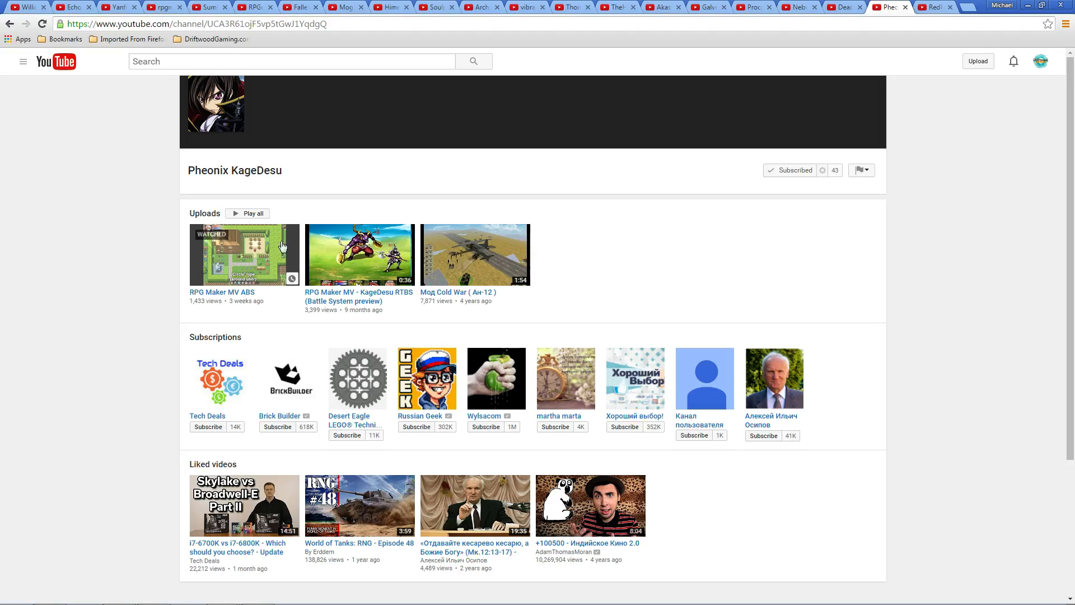
mouse_move(230, 247)
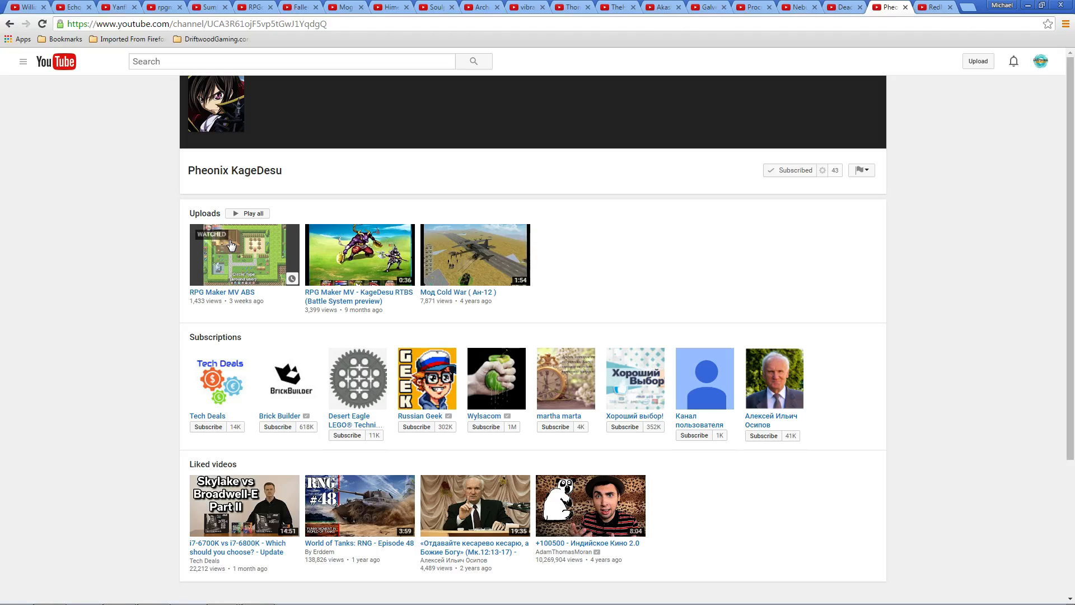
mouse_move(252, 241)
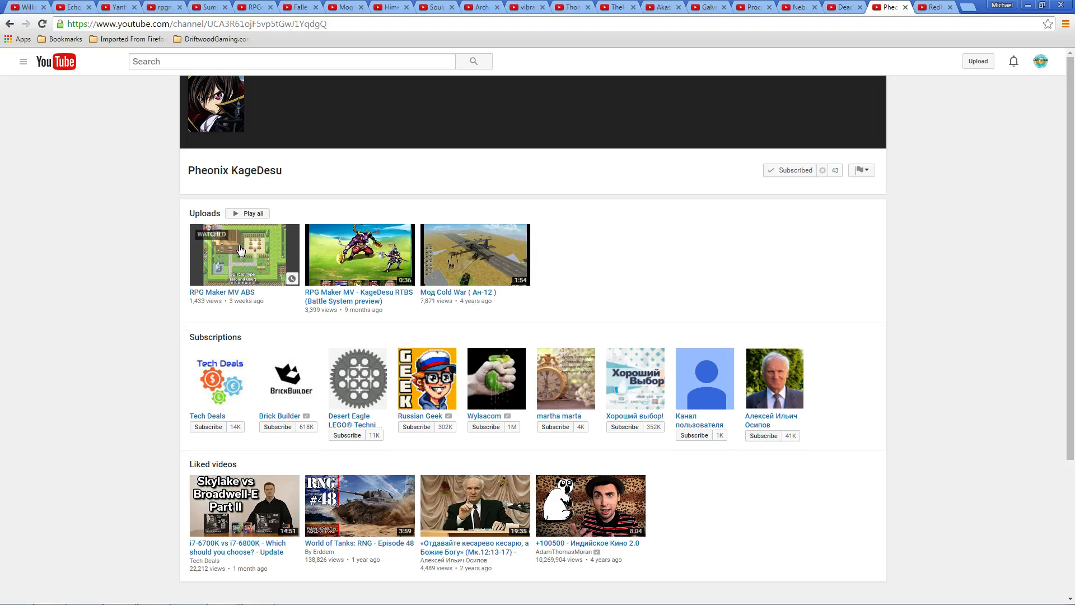
mouse_move(242, 286)
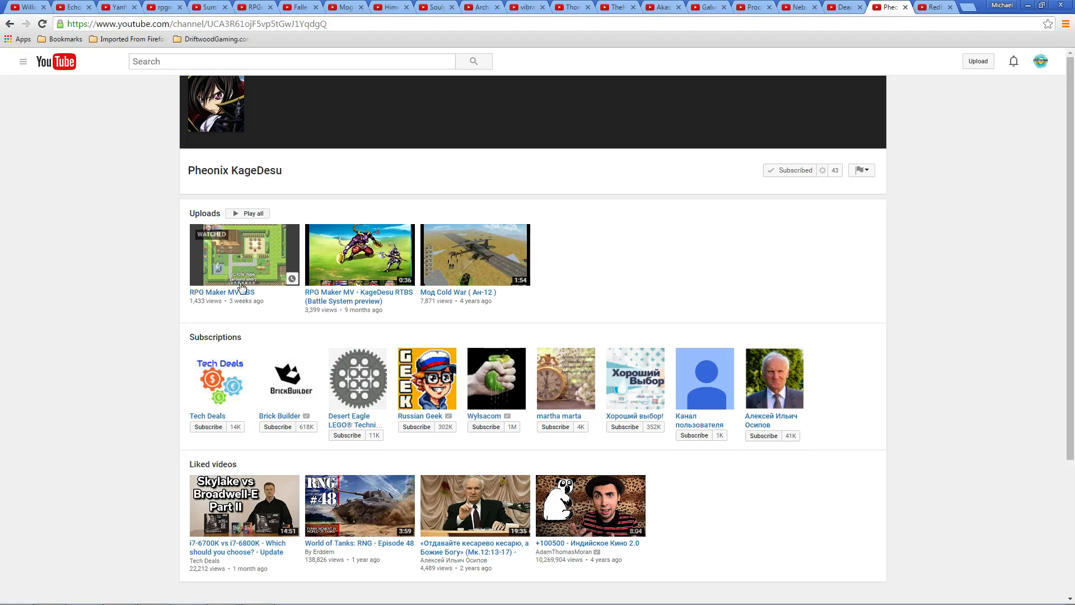
mouse_move(703, 134)
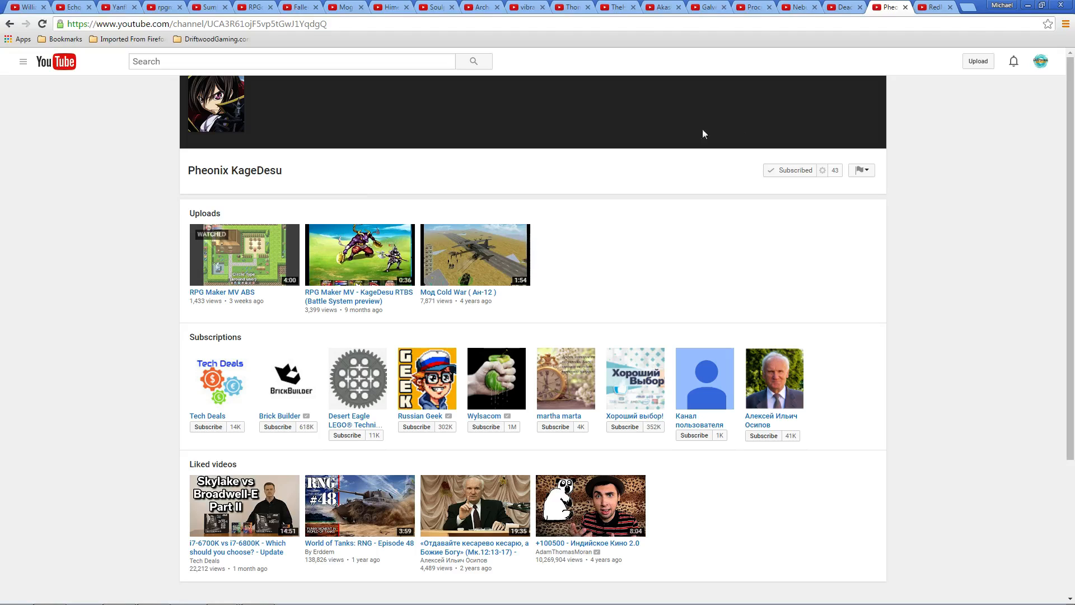
Step: Show the Deadbird Productions channel page with its featured videos and playlists
left_click(841, 6)
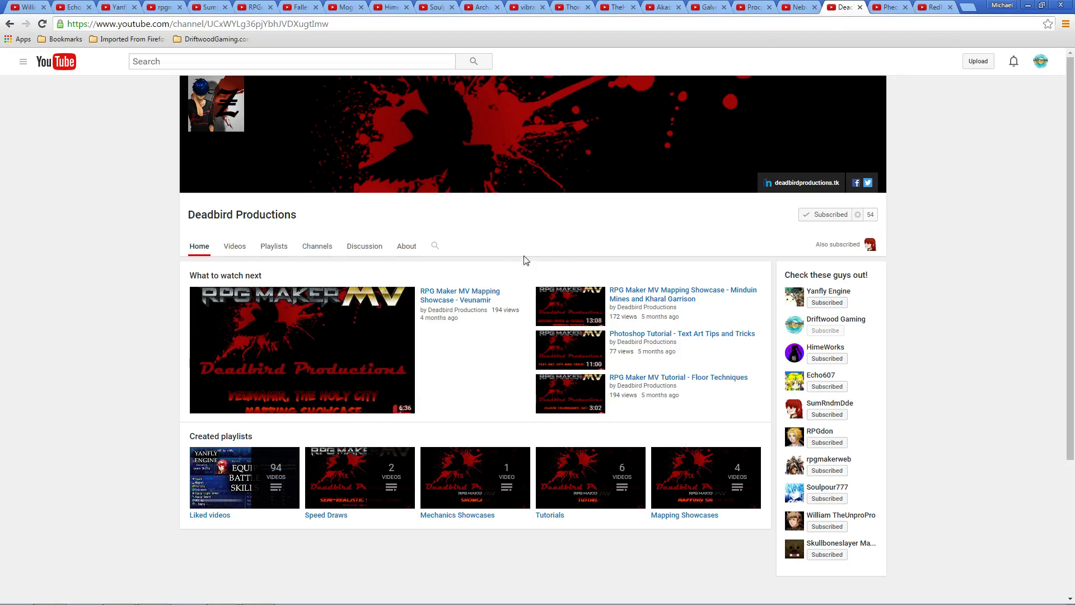
mouse_move(375, 274)
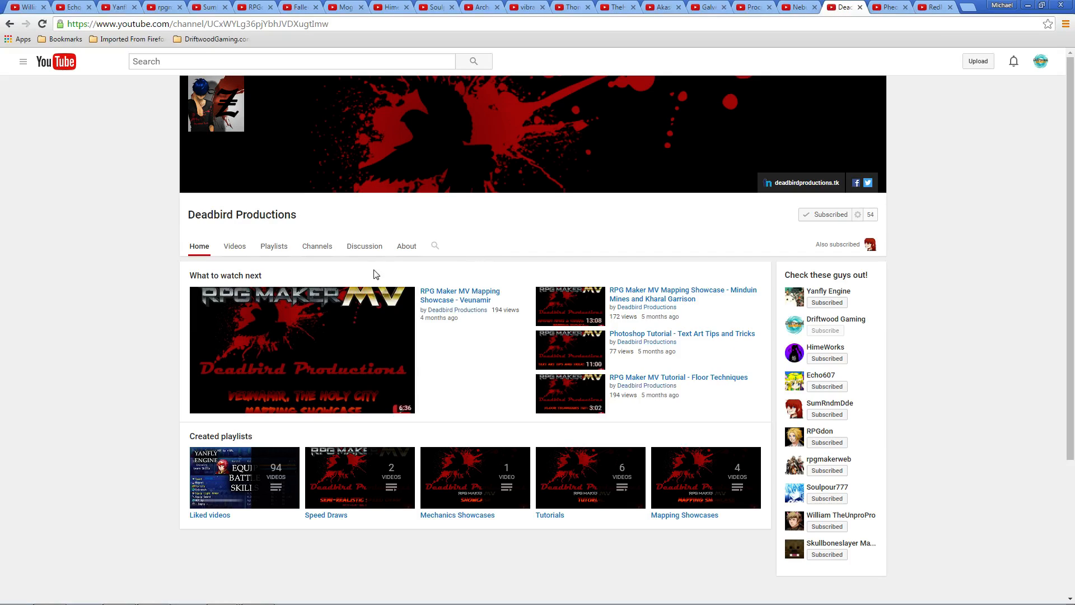
mouse_move(426, 169)
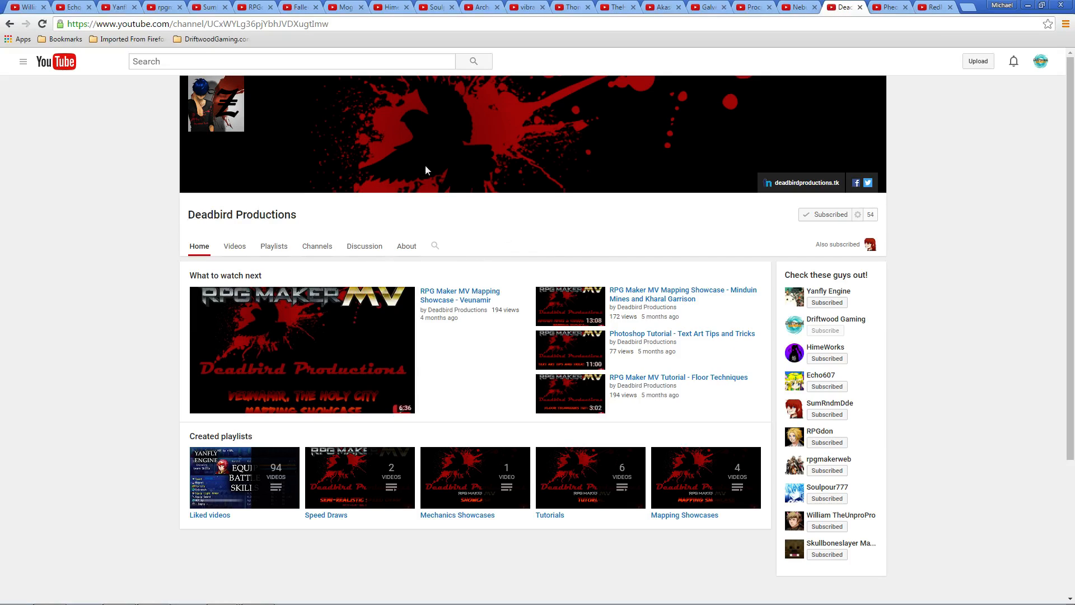
mouse_move(346, 225)
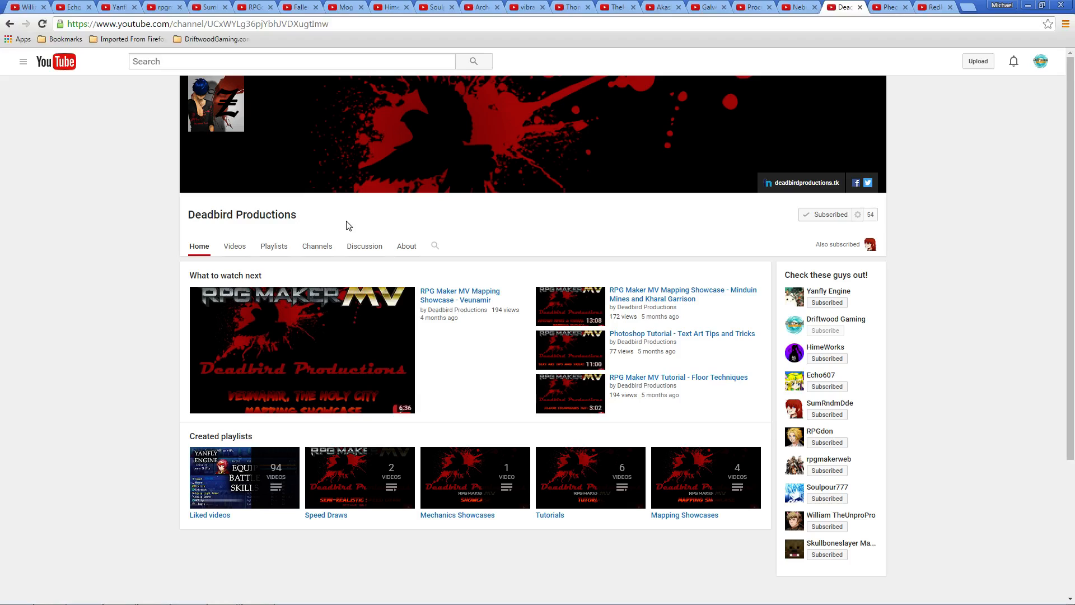
mouse_move(610, 320)
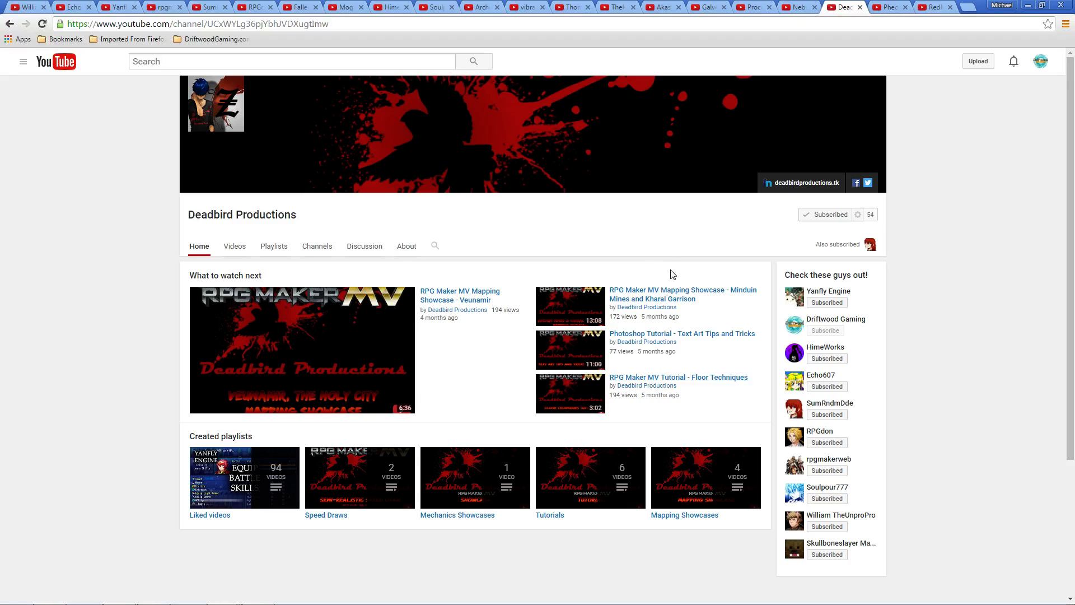
mouse_move(300, 310)
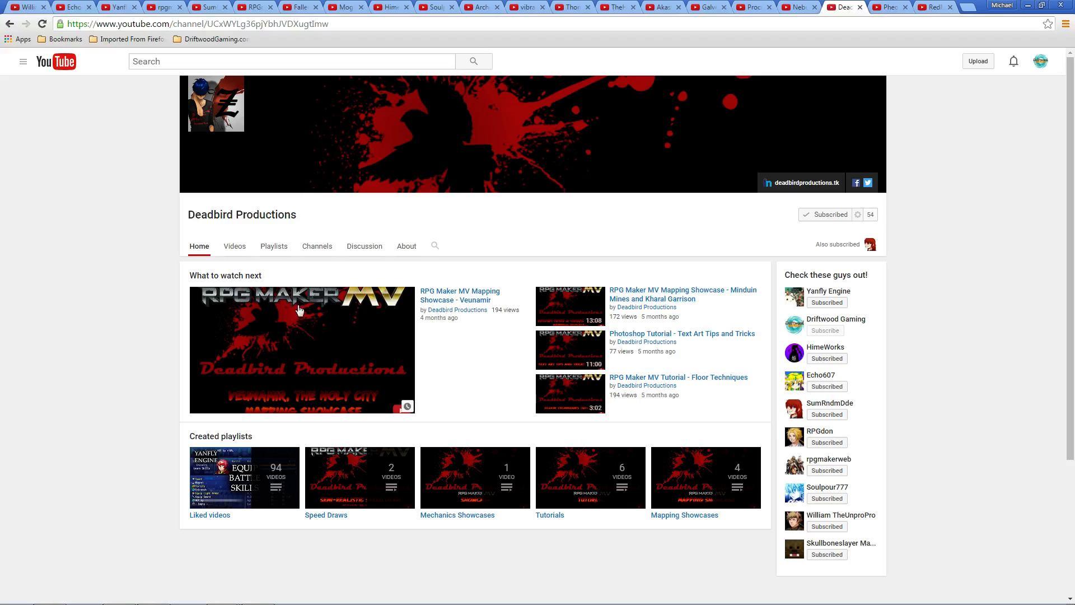
mouse_move(442, 262)
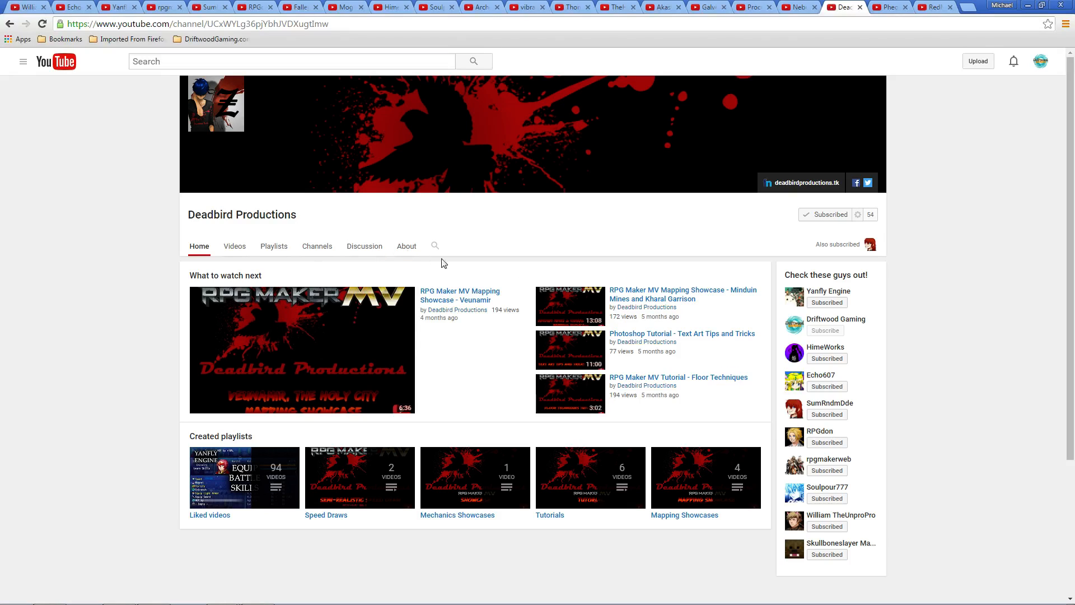
mouse_move(725, 212)
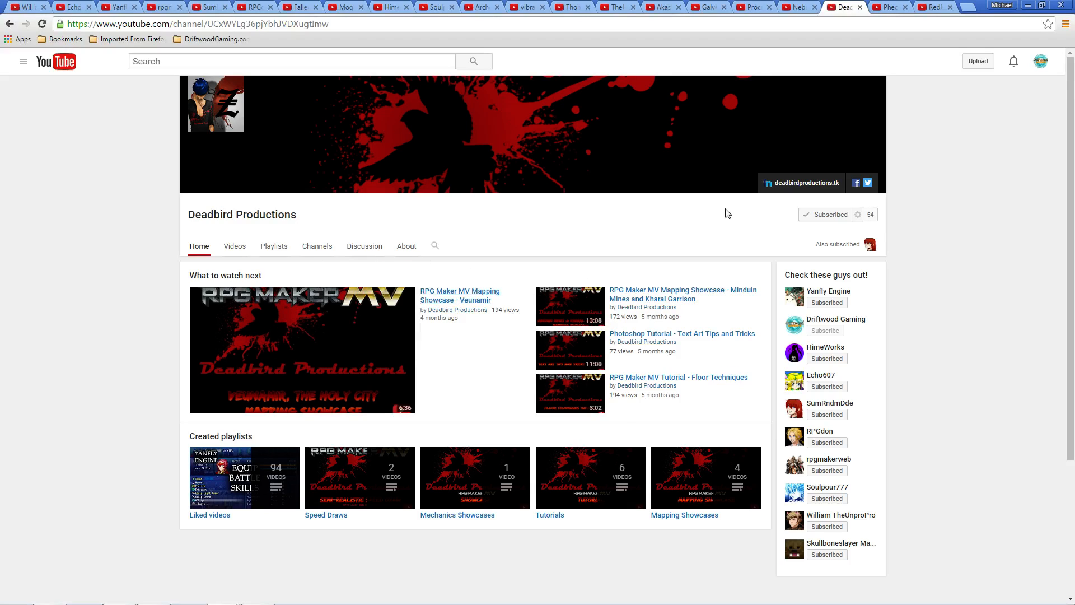
mouse_move(778, 13)
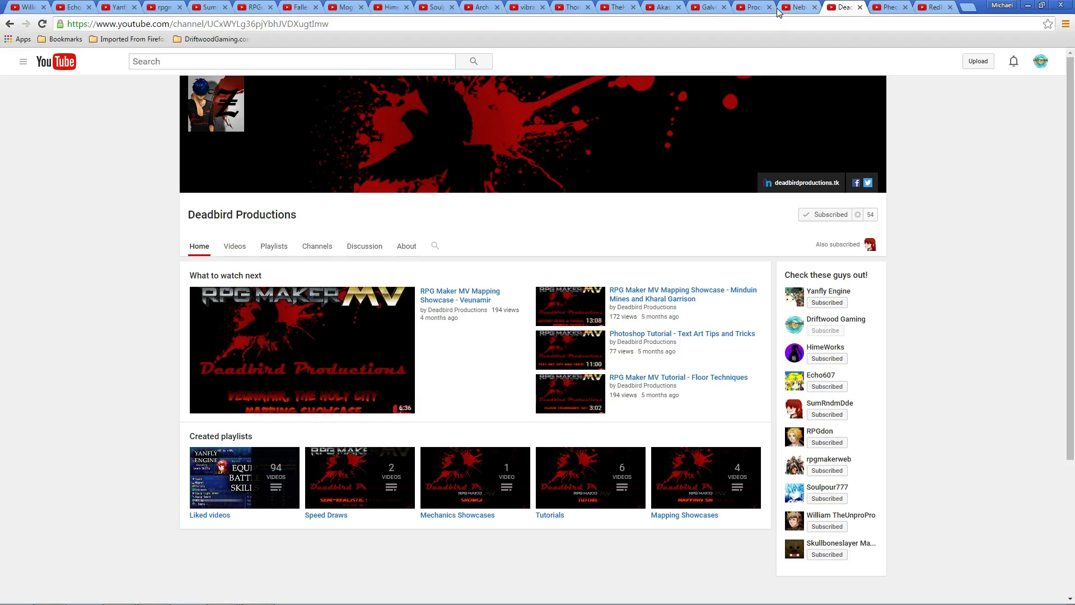
left_click(797, 7)
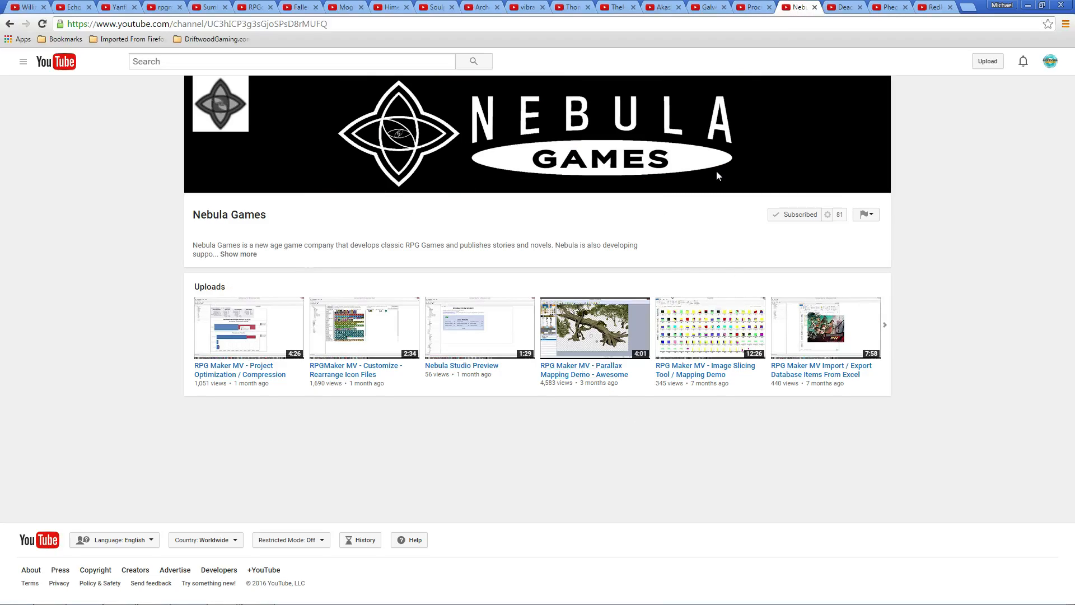
mouse_move(649, 199)
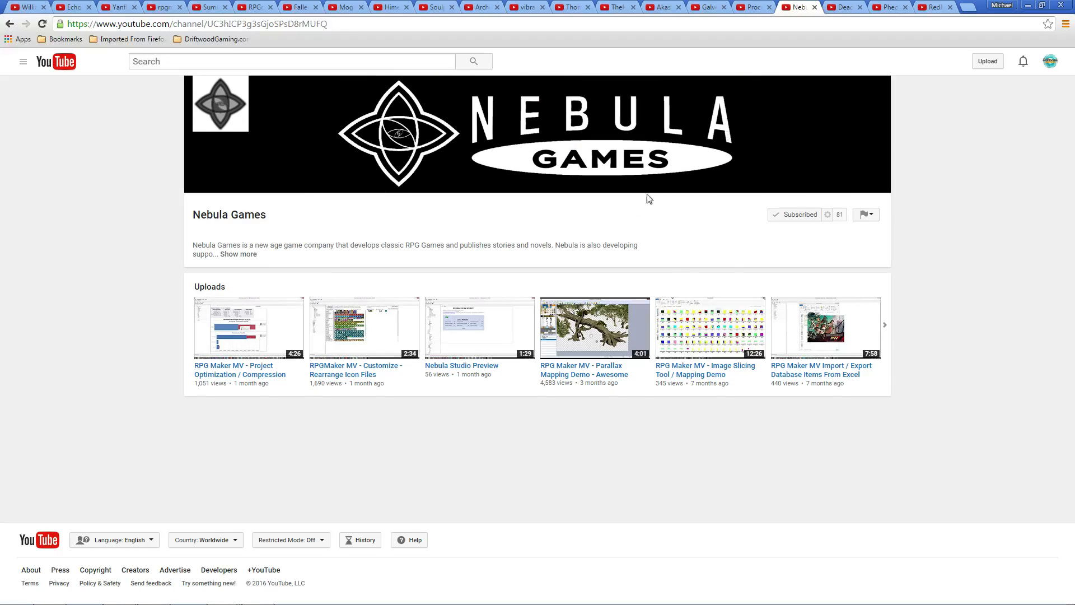
mouse_move(570, 273)
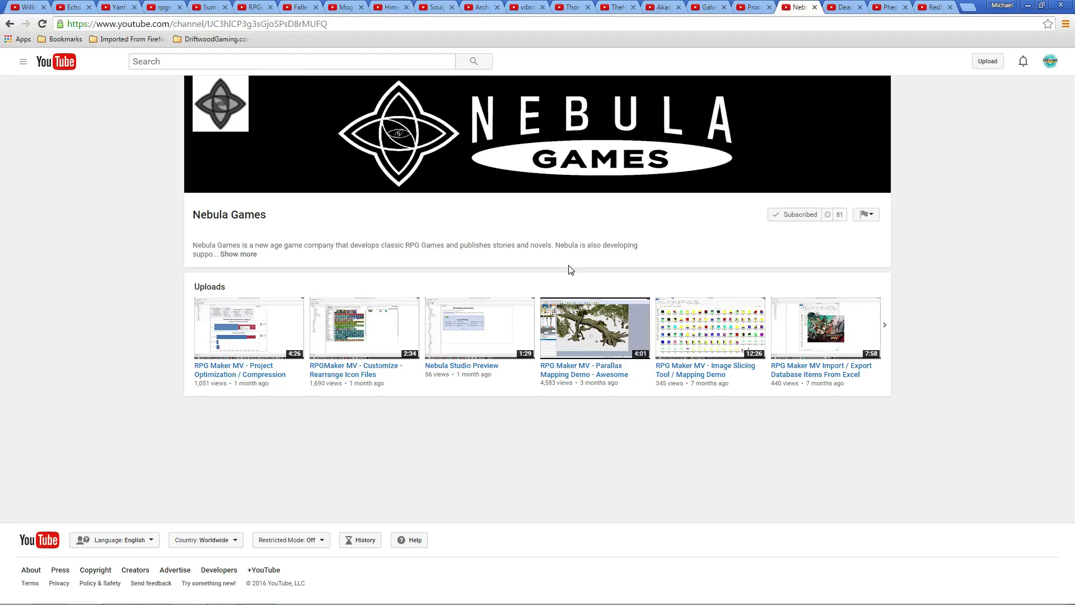
mouse_move(565, 179)
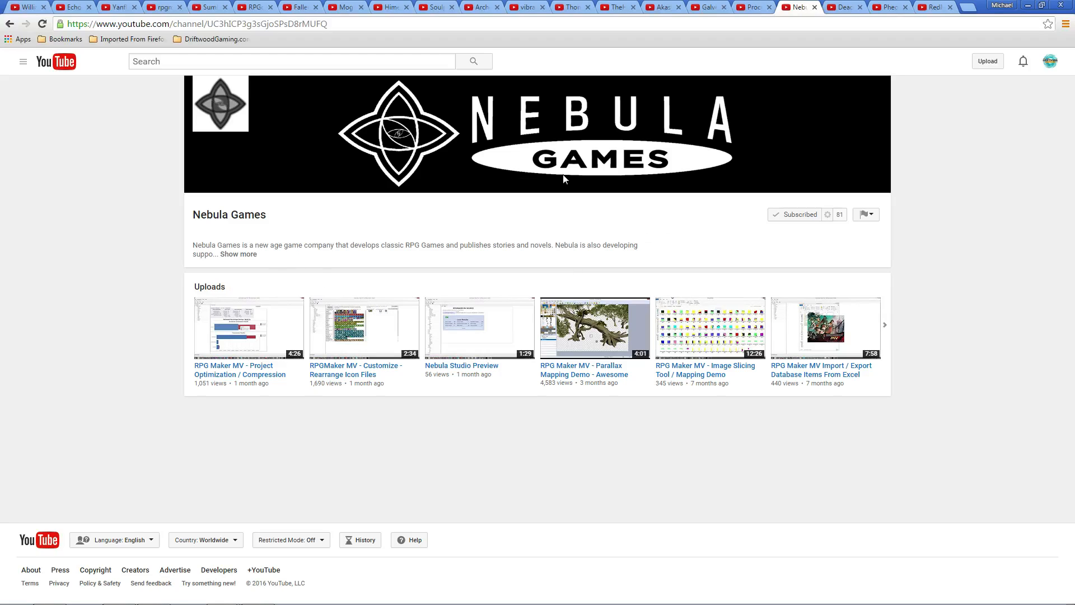
mouse_move(456, 154)
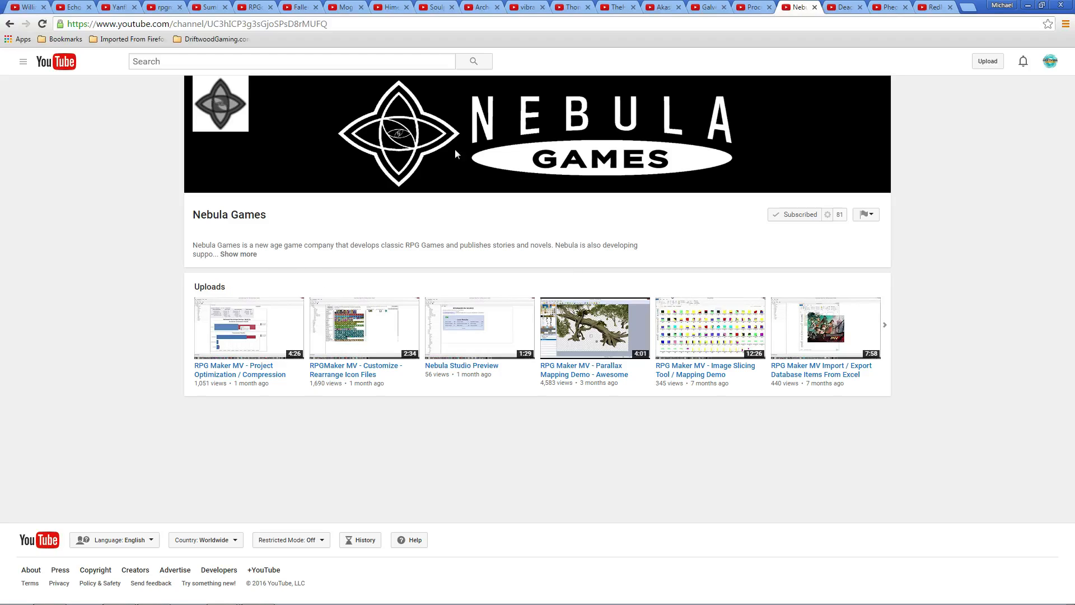
mouse_move(546, 297)
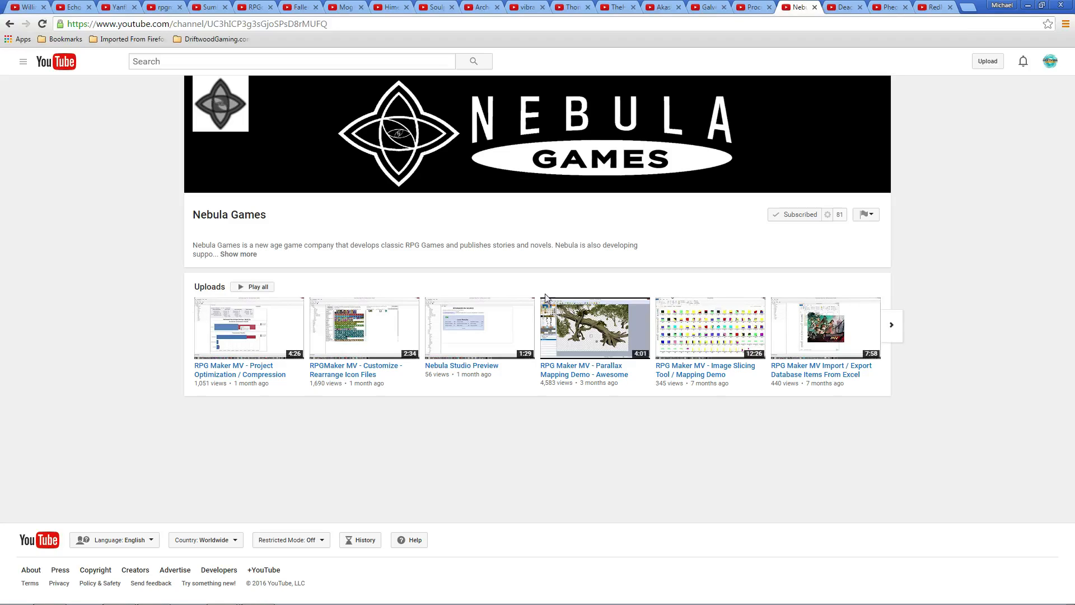
mouse_move(319, 280)
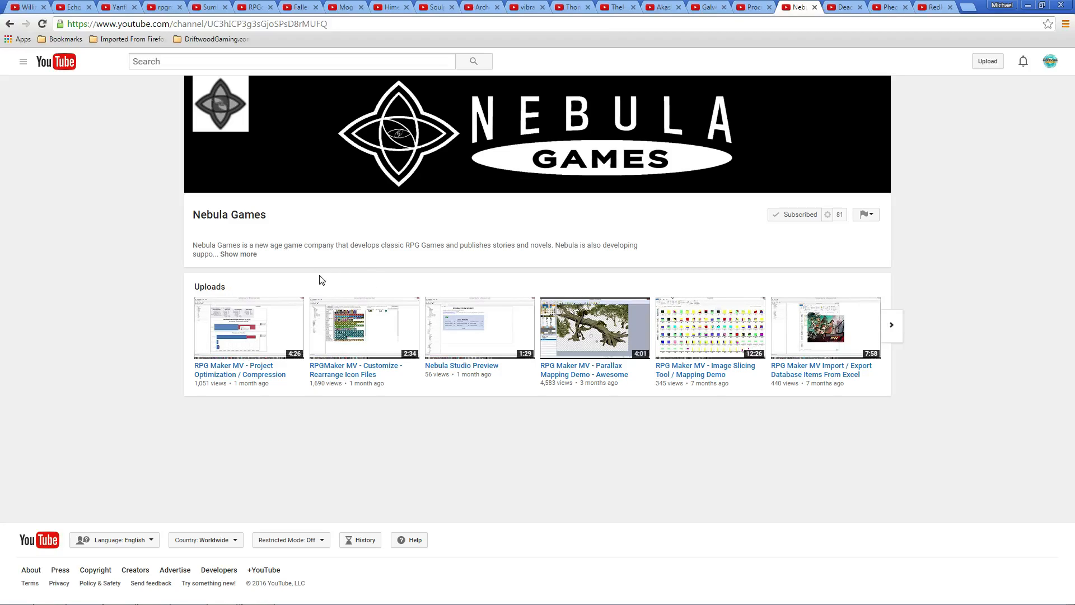
mouse_move(347, 281)
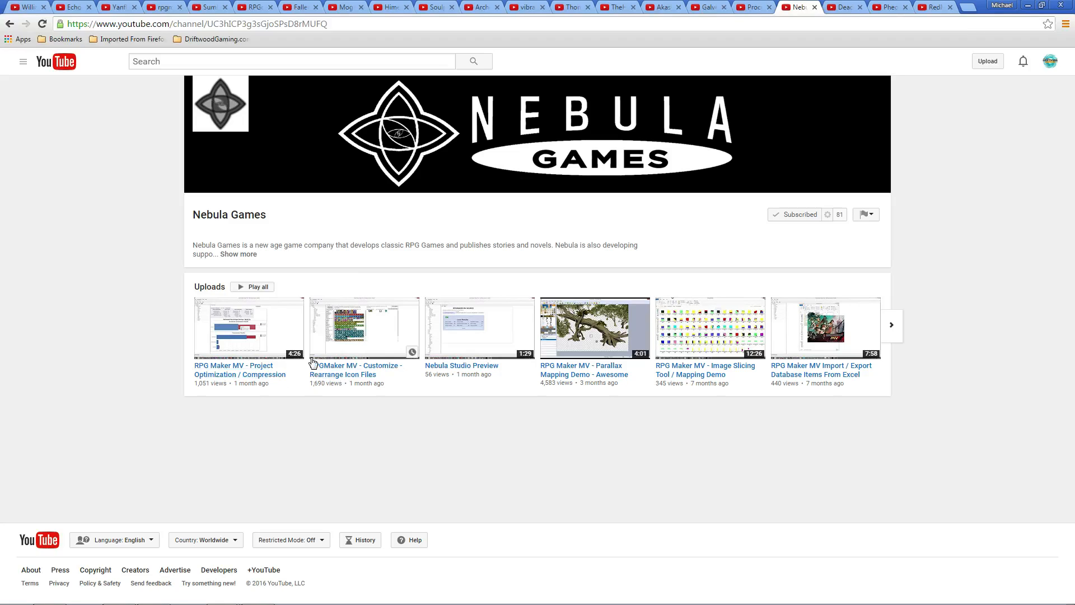
mouse_move(474, 349)
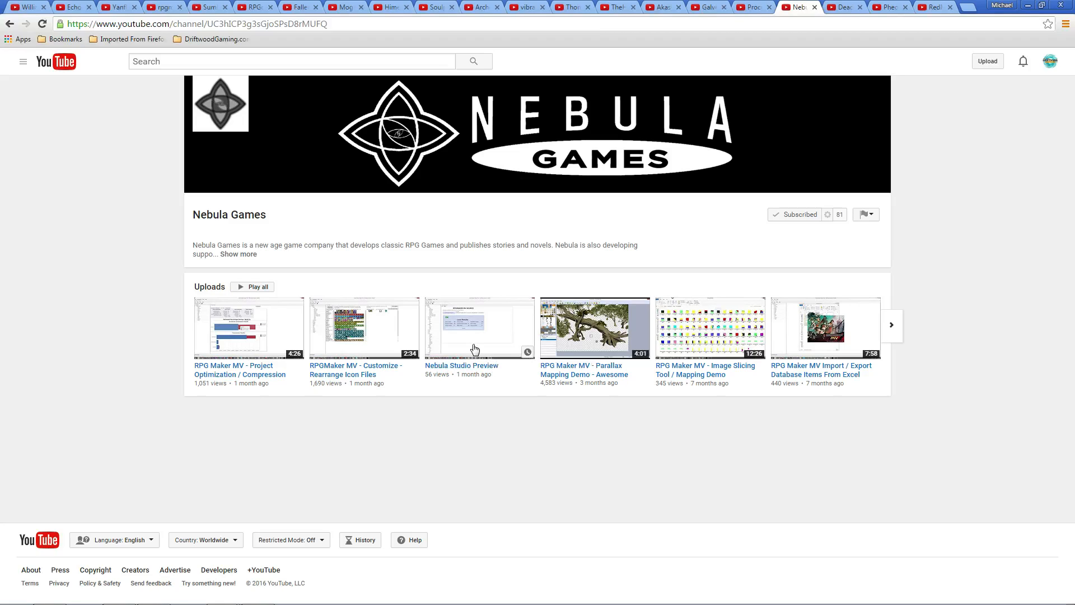
mouse_move(694, 336)
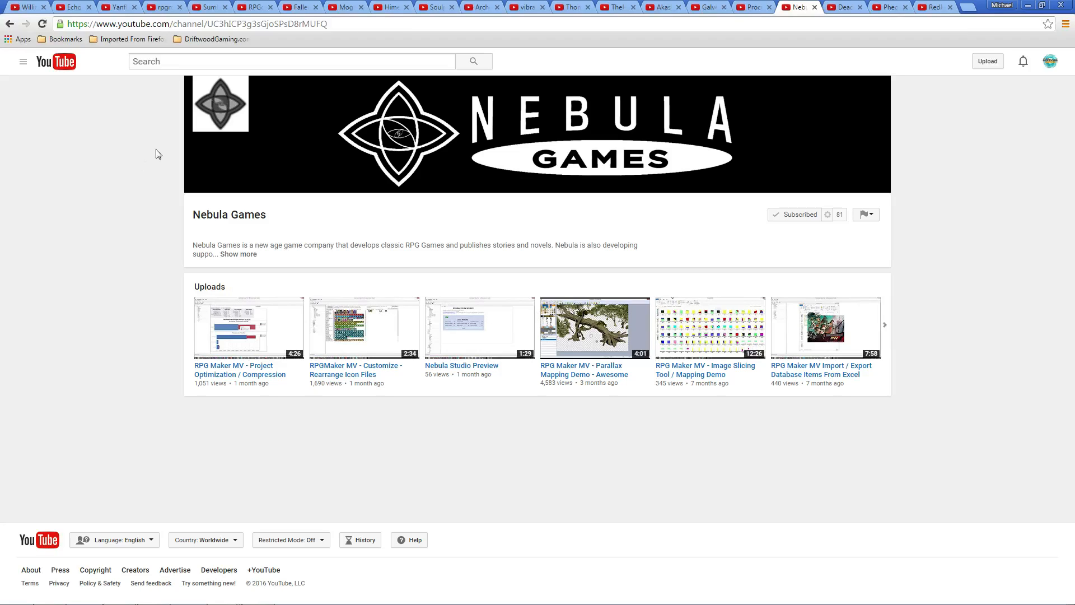
mouse_move(362, 310)
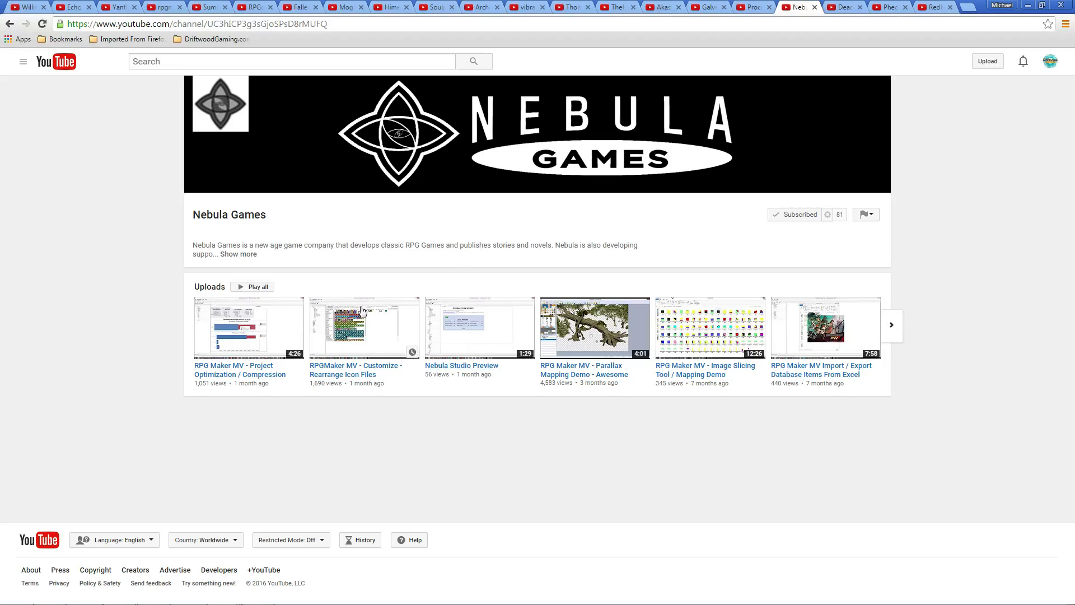
mouse_move(766, 56)
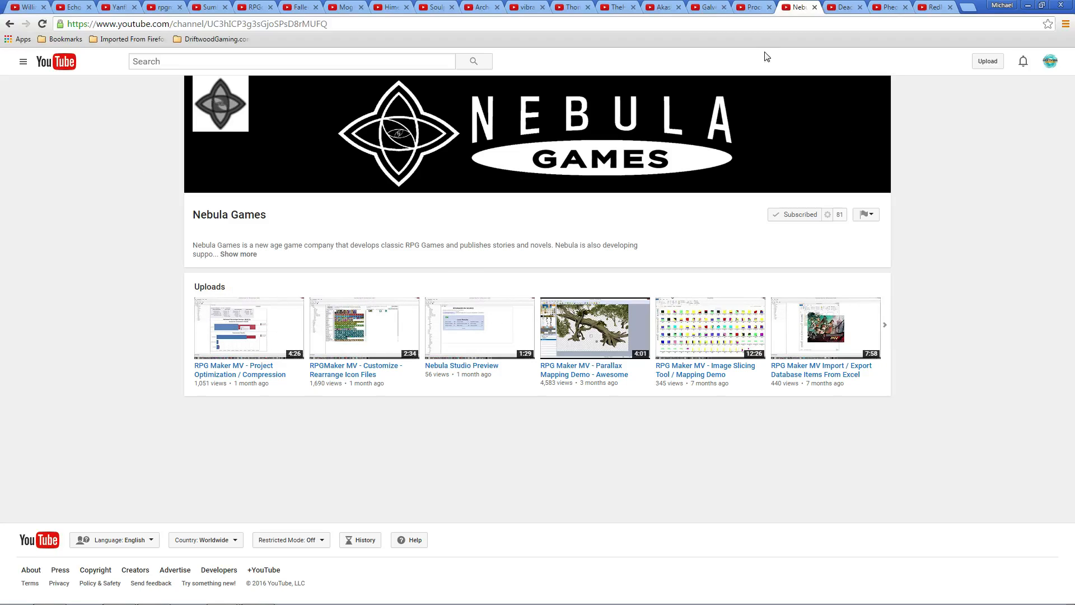
Step: Show the Procraftynation channel home page and look through its uploads and playlists
left_click(749, 7)
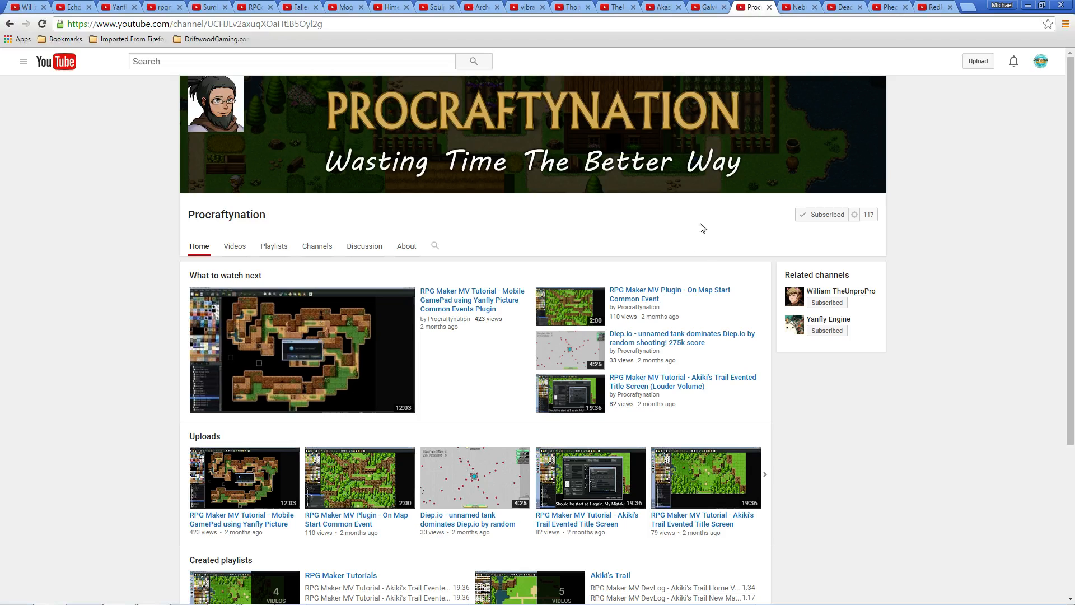
mouse_move(475, 320)
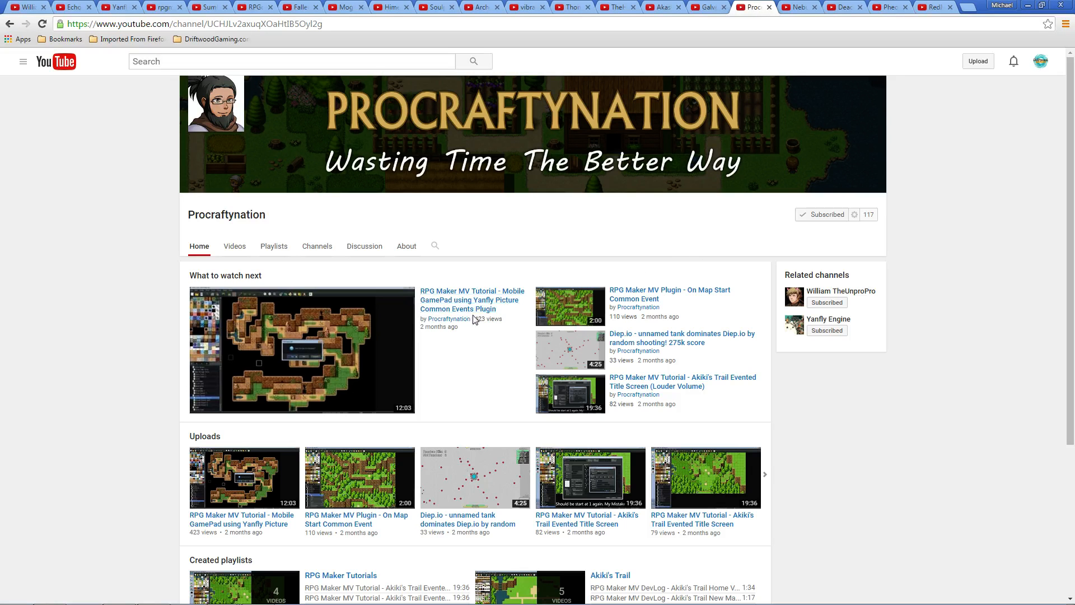
scroll("down", 3)
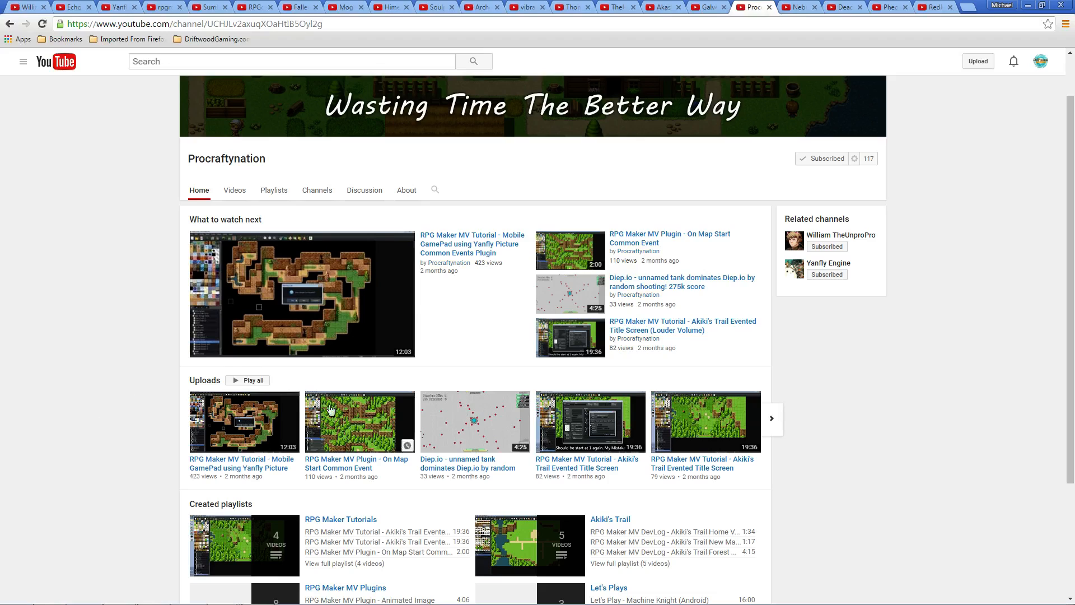
scroll("up", 3)
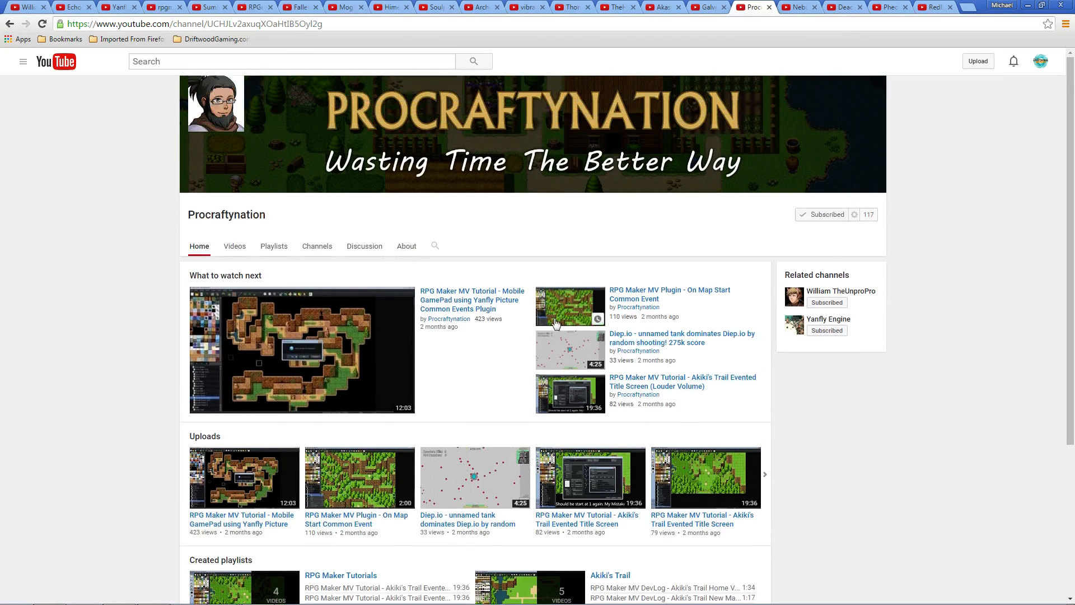
mouse_move(355, 301)
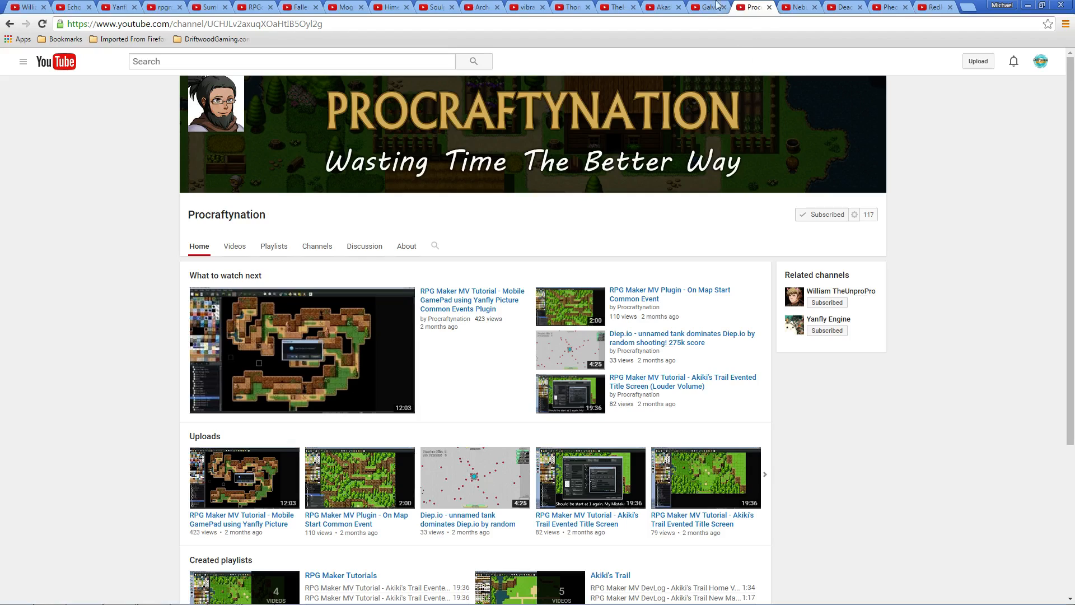
Step: Show the Galveraxe channel's Videos page listing its uploads by date added
left_click(698, 7)
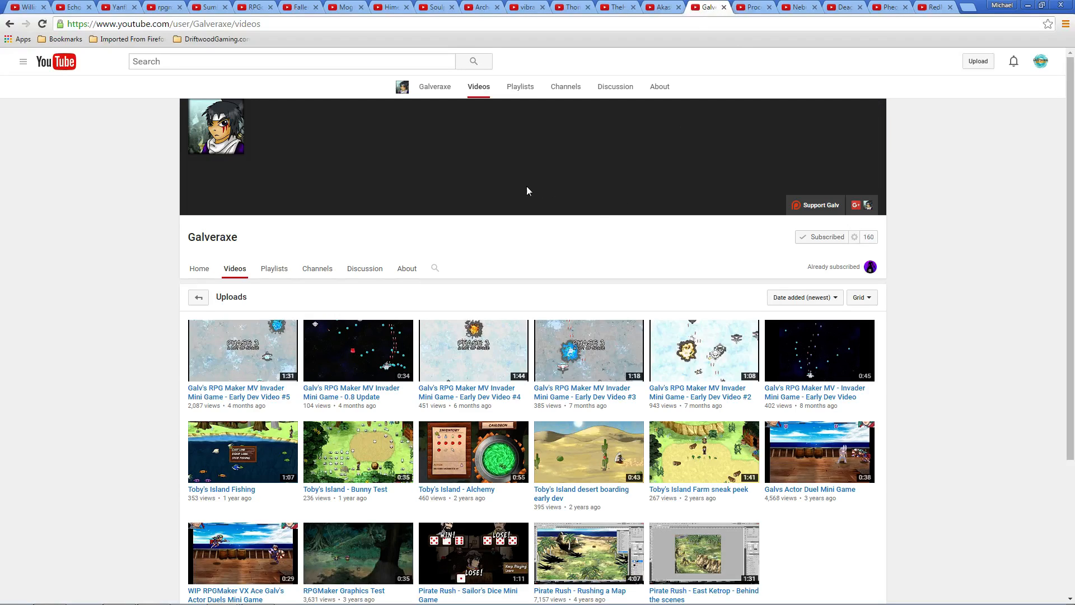
mouse_move(518, 194)
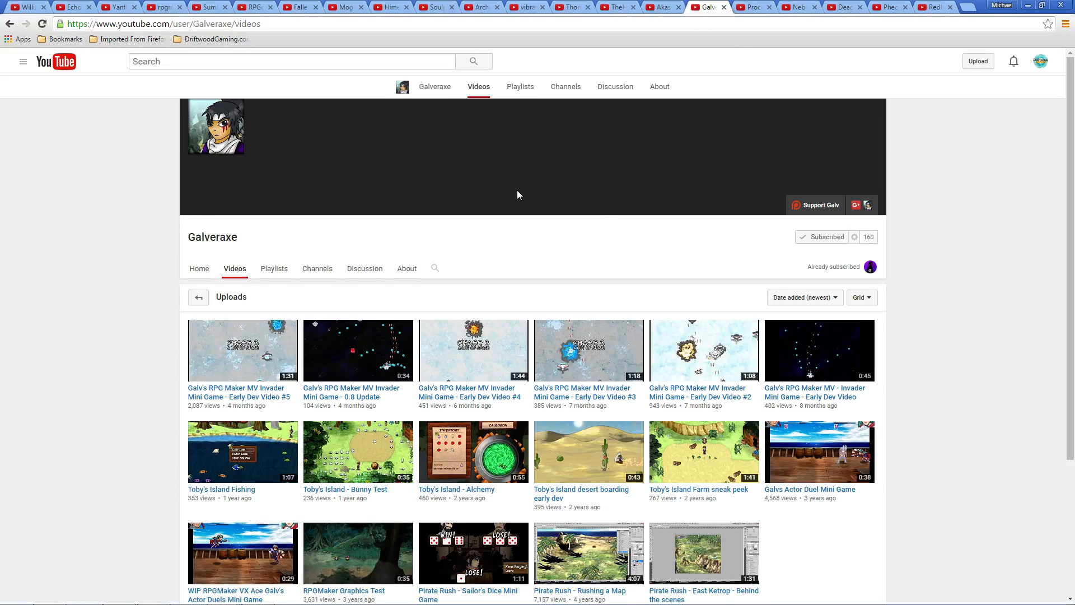
mouse_move(503, 186)
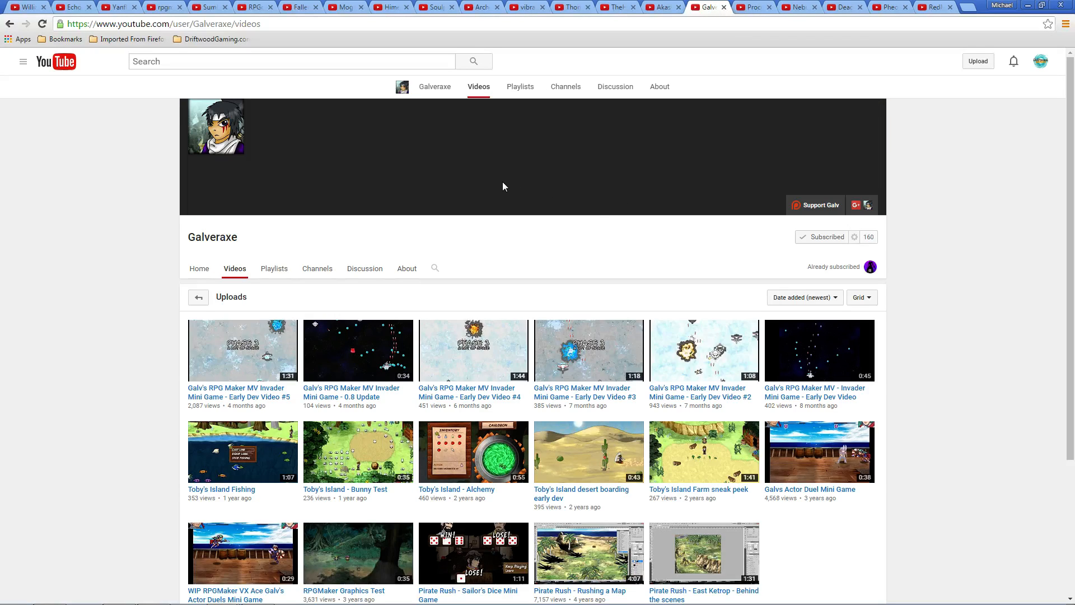
mouse_move(491, 188)
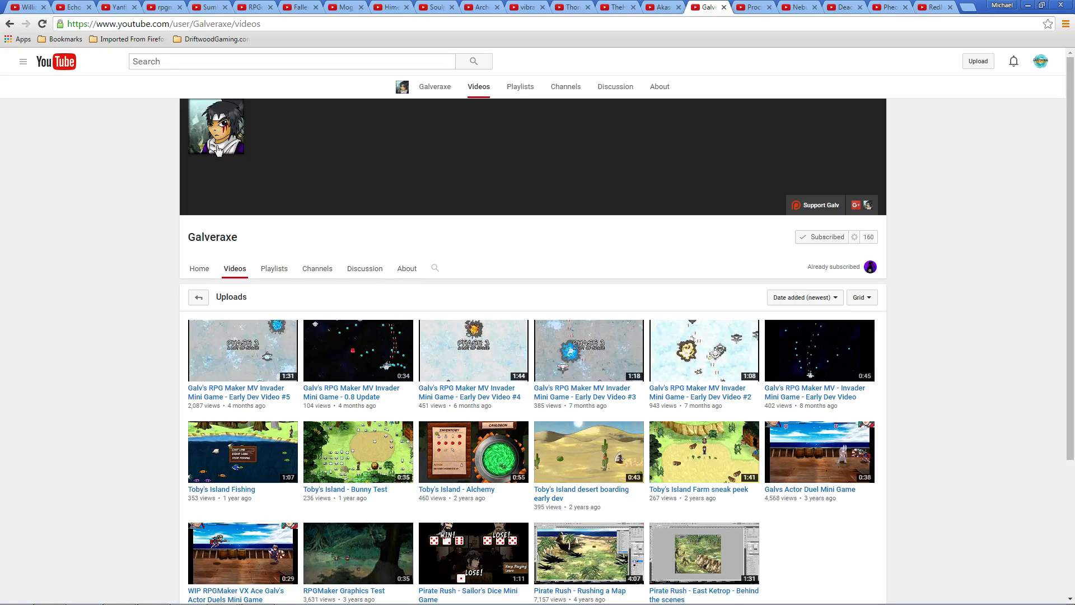
mouse_move(492, 319)
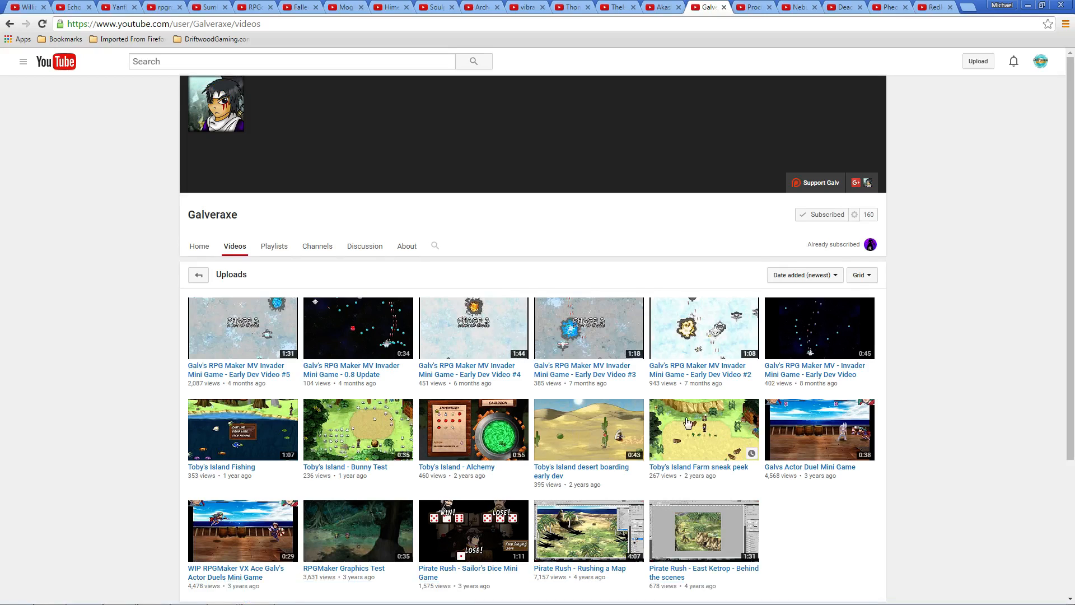
mouse_move(164, 362)
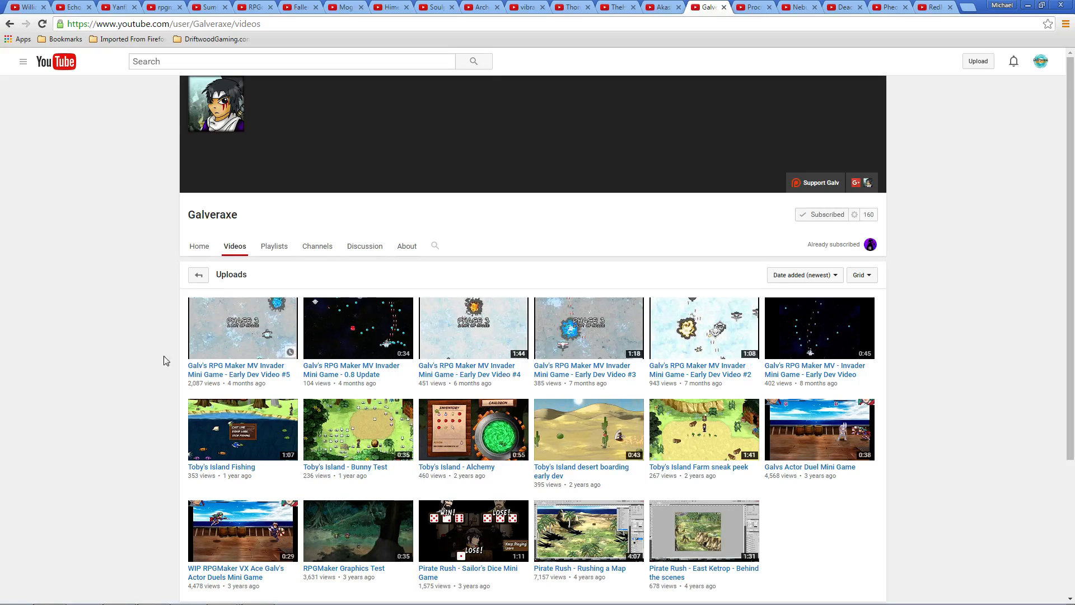
mouse_move(576, 359)
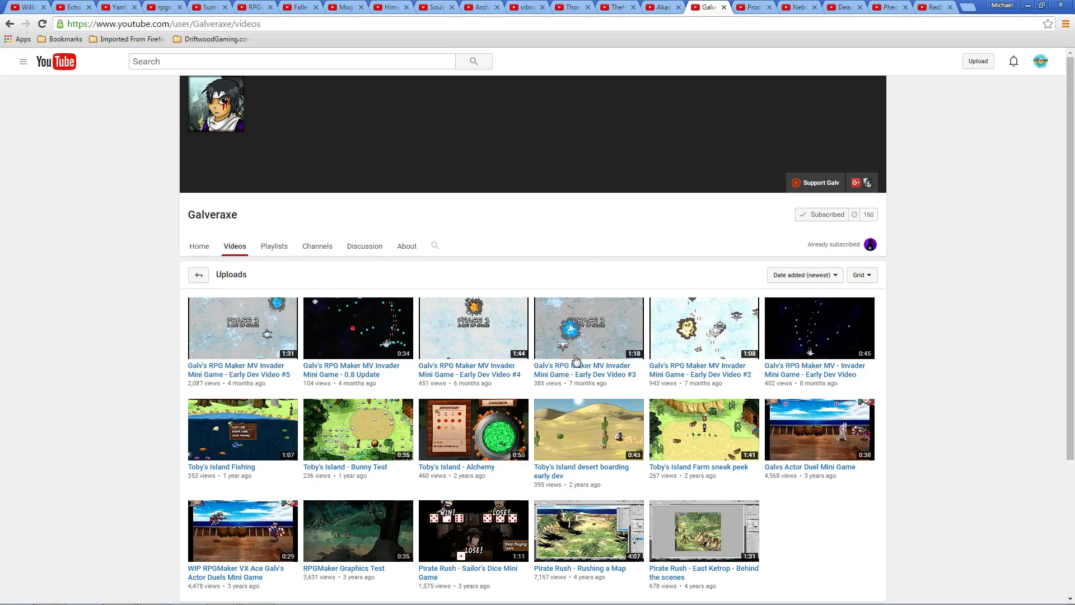
mouse_move(730, 455)
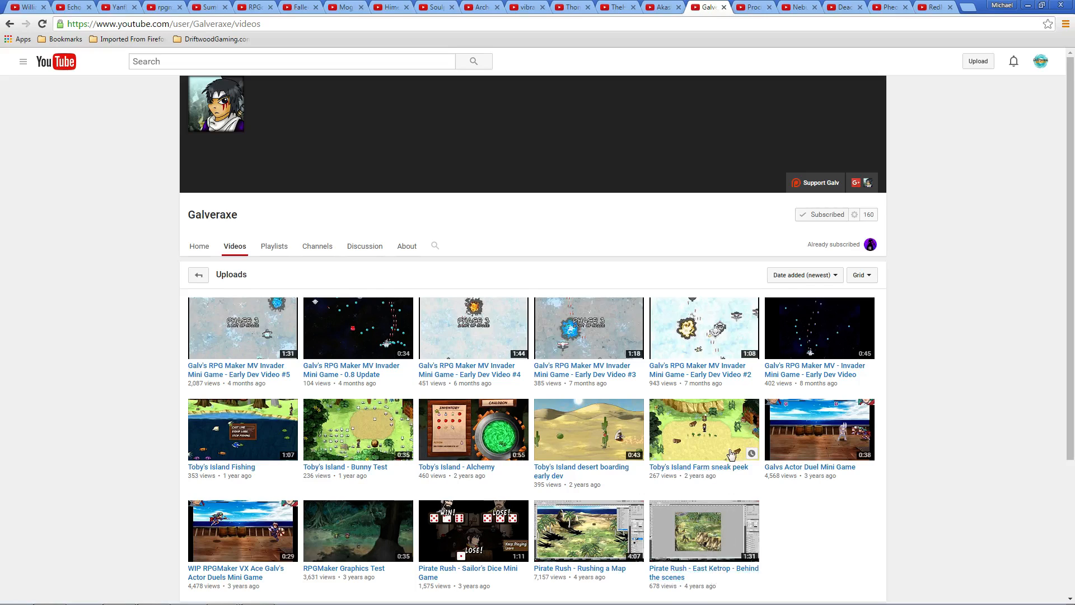
mouse_move(377, 327)
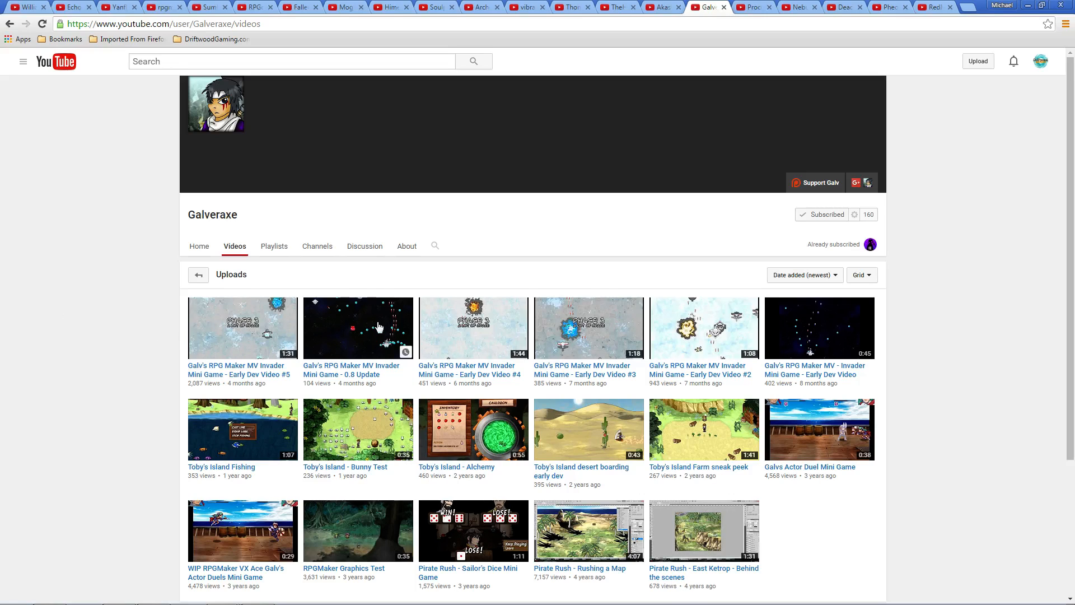
mouse_move(594, 292)
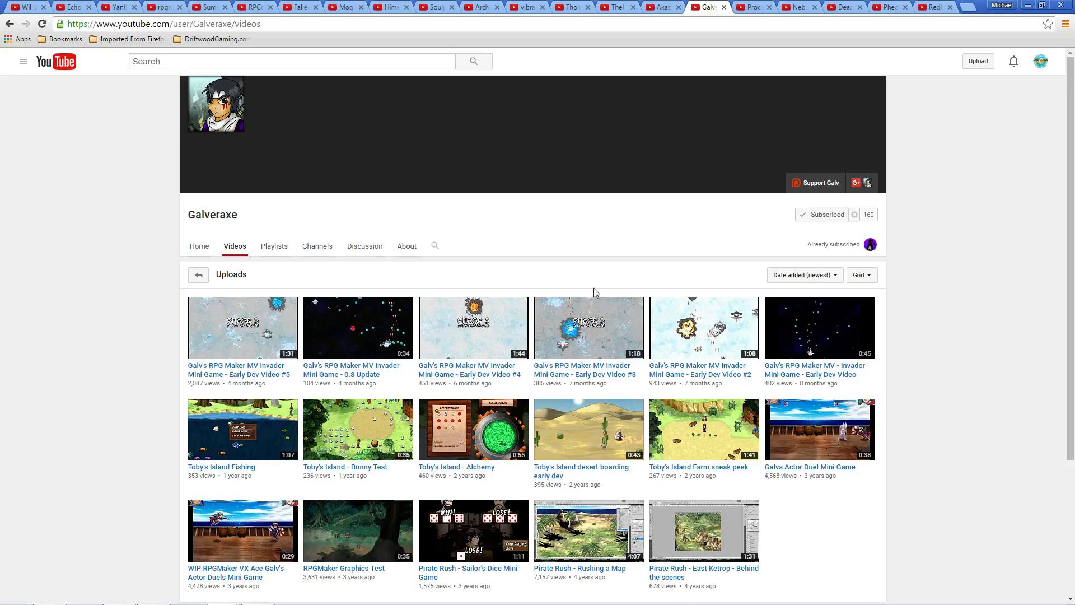
mouse_move(187, 327)
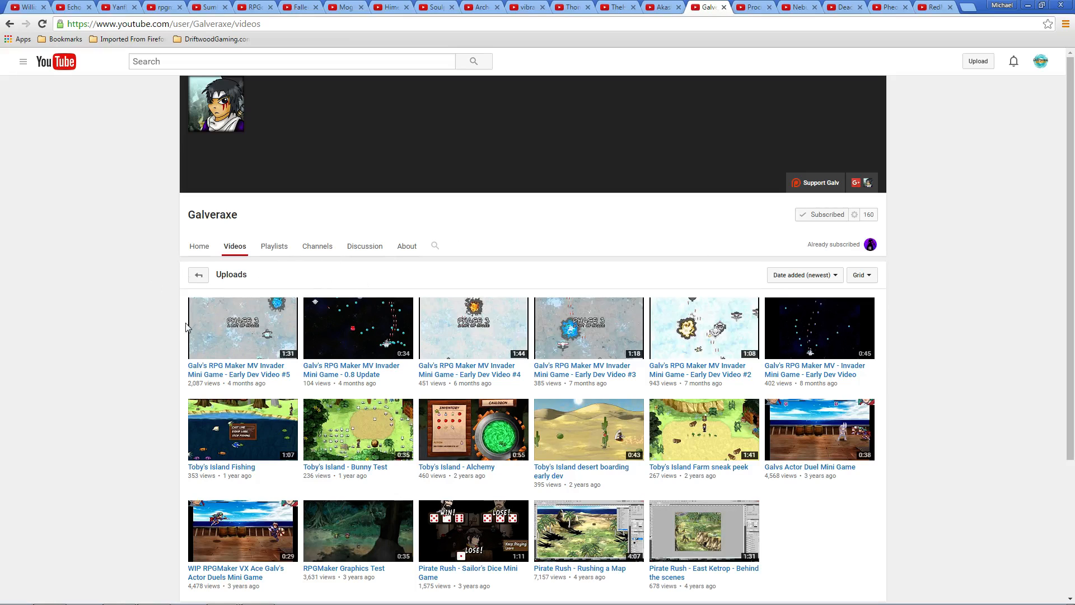
mouse_move(778, 123)
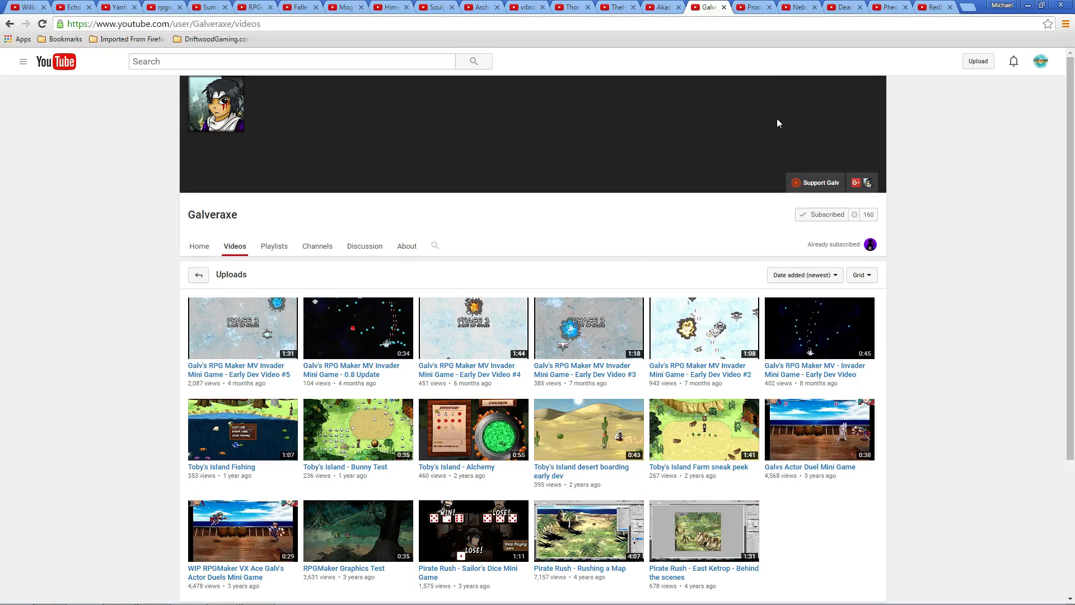
Step: Show the Akashics channel home page and look over its activity feed of uploads
left_click(662, 7)
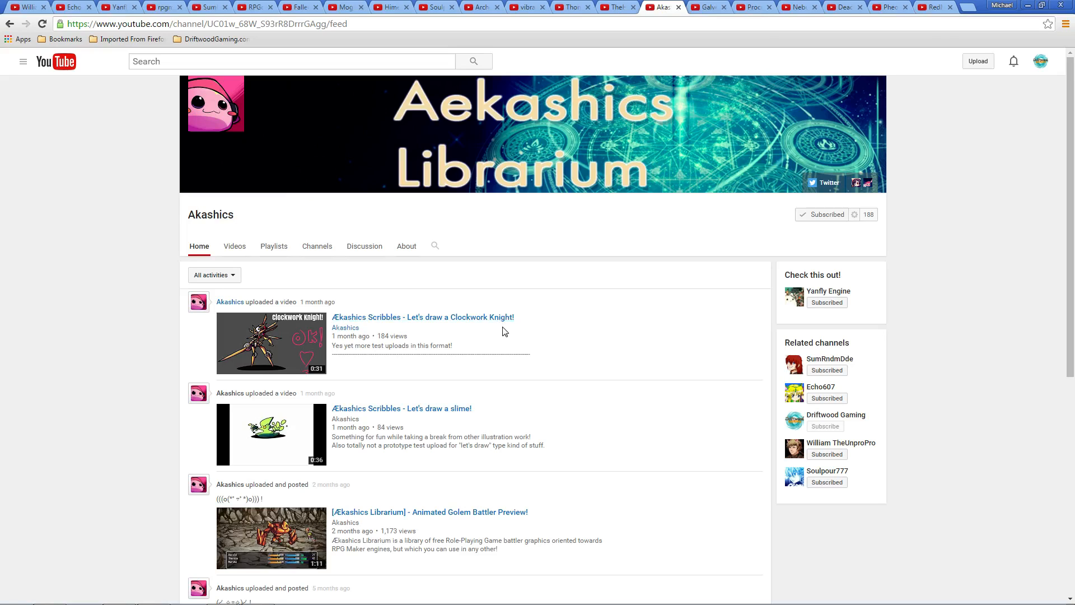
mouse_move(337, 336)
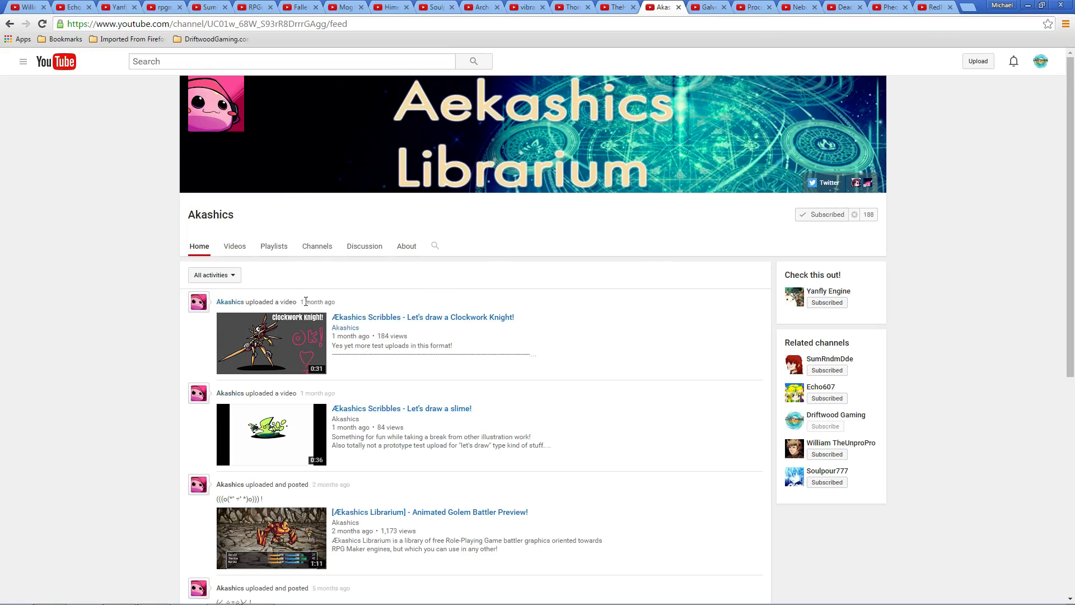
mouse_move(309, 302)
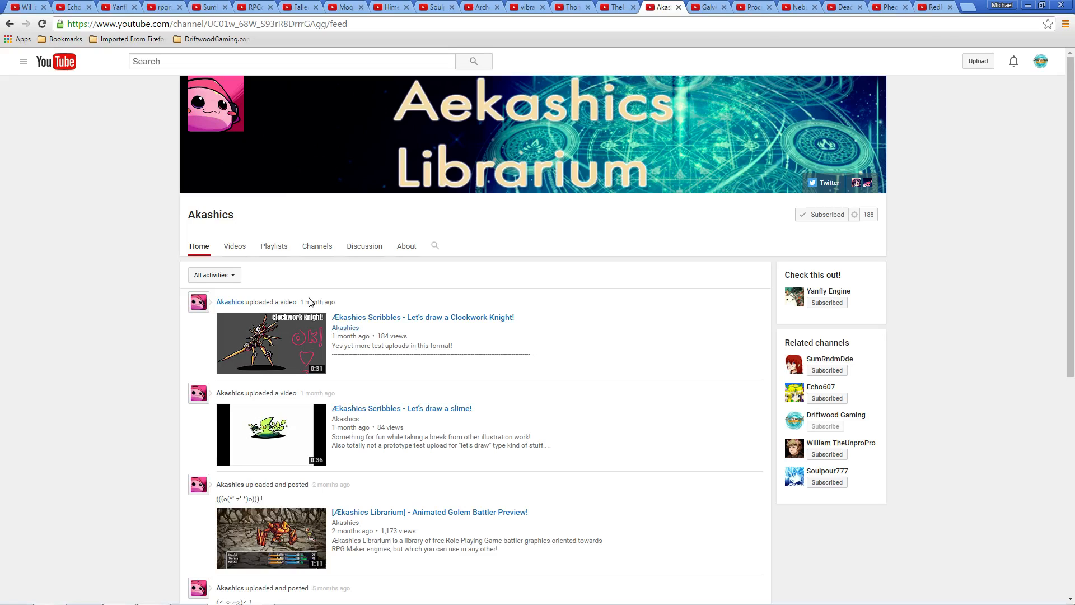
mouse_move(231, 376)
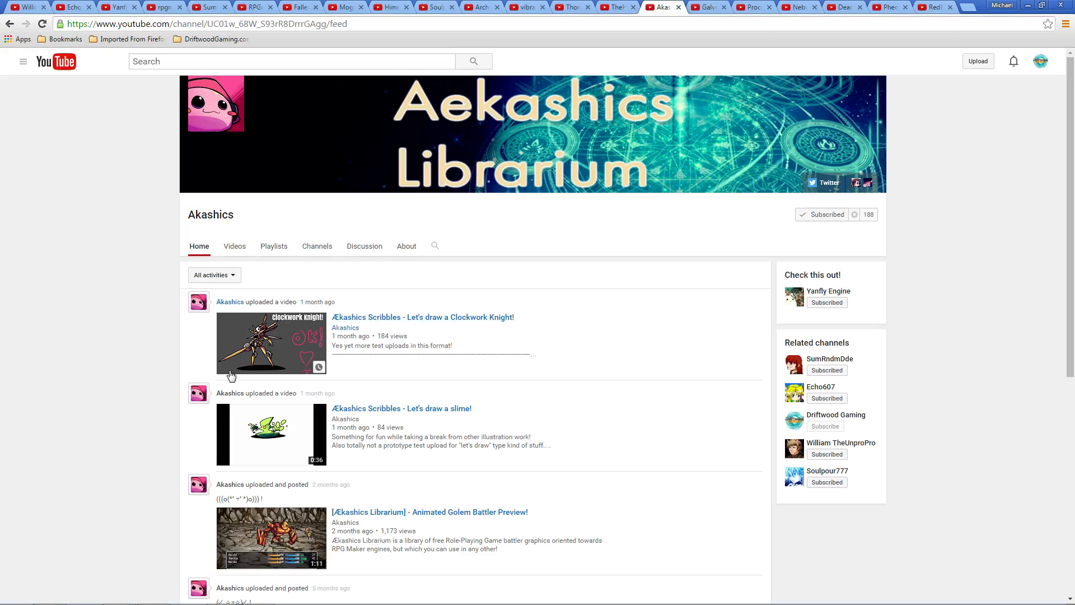
scroll("down", 3)
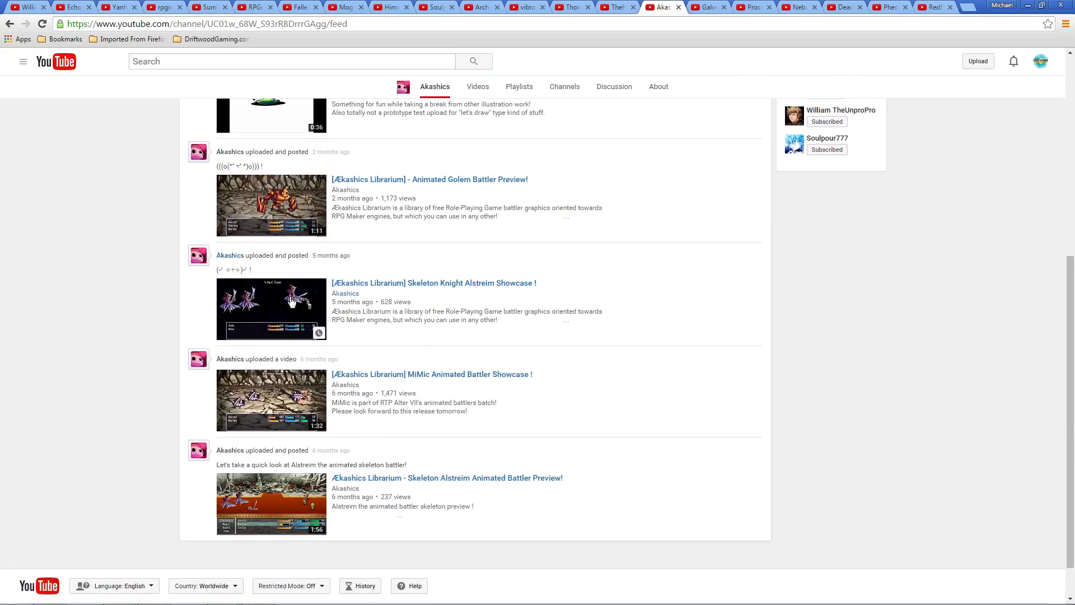
scroll("up", 3)
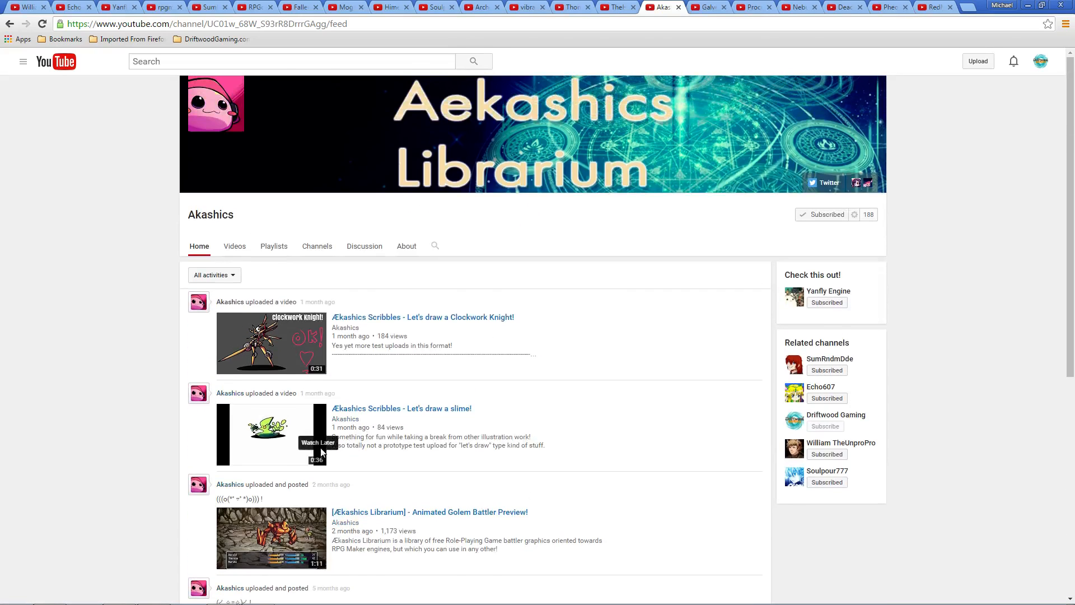
mouse_move(200, 326)
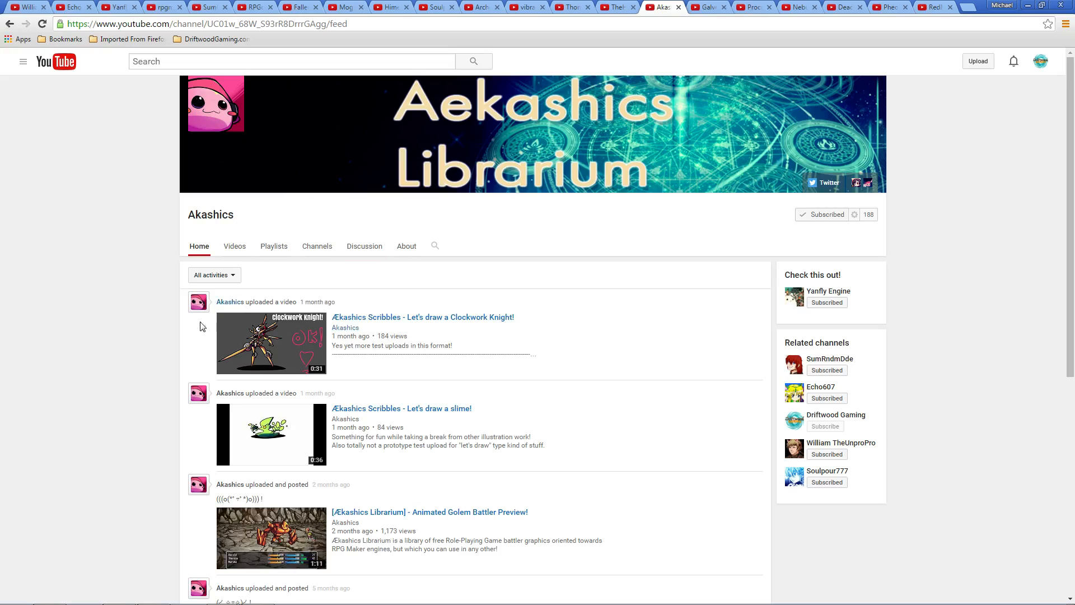
mouse_move(495, 115)
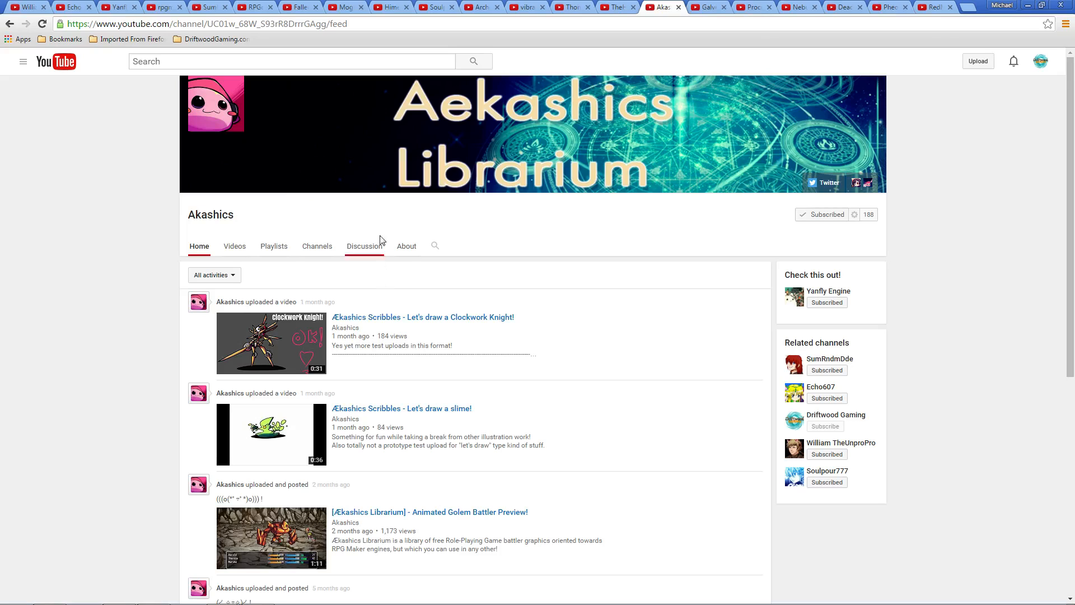
mouse_move(581, 91)
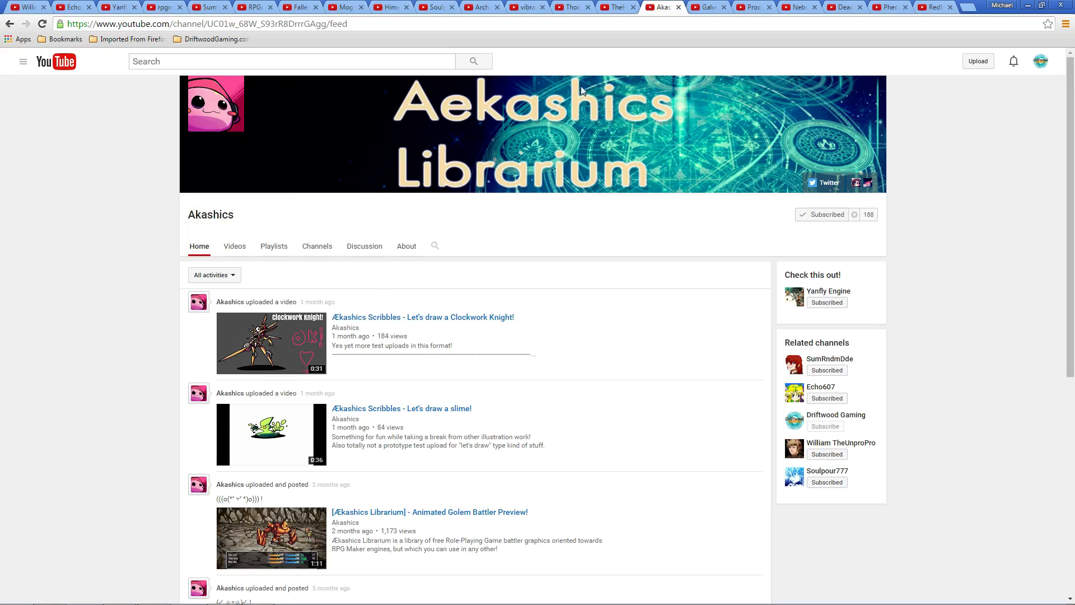
Step: Show TheHika's channel home page and page through its Uploads carousel
left_click(615, 7)
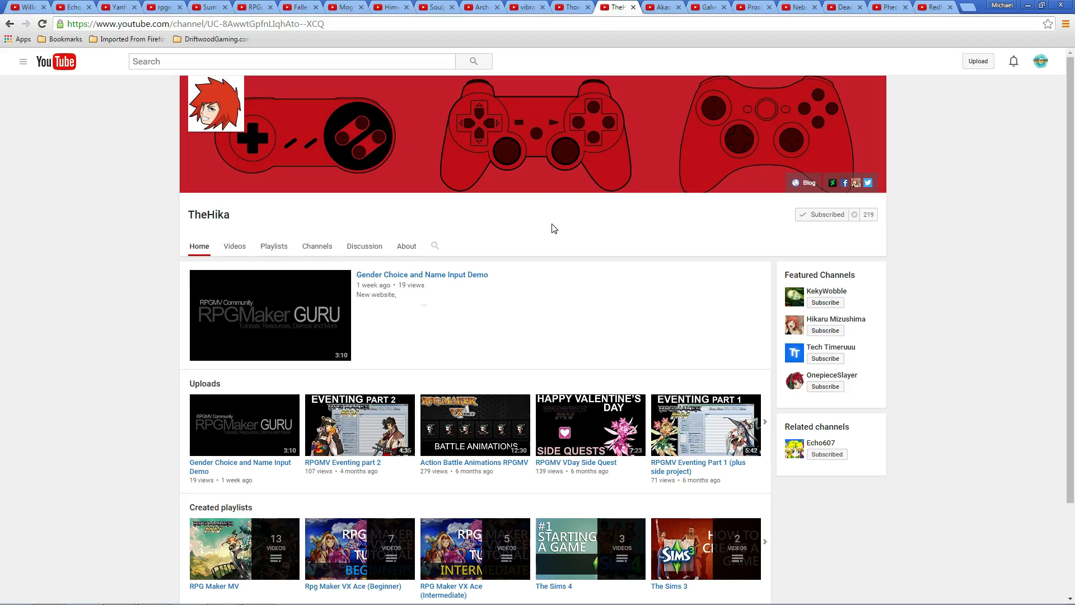
scroll("down", 3)
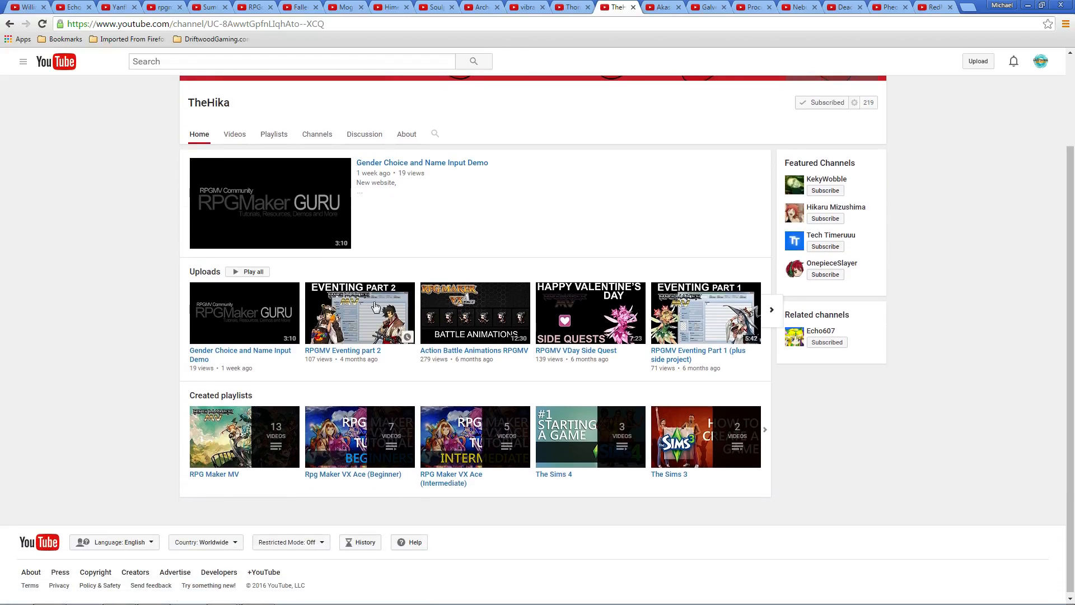
mouse_move(443, 326)
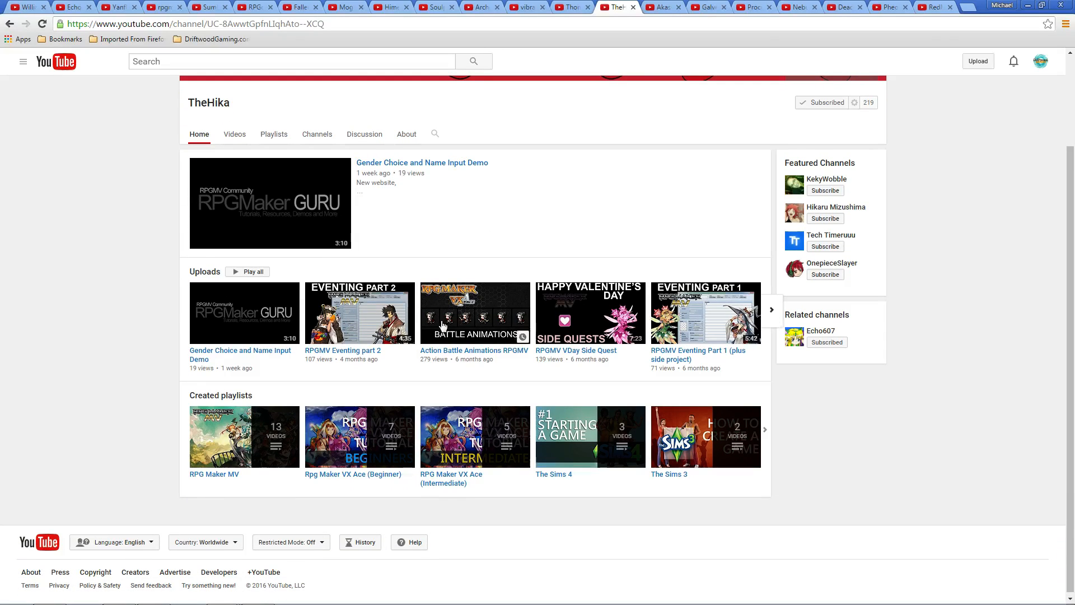
mouse_move(391, 319)
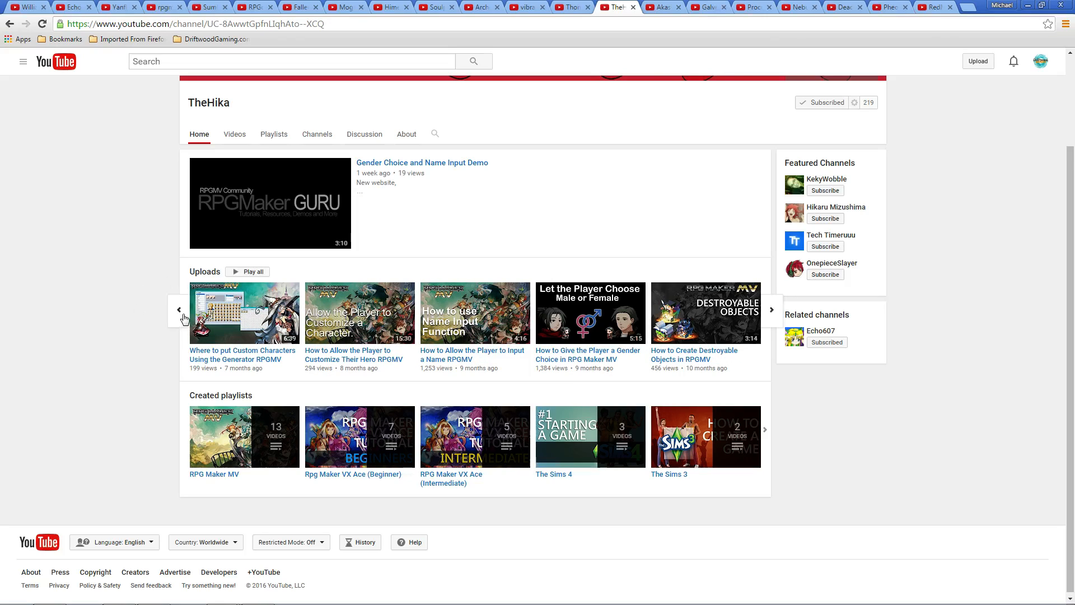
left_click(178, 311)
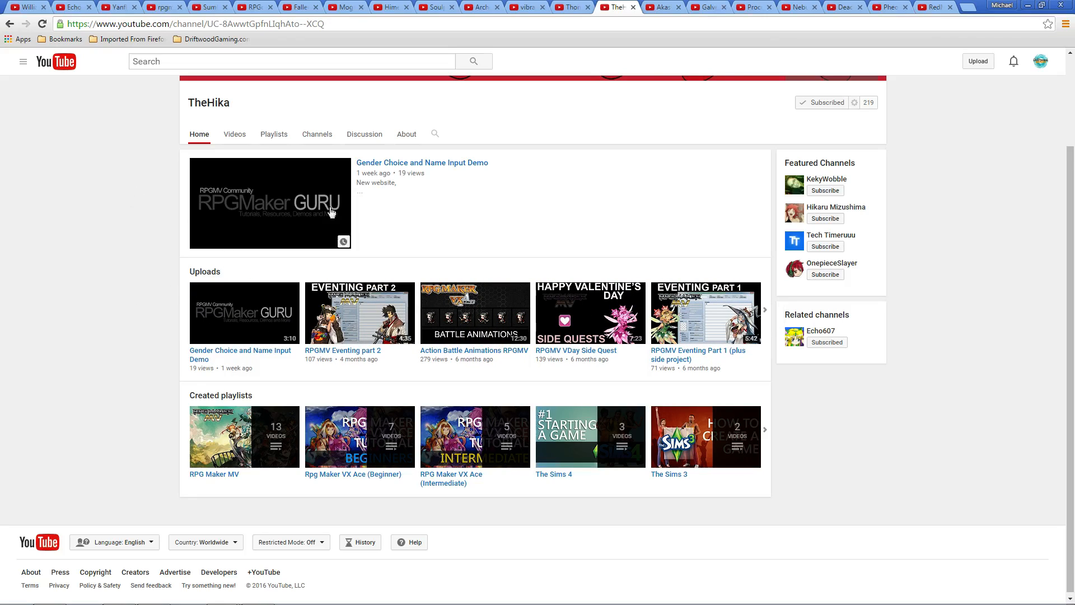
mouse_move(408, 8)
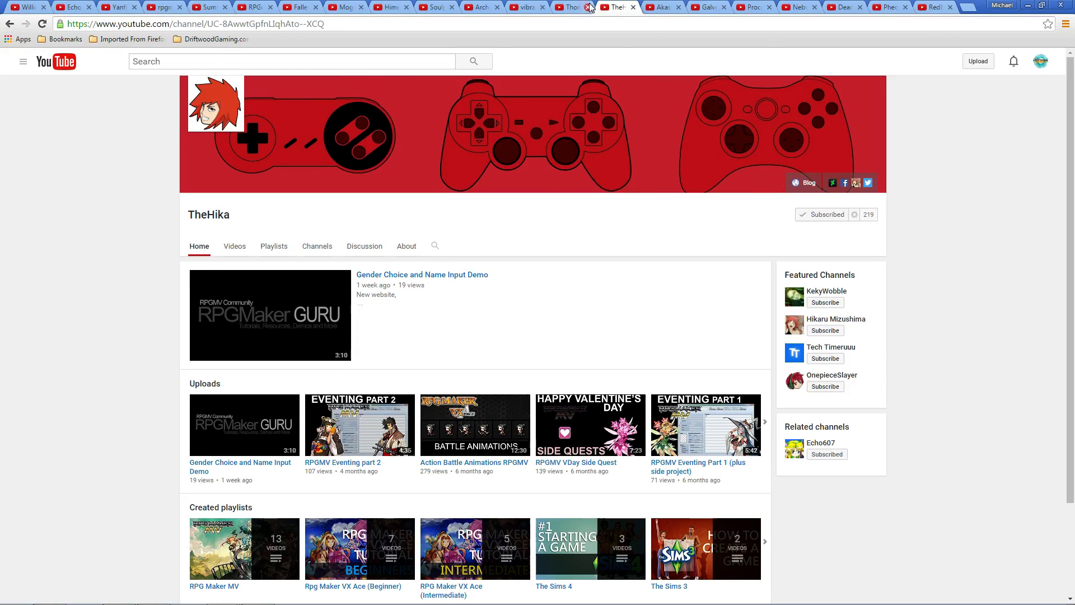
left_click(572, 7)
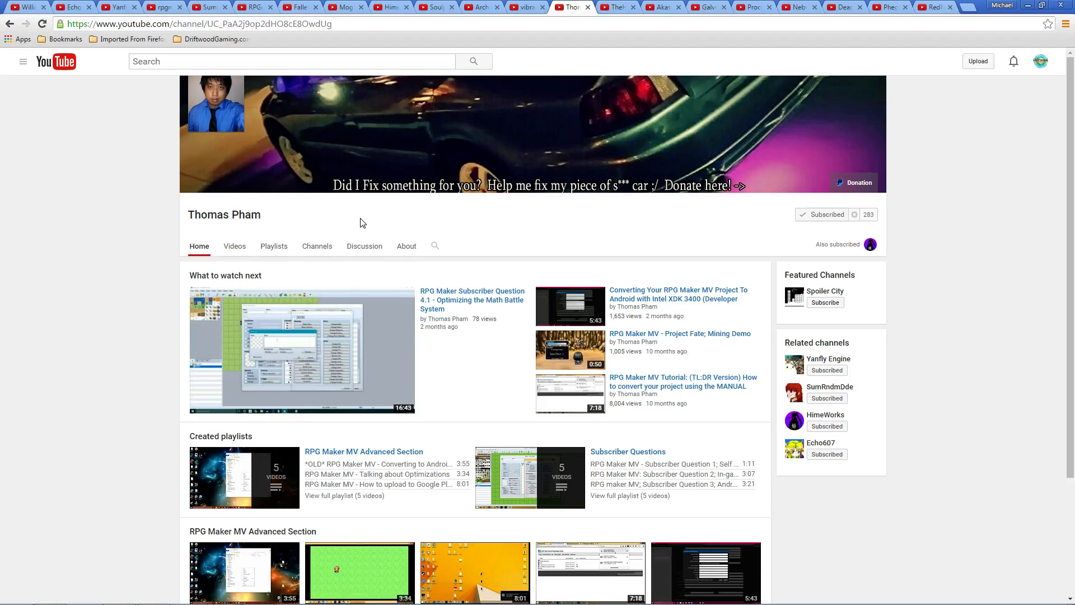
mouse_move(362, 209)
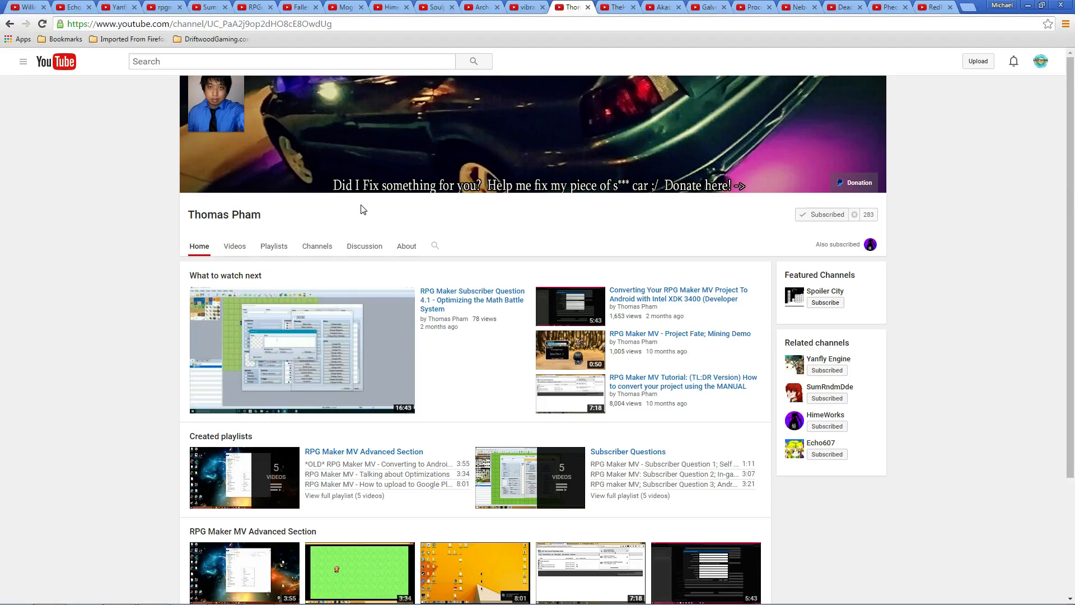
mouse_move(647, 319)
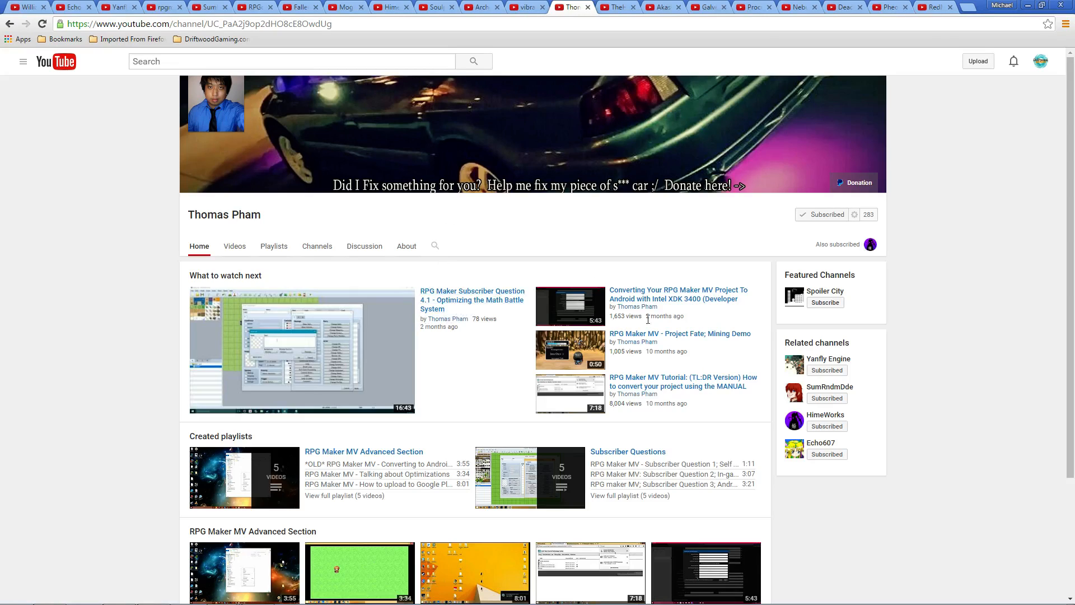
mouse_move(577, 274)
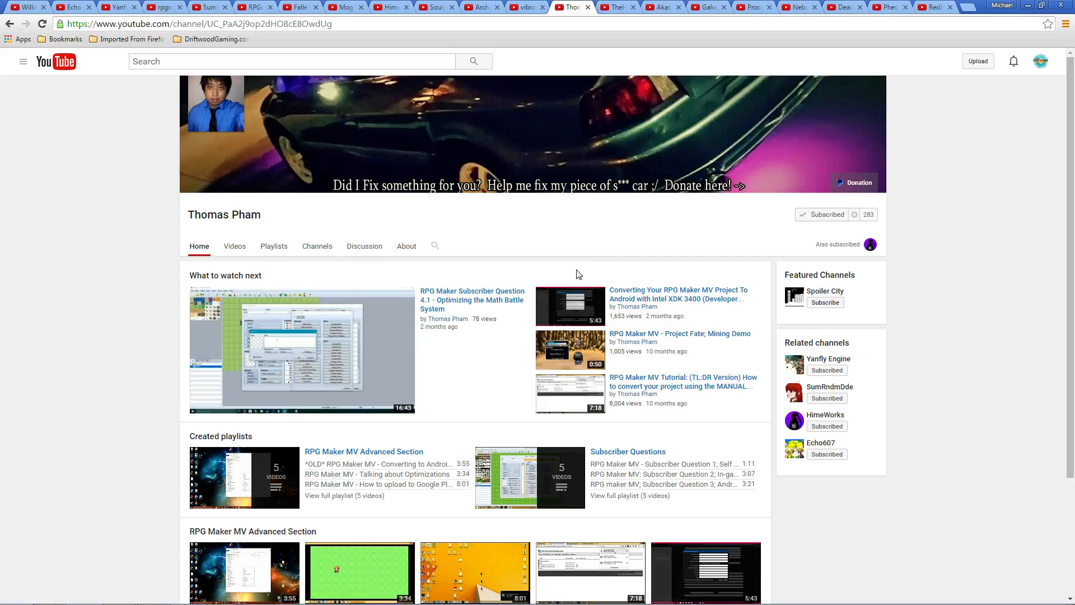
mouse_move(507, 244)
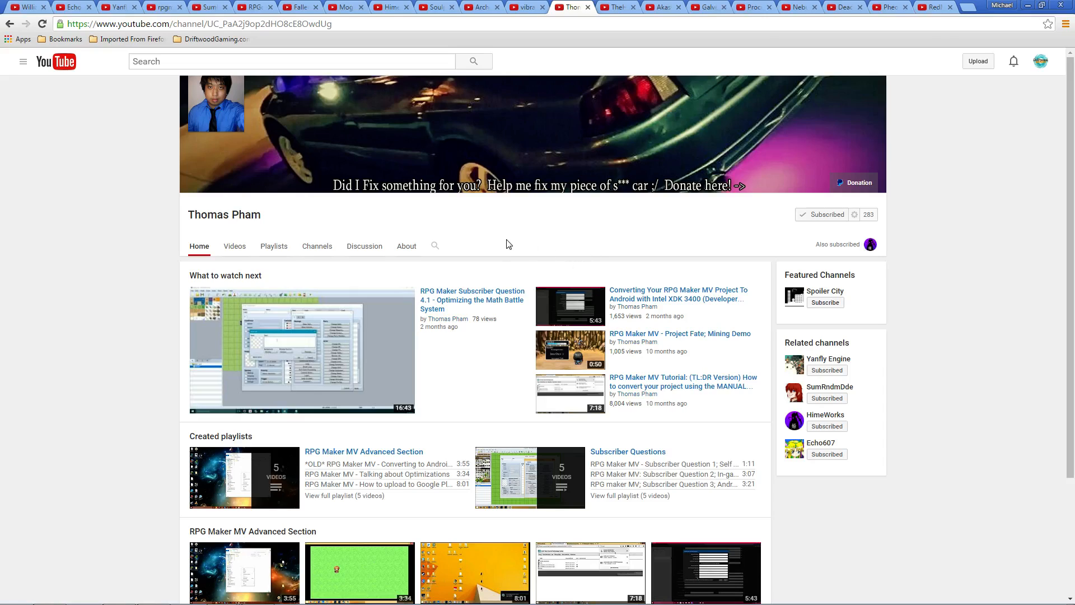
mouse_move(501, 262)
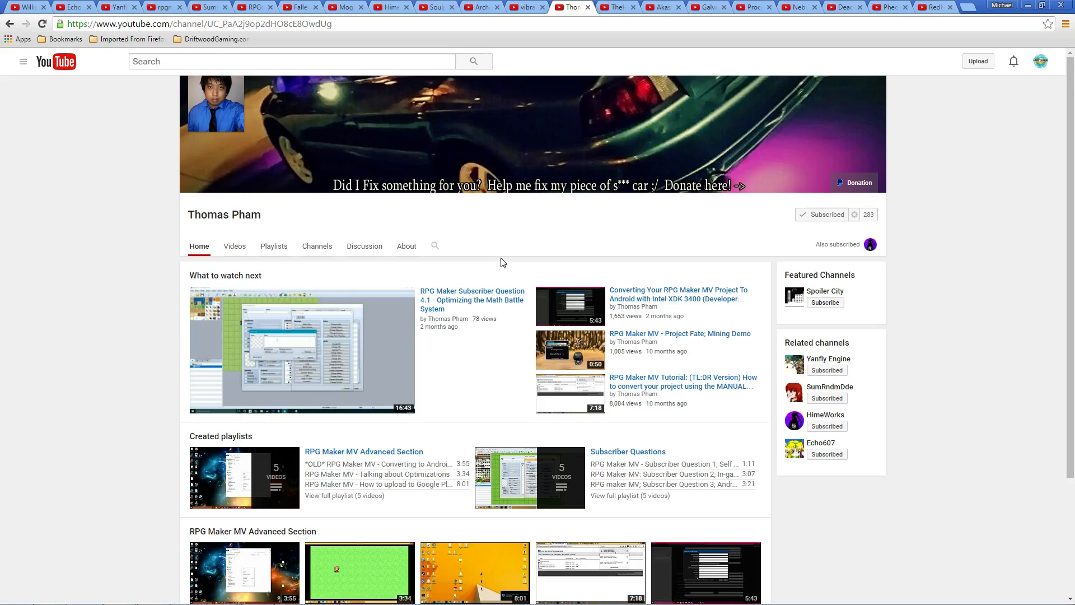
mouse_move(414, 360)
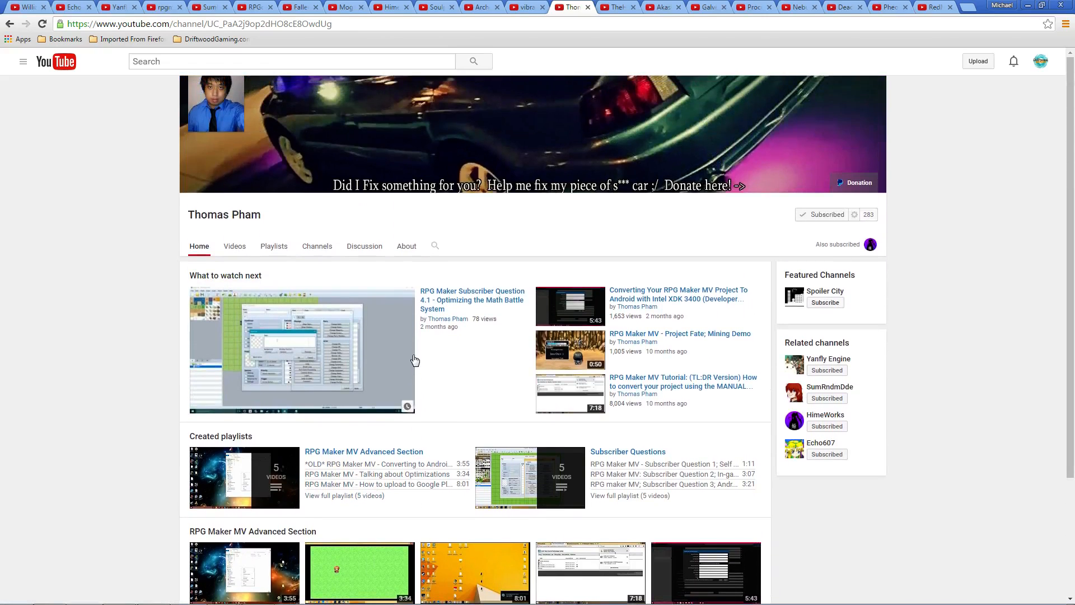
mouse_move(553, 249)
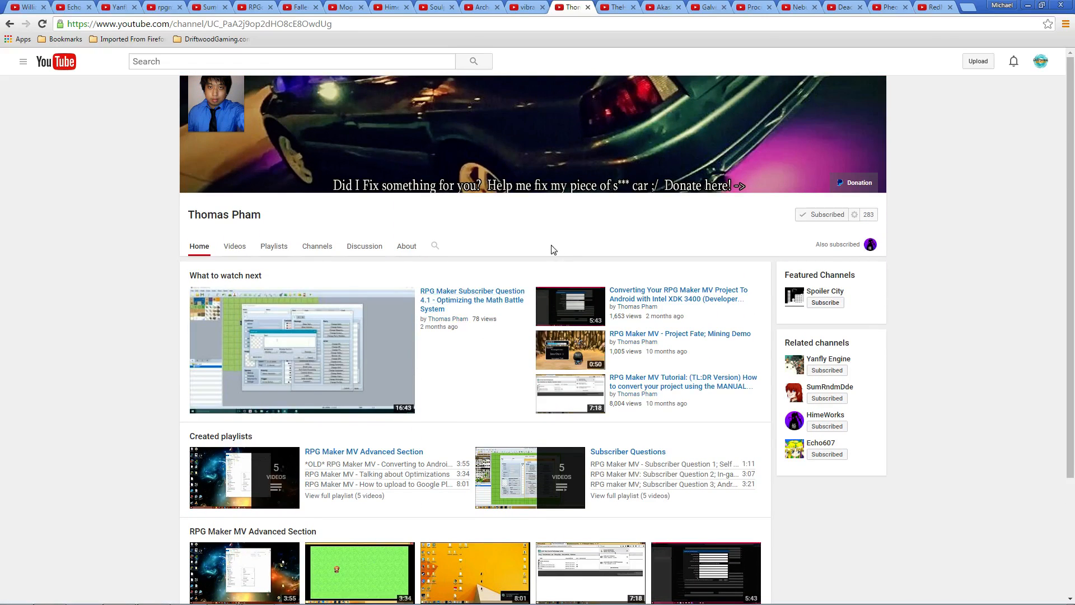
mouse_move(695, 291)
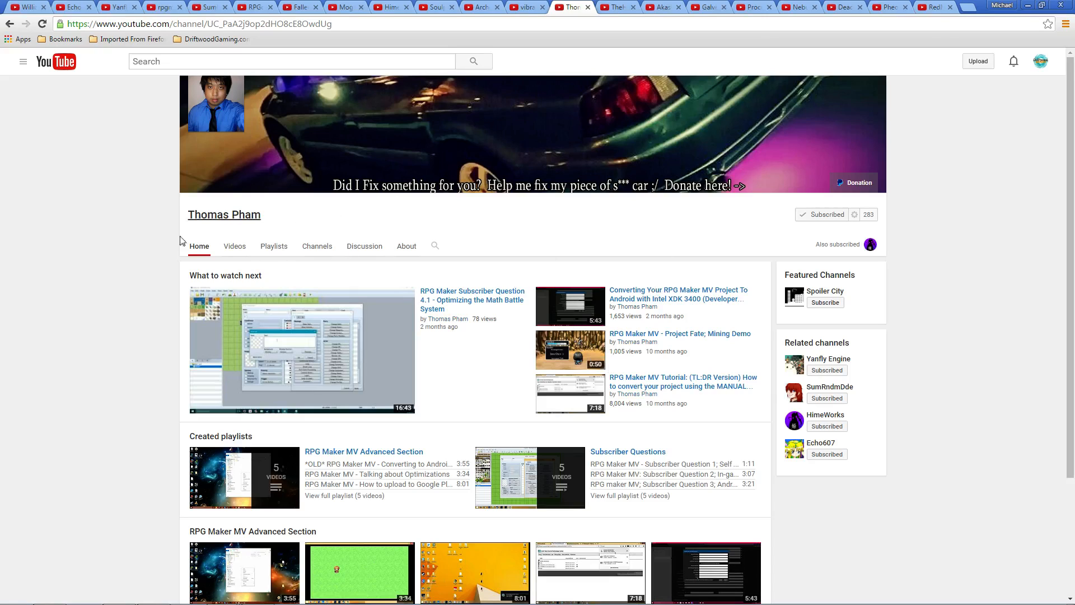
mouse_move(494, 97)
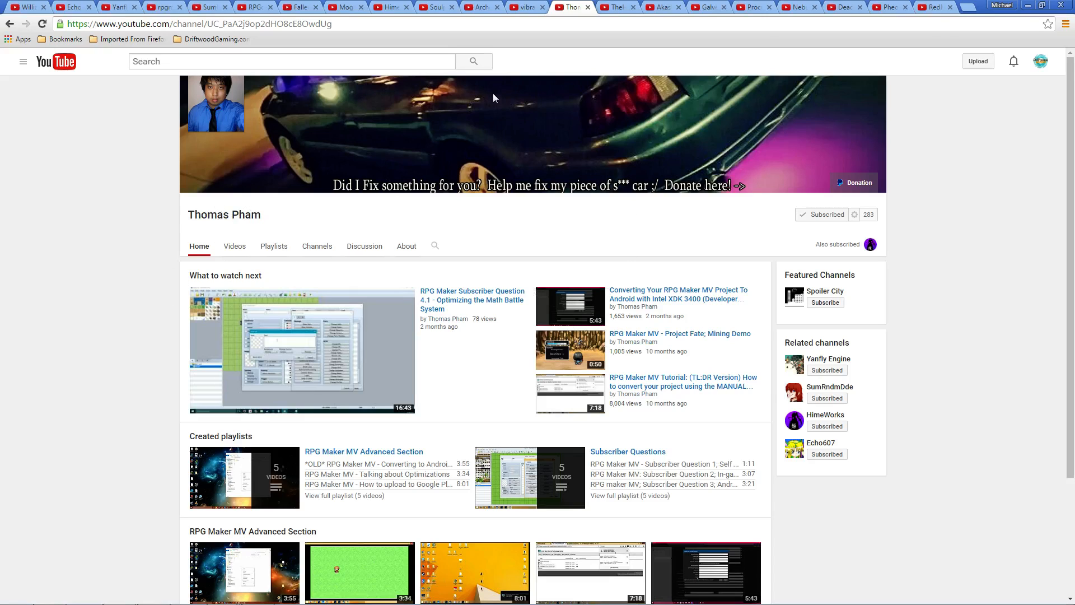
Step: Show the vibrato08 channel home page with its uploads and related channels
left_click(526, 6)
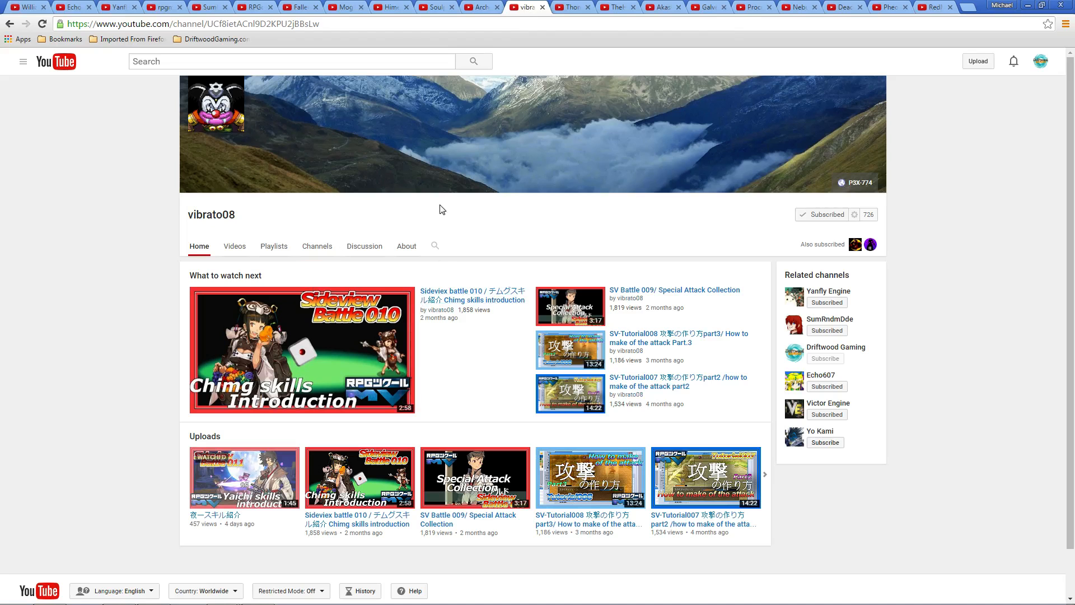
mouse_move(701, 289)
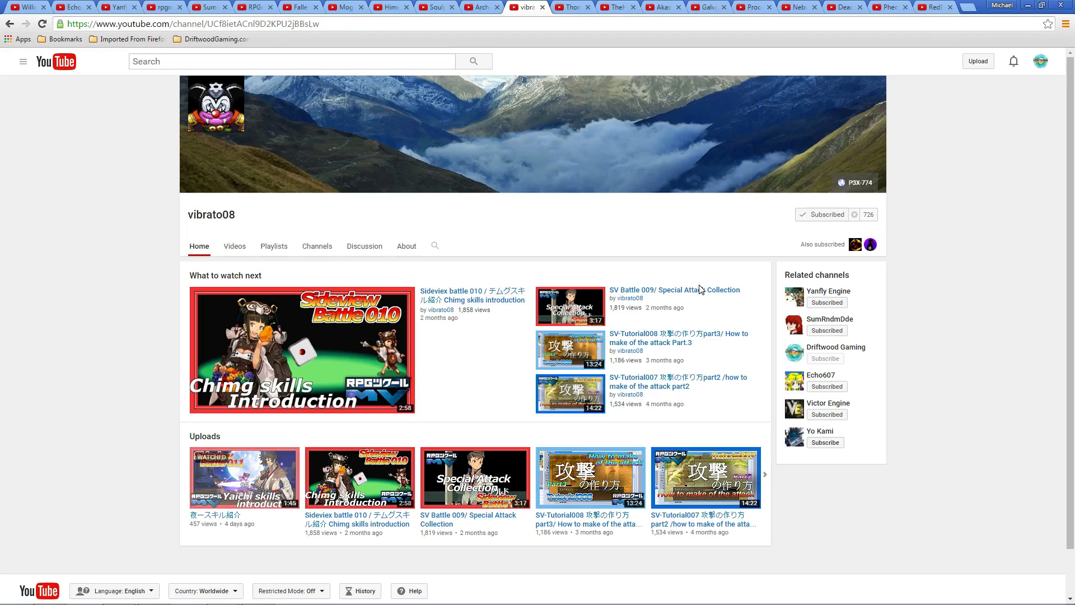
mouse_move(438, 420)
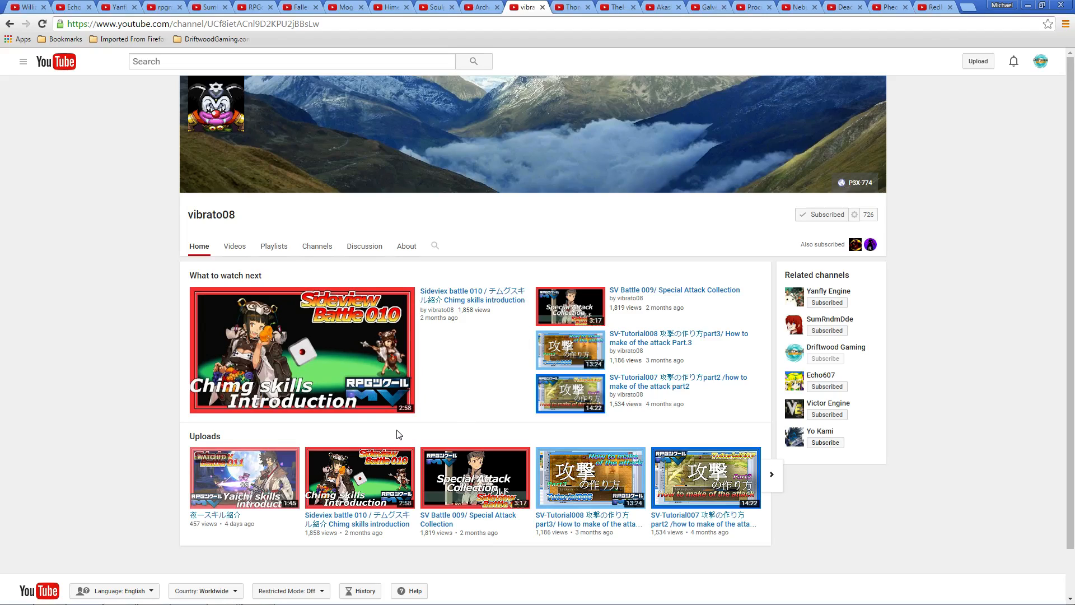
mouse_move(221, 223)
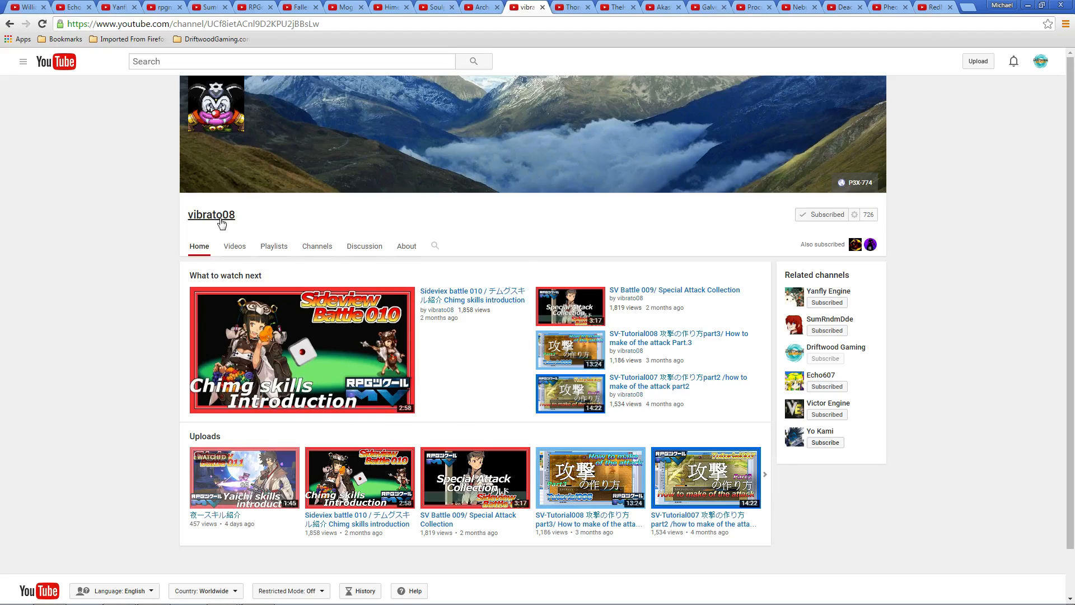
mouse_move(264, 359)
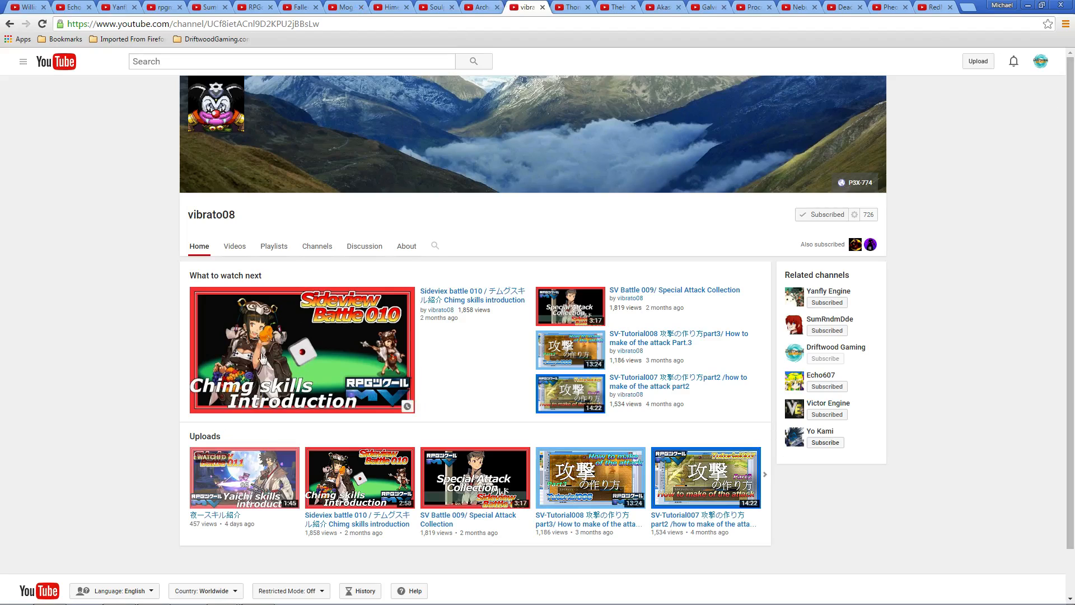
mouse_move(462, 218)
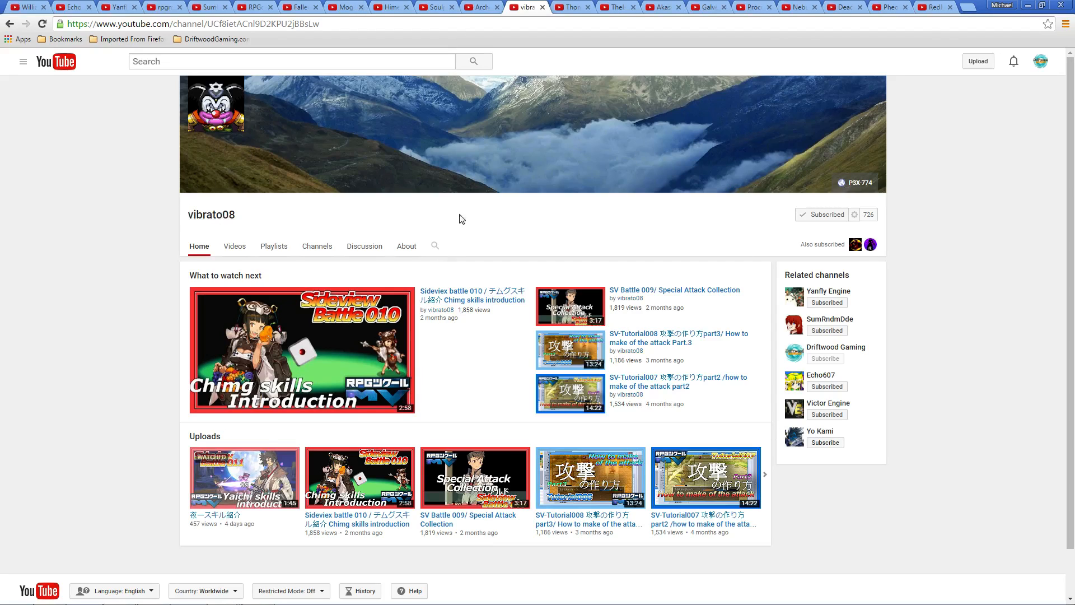
mouse_move(481, 8)
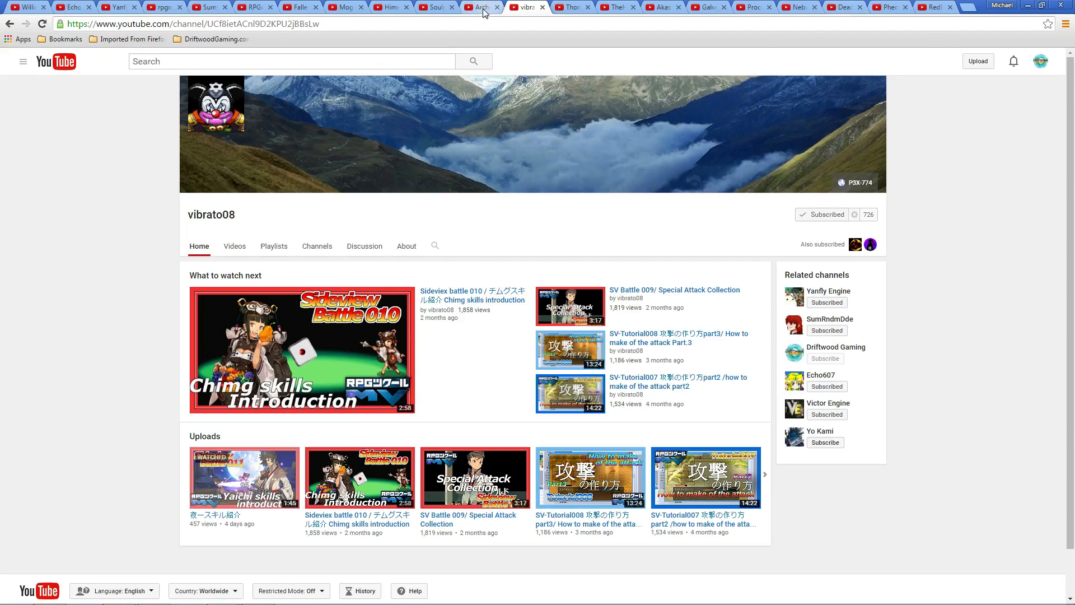
left_click(480, 6)
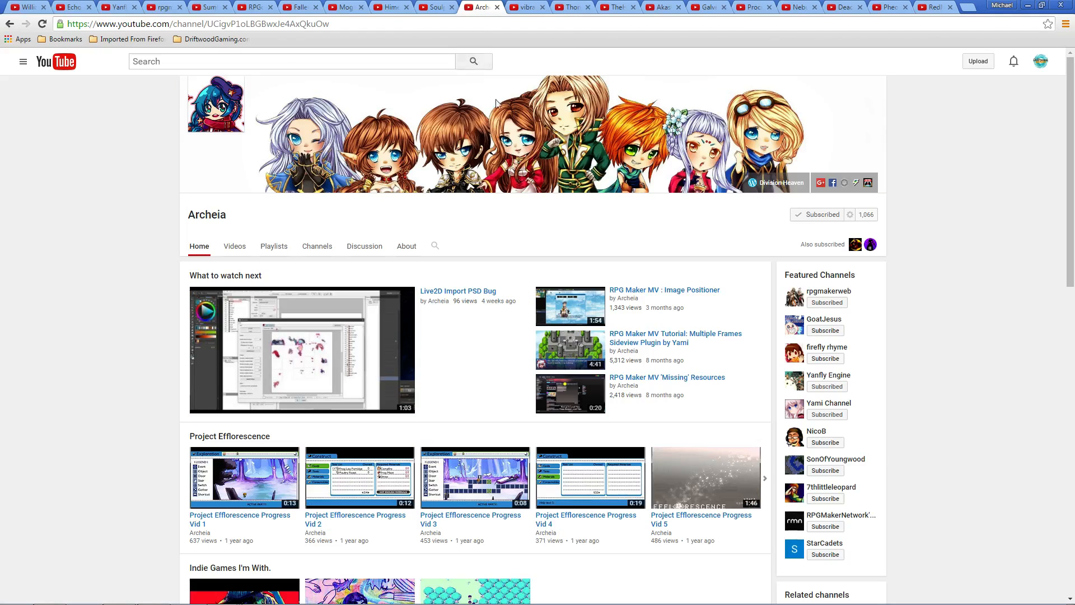
mouse_move(487, 238)
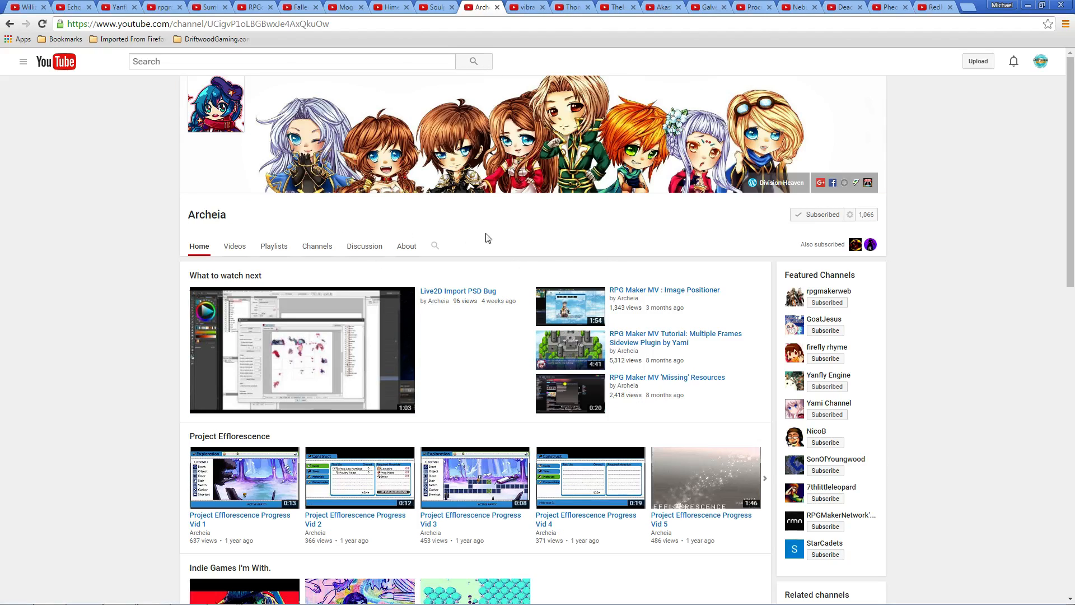
mouse_move(651, 370)
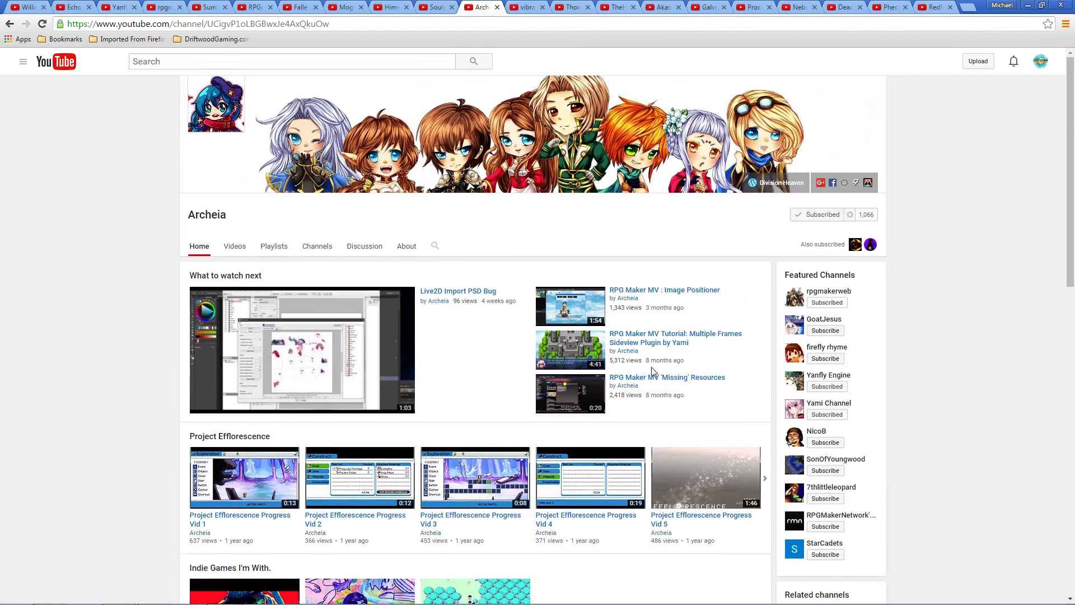
mouse_move(478, 334)
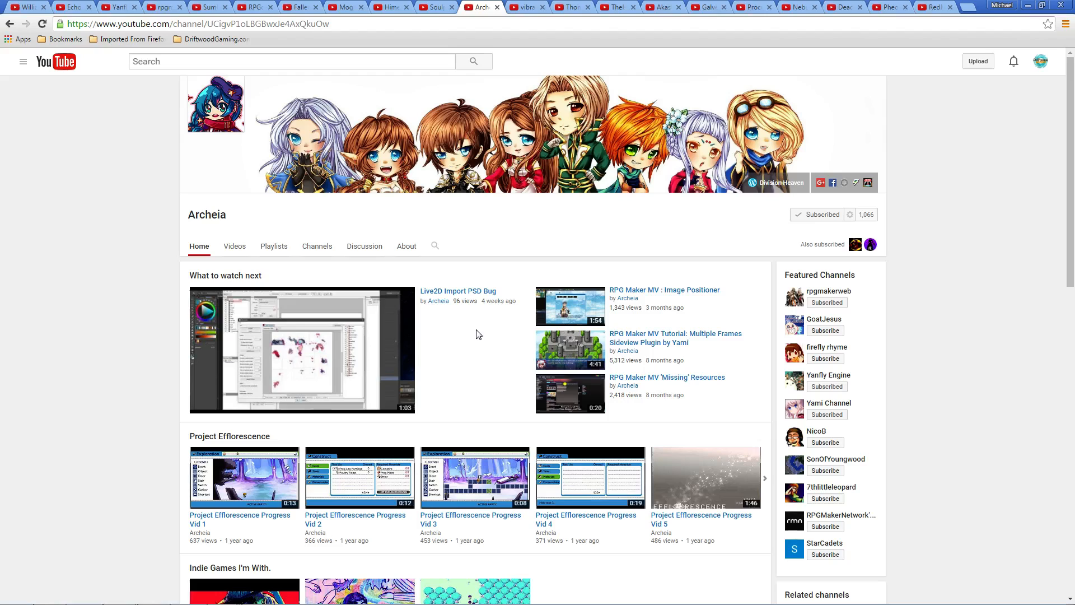
scroll("down", 3)
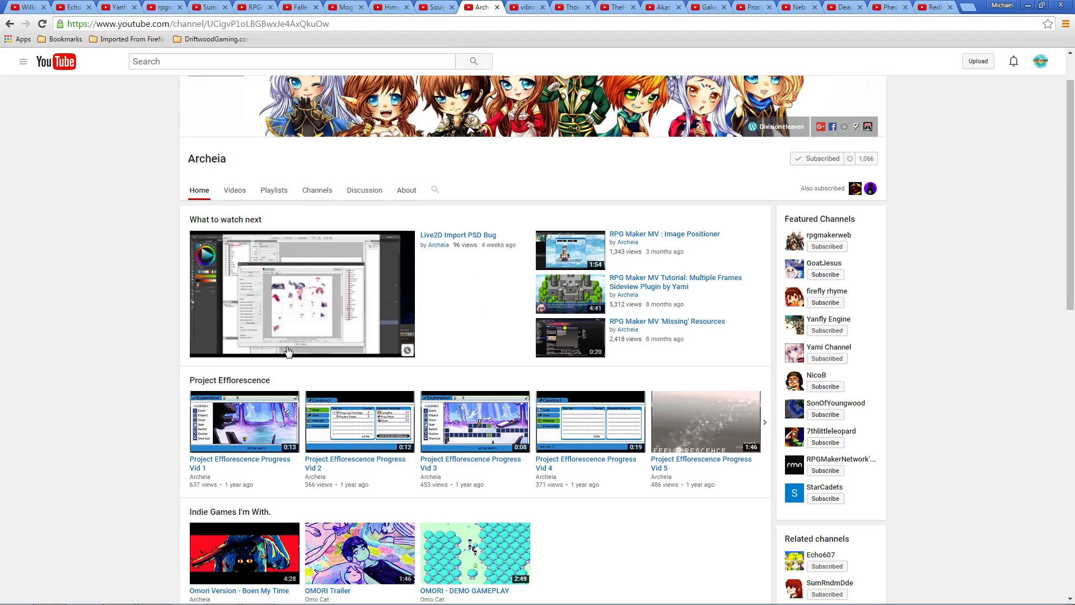
mouse_move(286, 384)
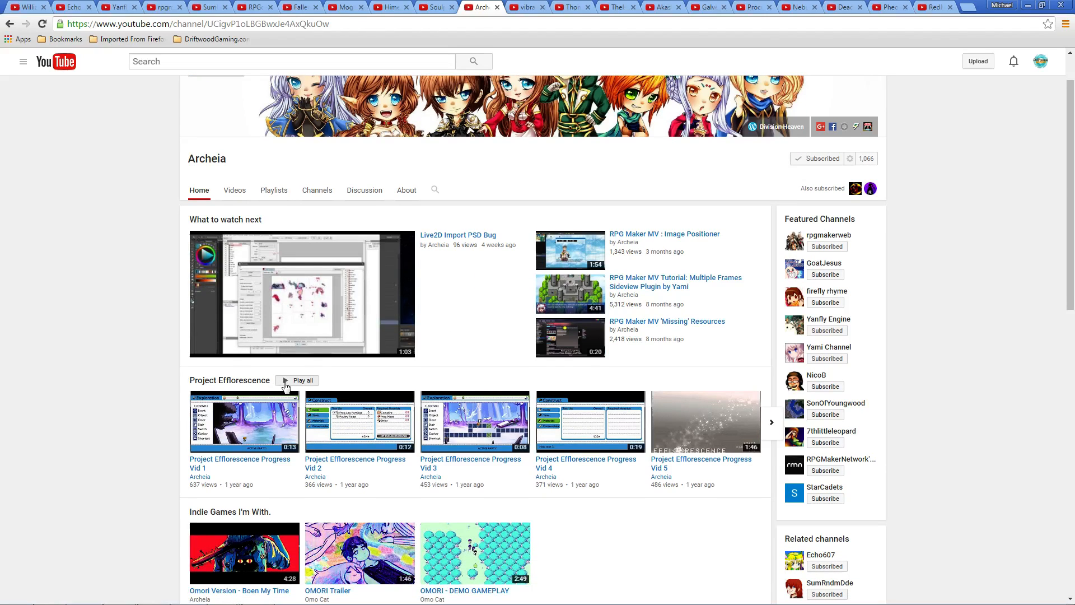
scroll("up", 3)
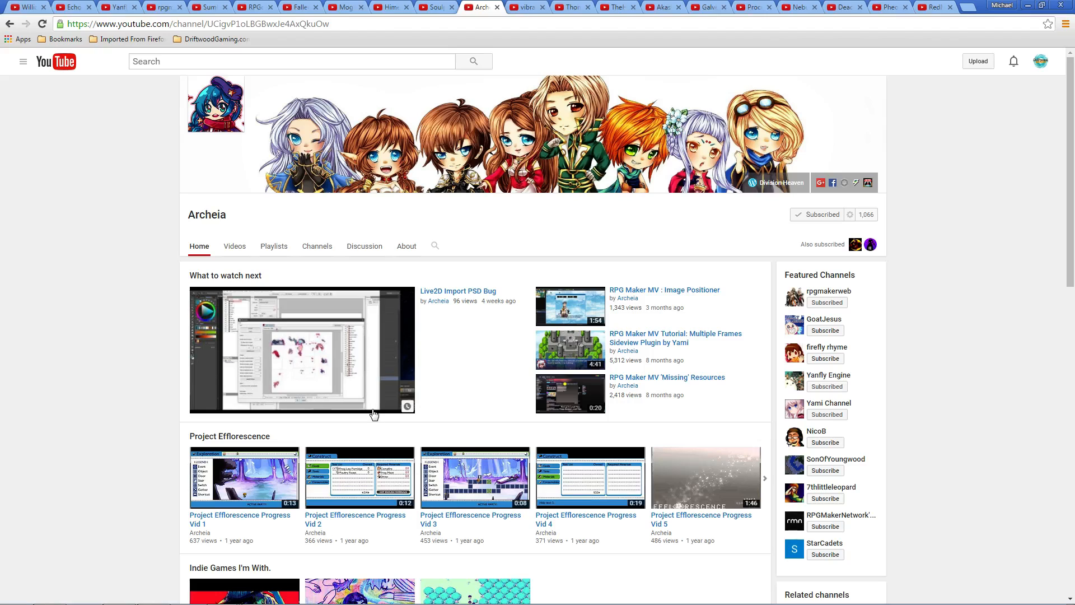
mouse_move(432, 212)
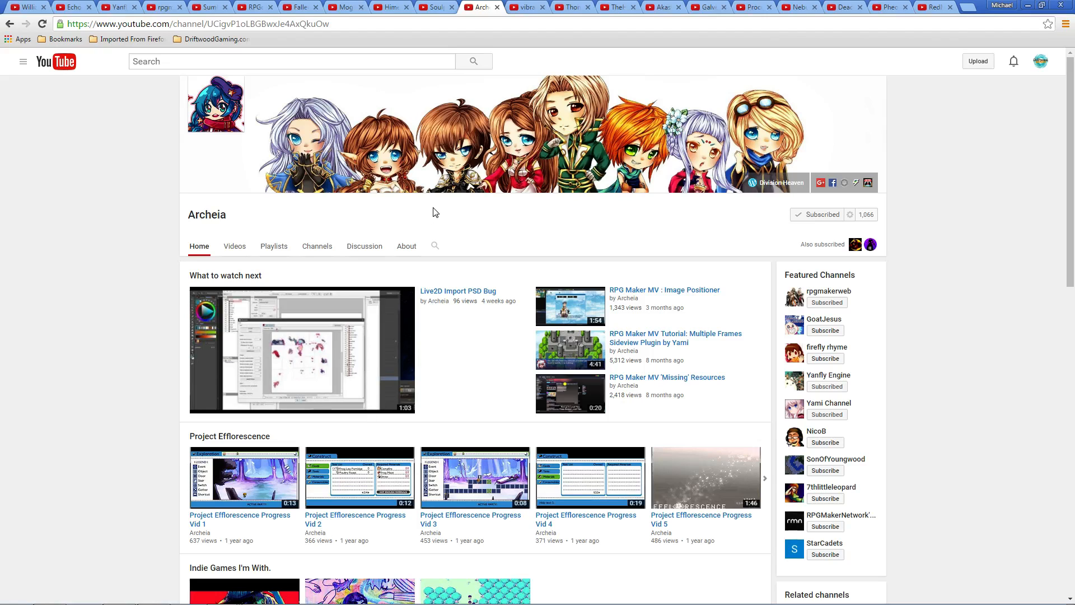
scroll("down", 3)
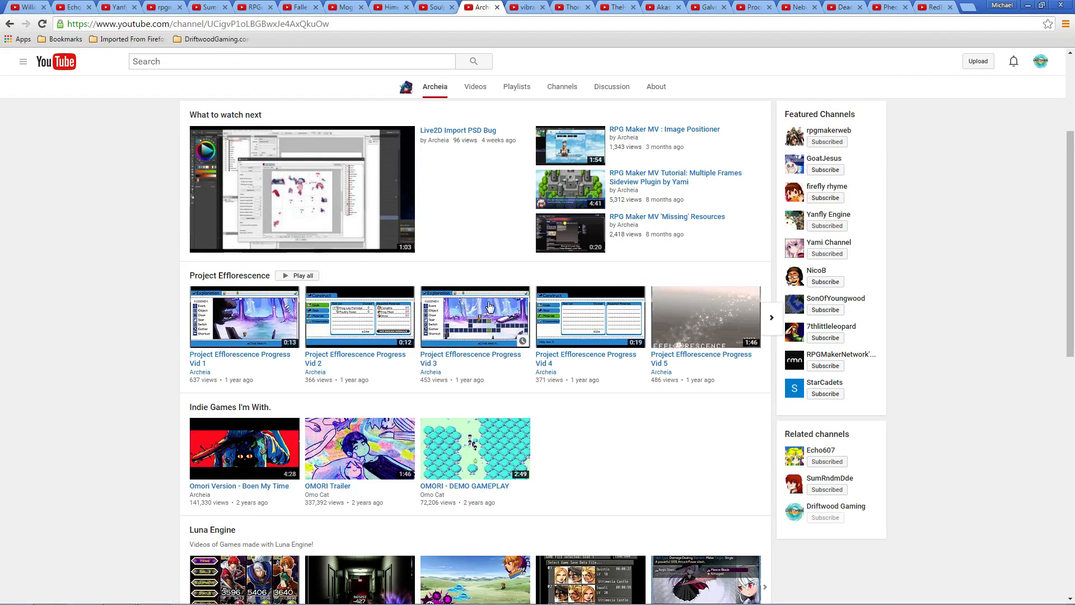
scroll("up", 3)
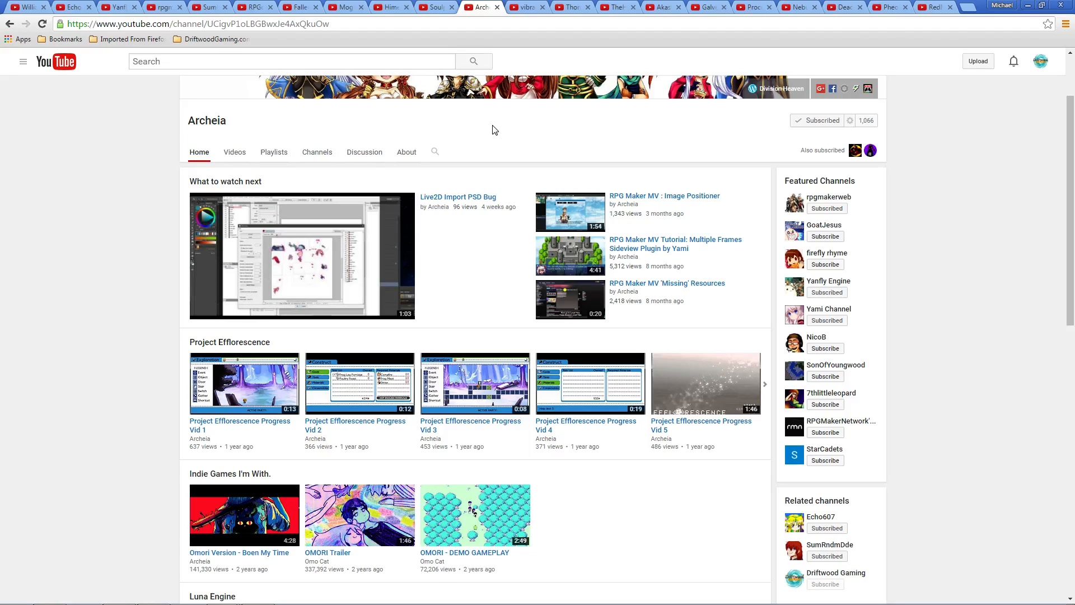
scroll("up", 3)
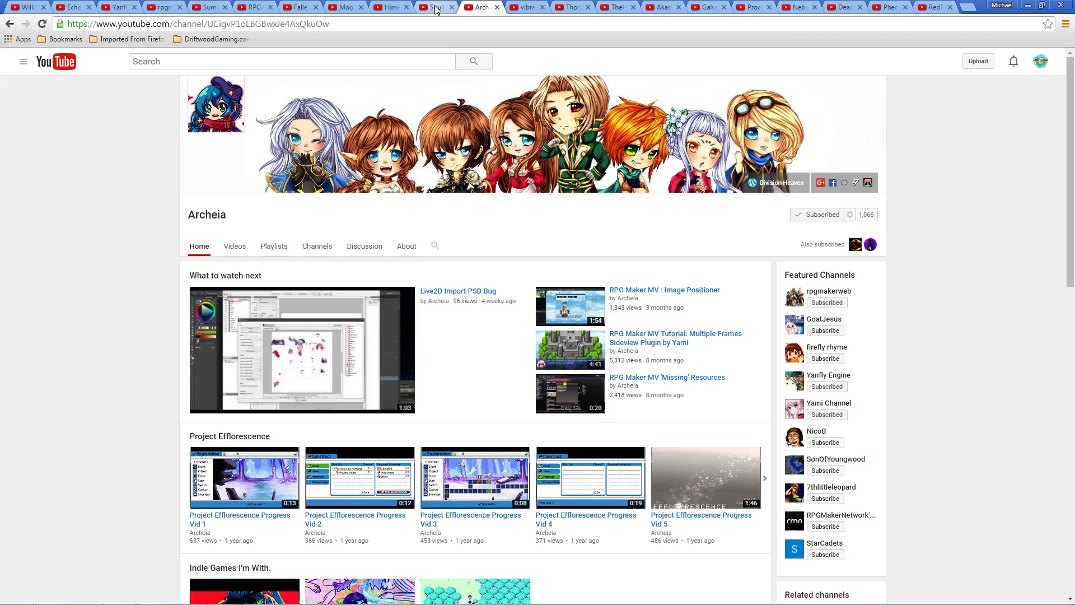
Step: Show the Soulpour777 channel home page with its playlists and featured channels
left_click(436, 8)
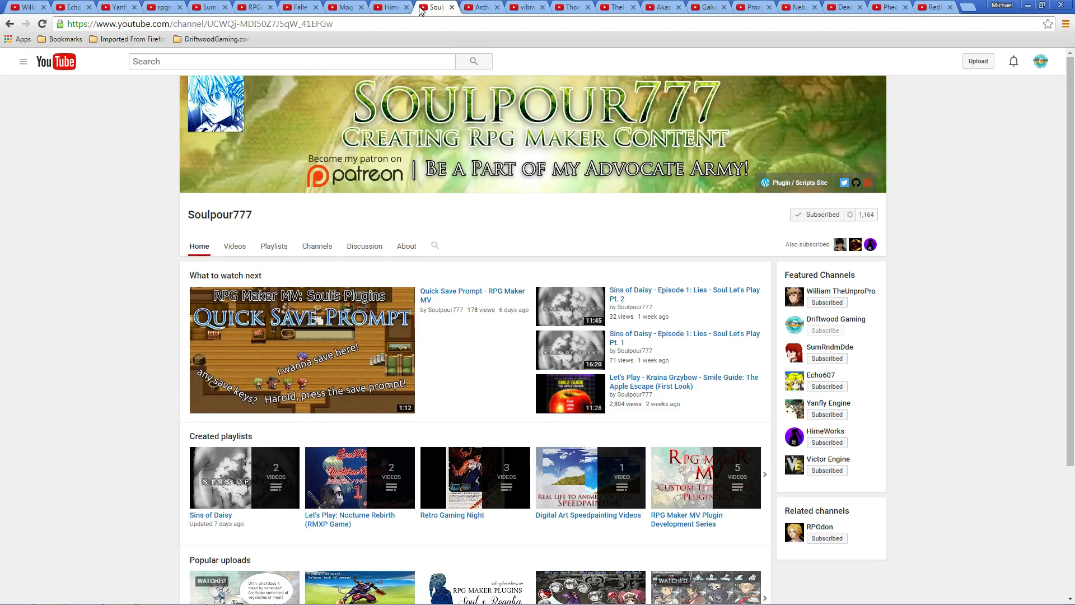
mouse_move(475, 210)
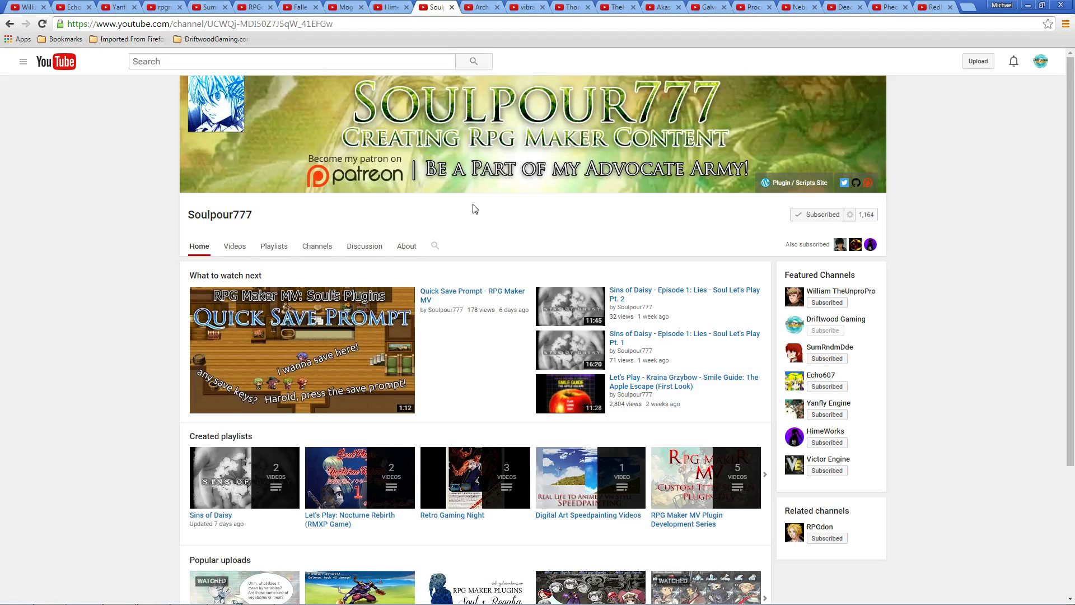
mouse_move(586, 159)
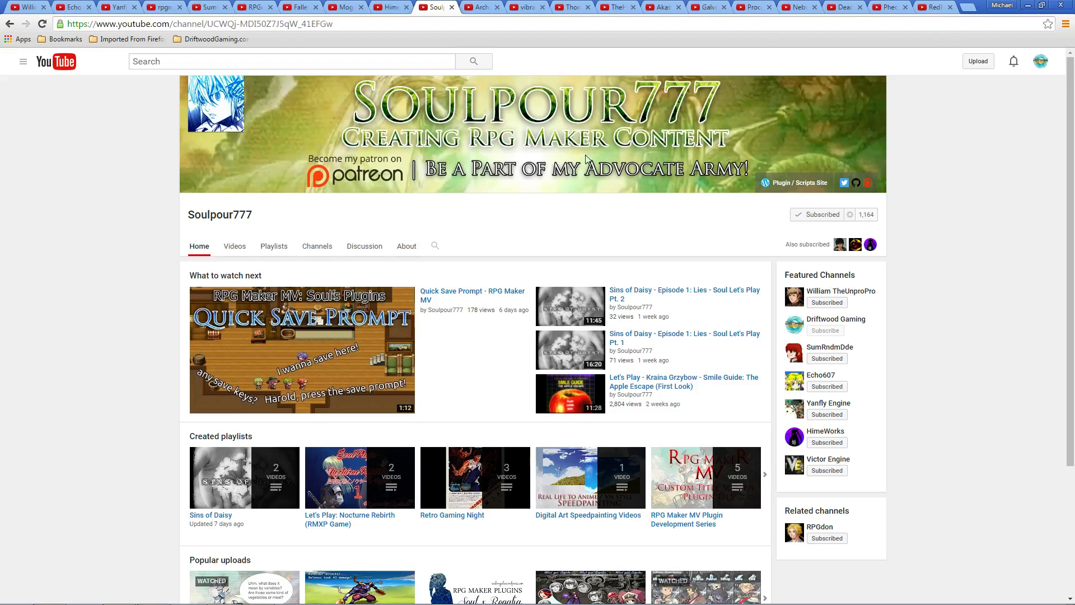
mouse_move(403, 199)
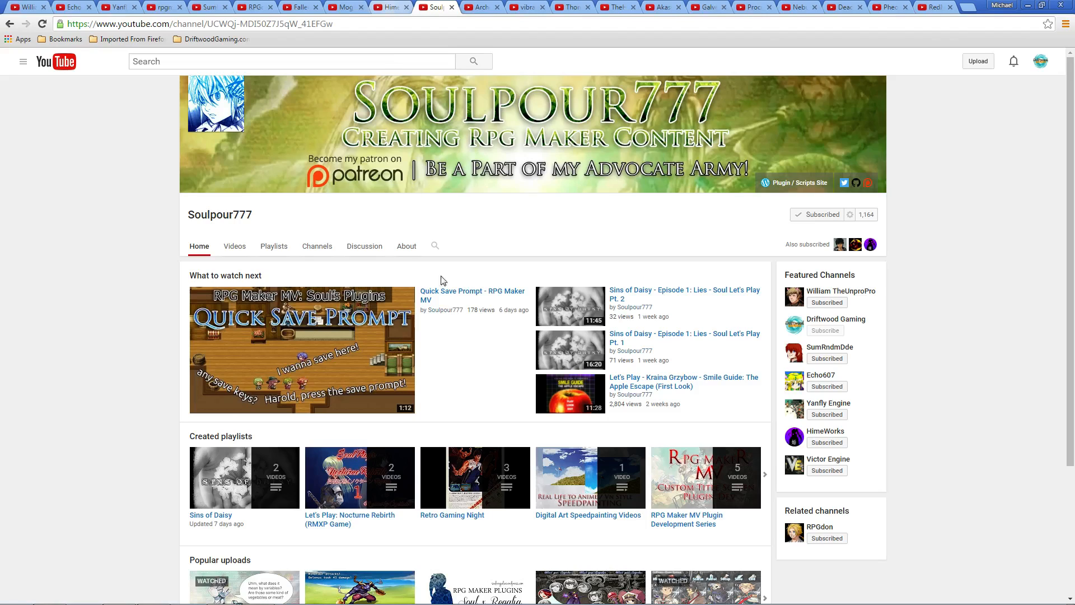
mouse_move(597, 323)
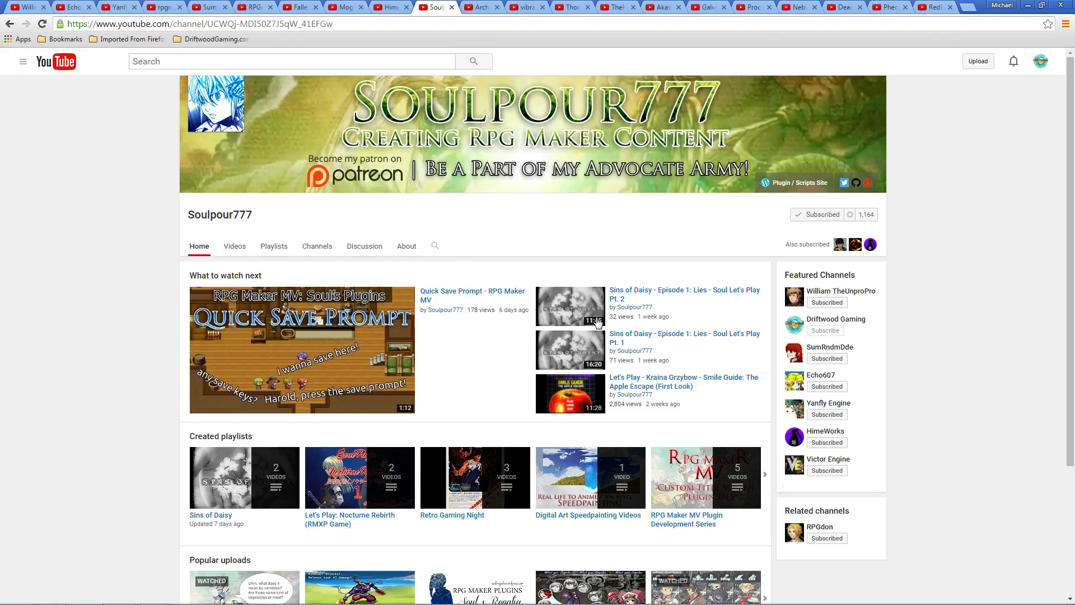
mouse_move(44, 210)
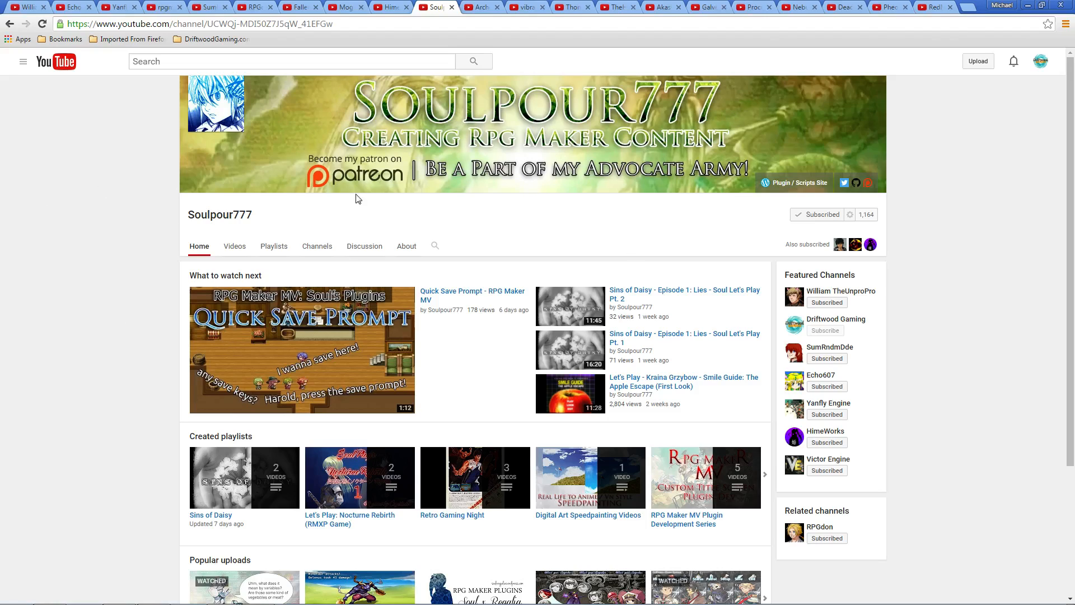
mouse_move(413, 206)
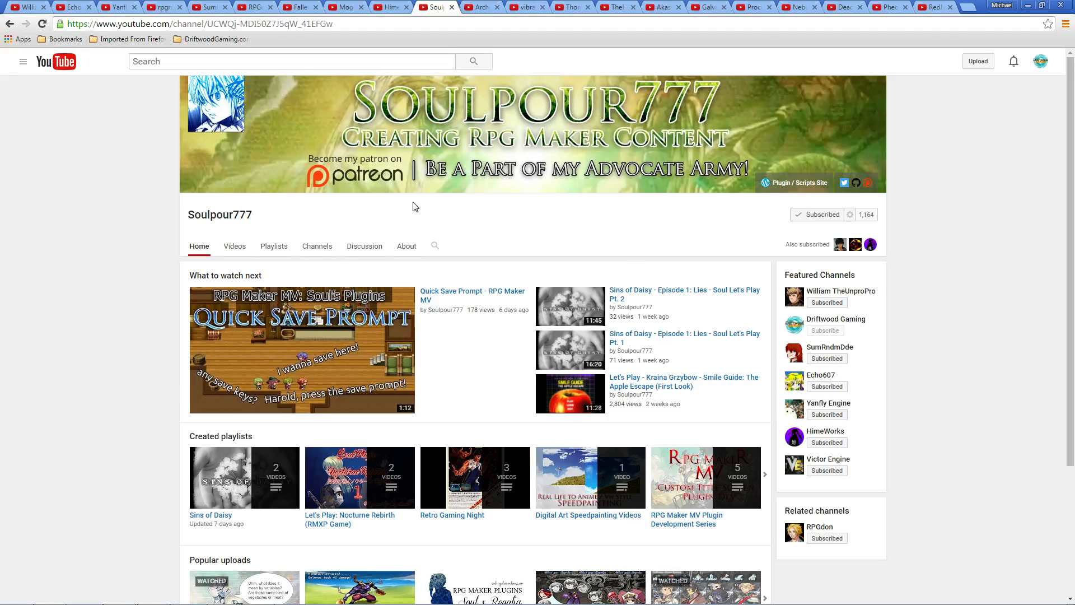
mouse_move(194, 236)
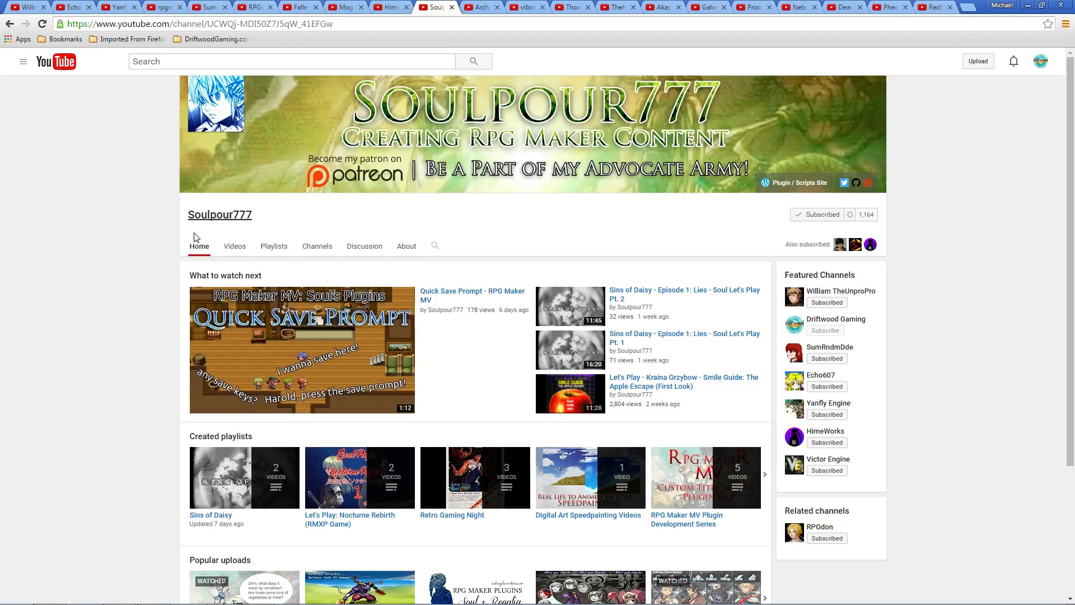
mouse_move(278, 206)
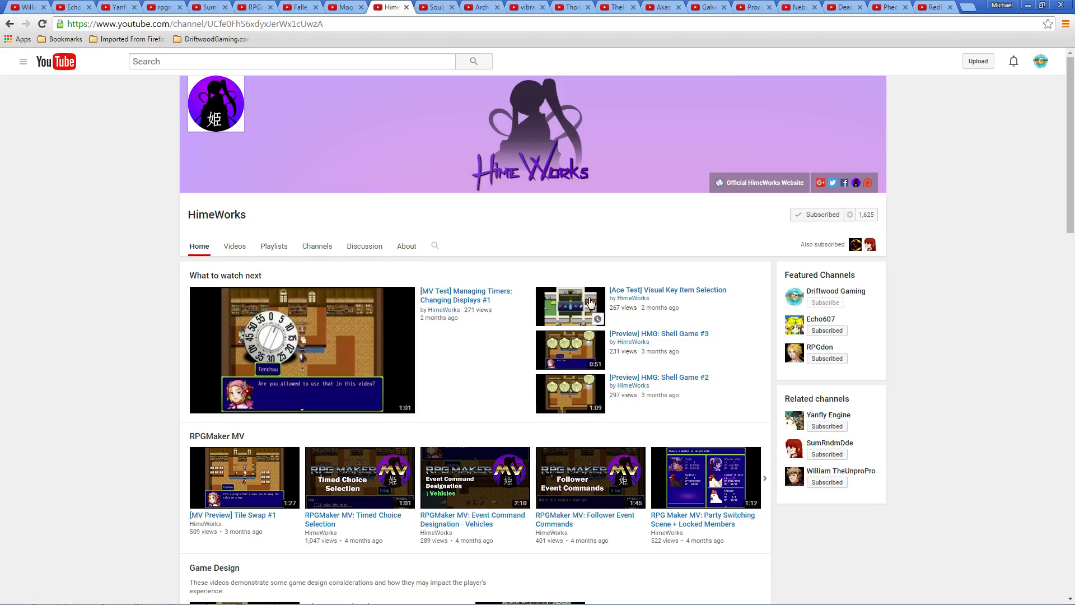
mouse_move(477, 300)
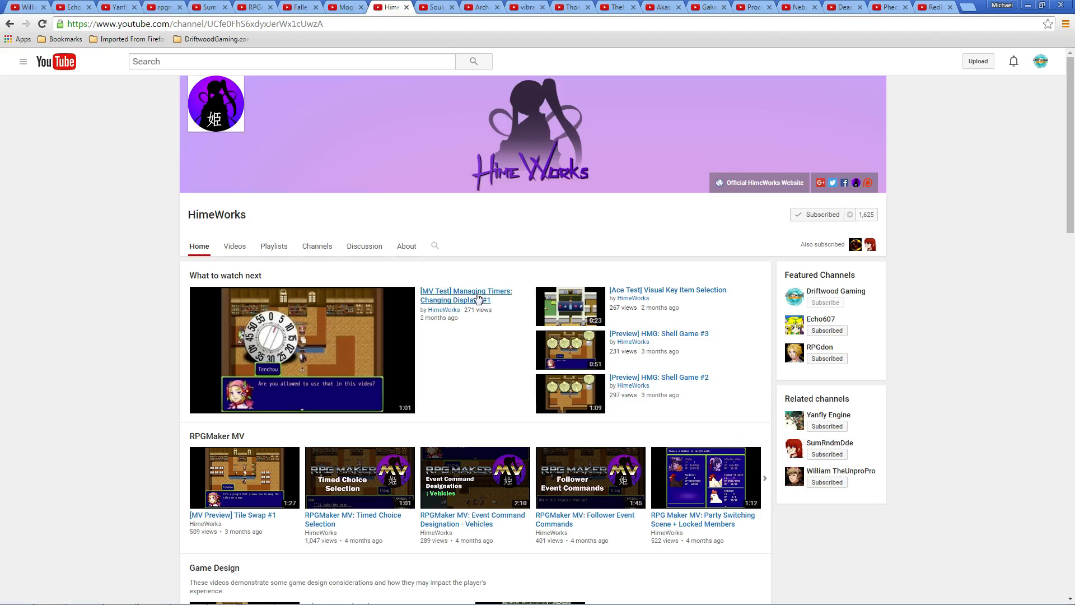
mouse_move(517, 94)
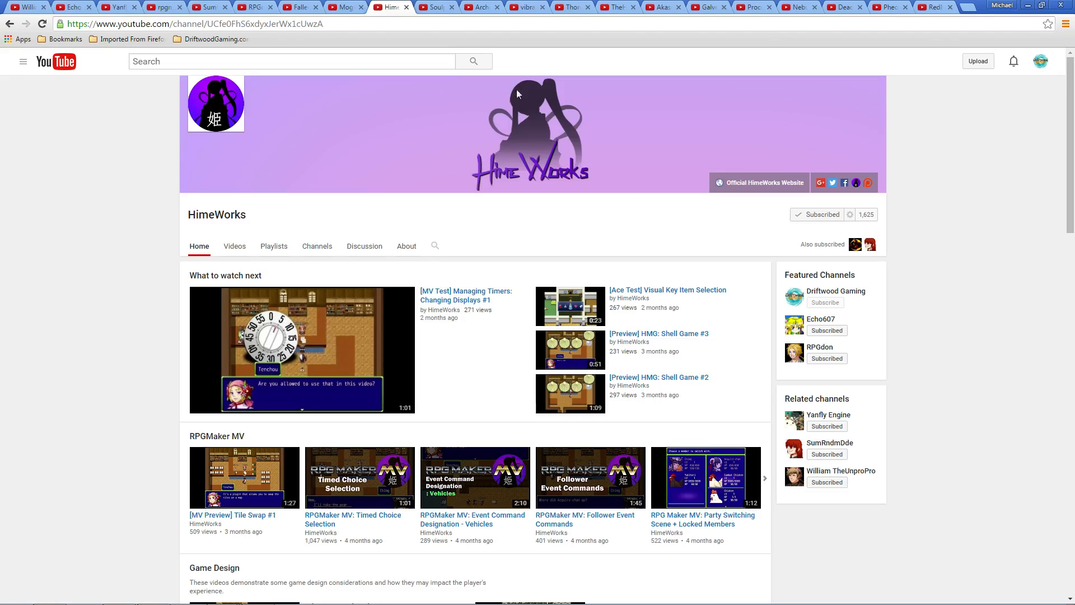
mouse_move(502, 245)
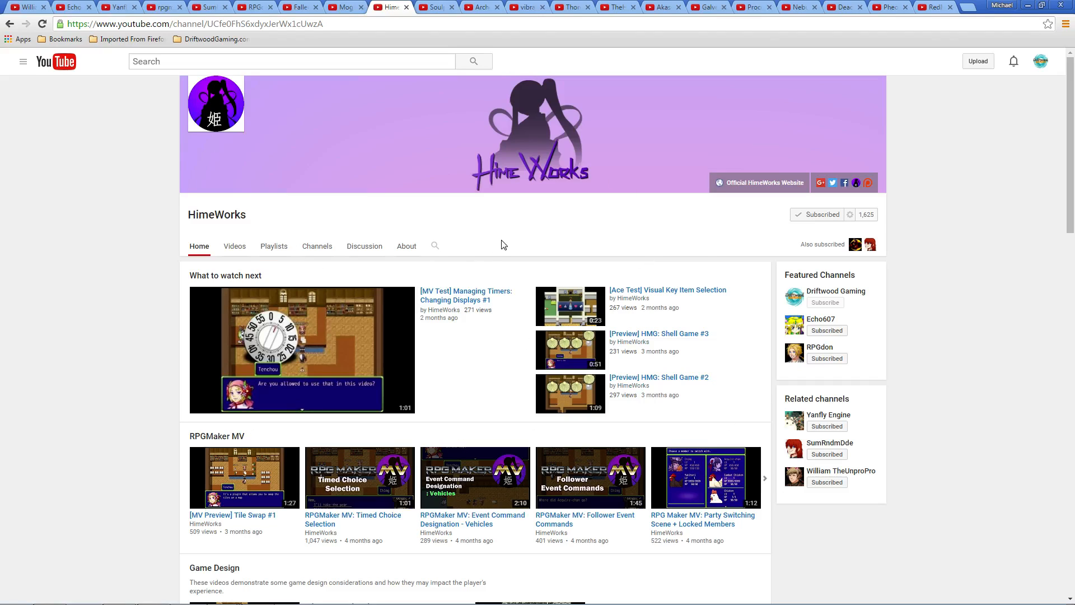
mouse_move(355, 339)
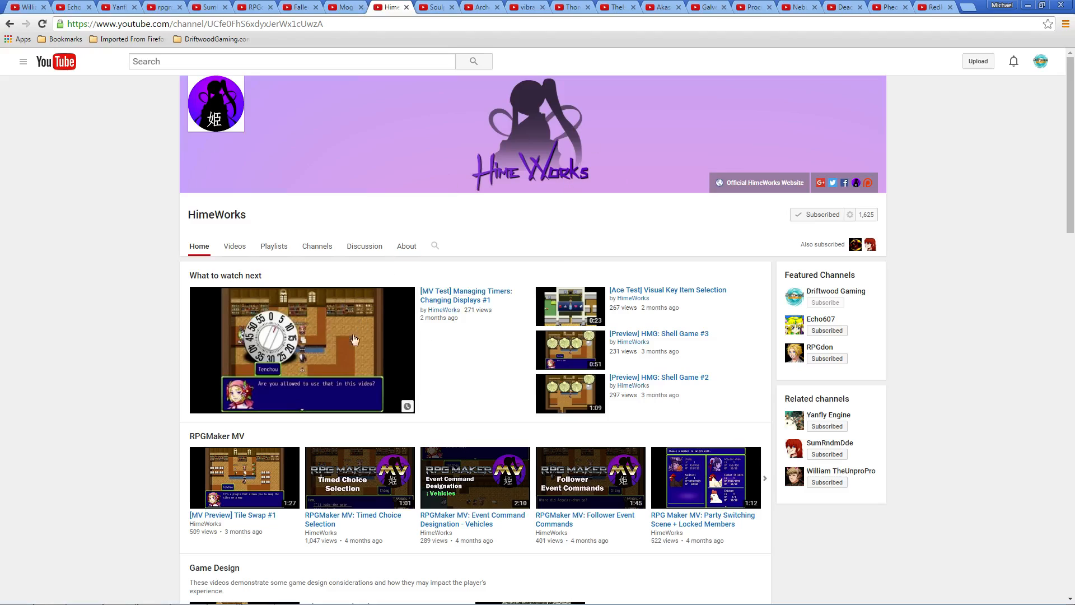
mouse_move(432, 258)
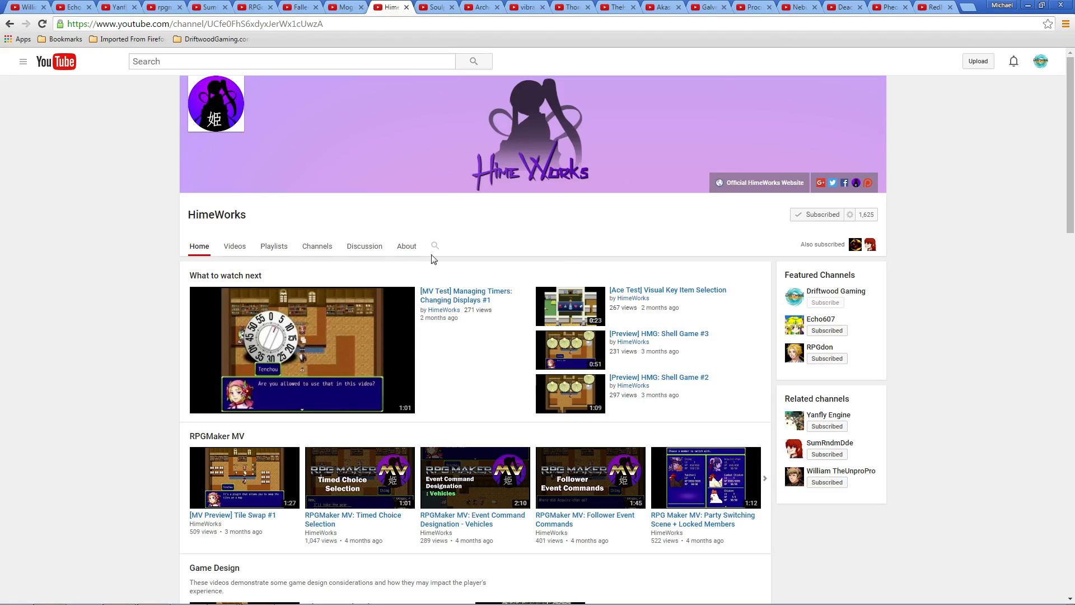
mouse_move(586, 235)
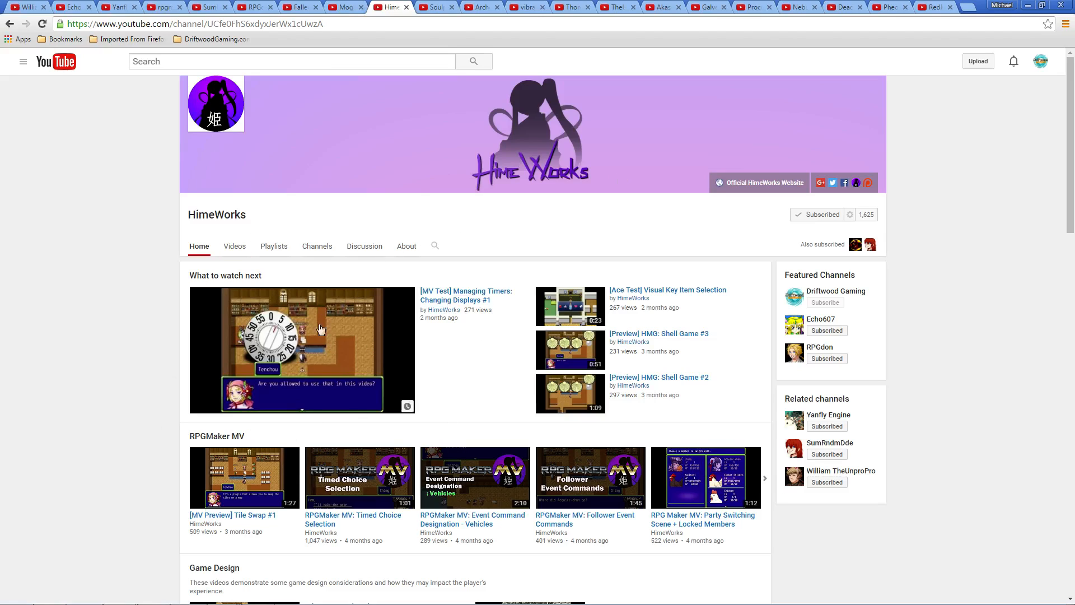
mouse_move(436, 131)
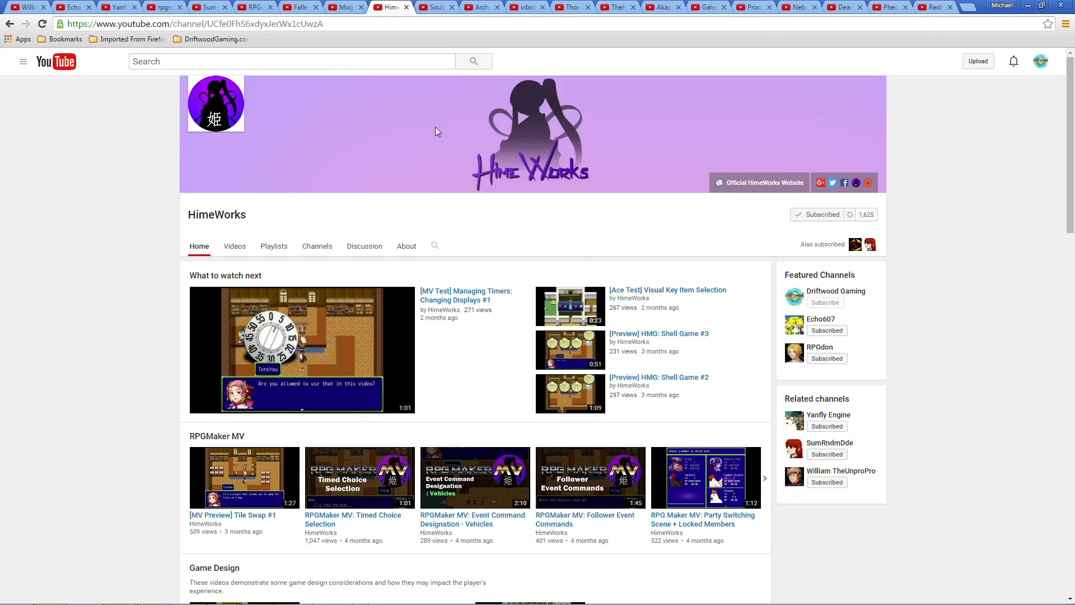
mouse_move(314, 42)
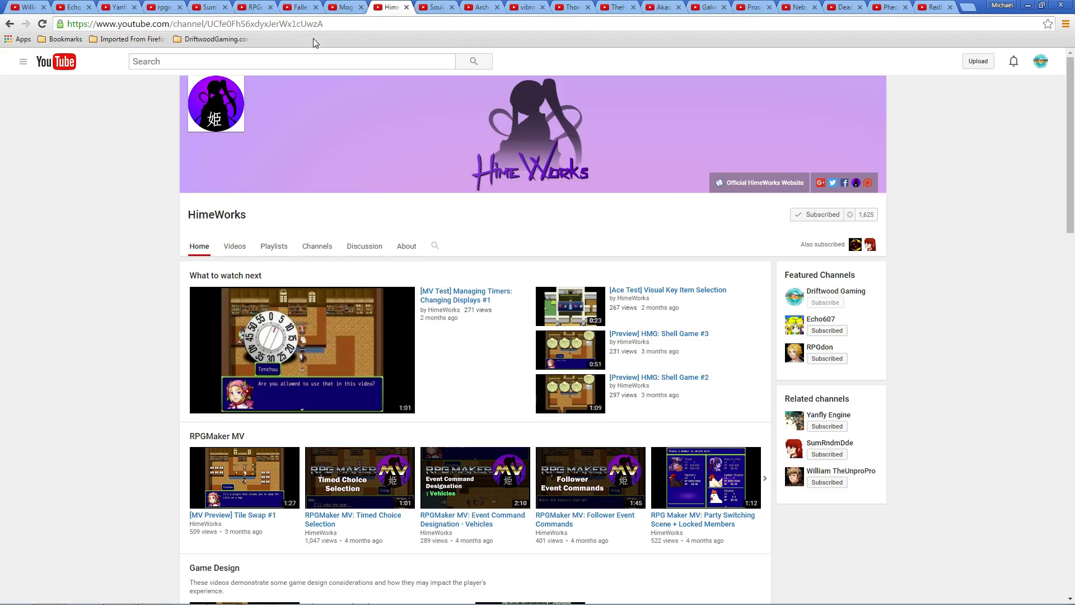
mouse_move(336, 261)
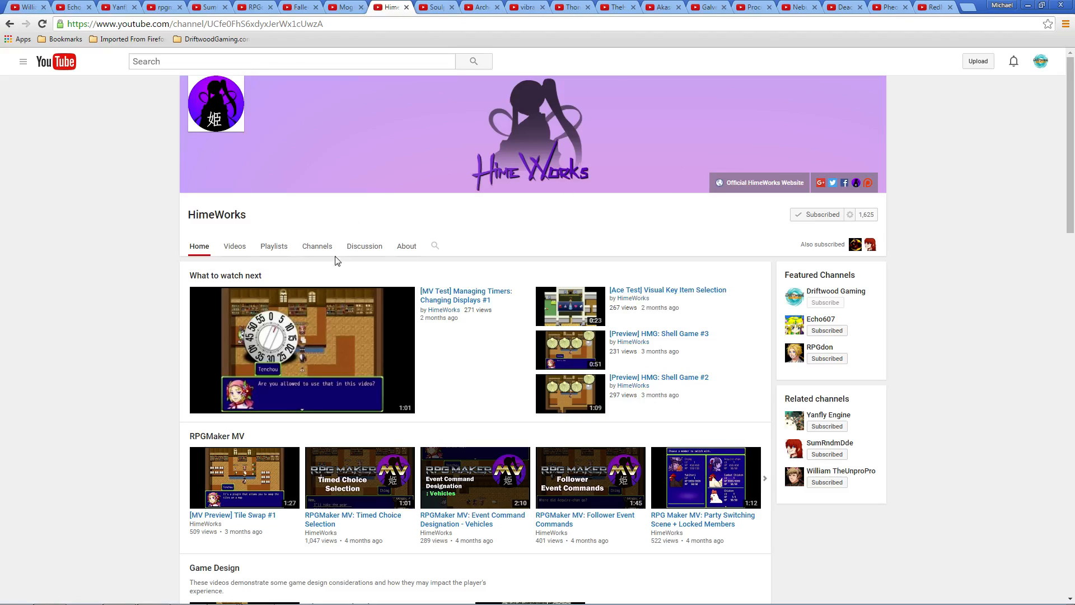
mouse_move(636, 246)
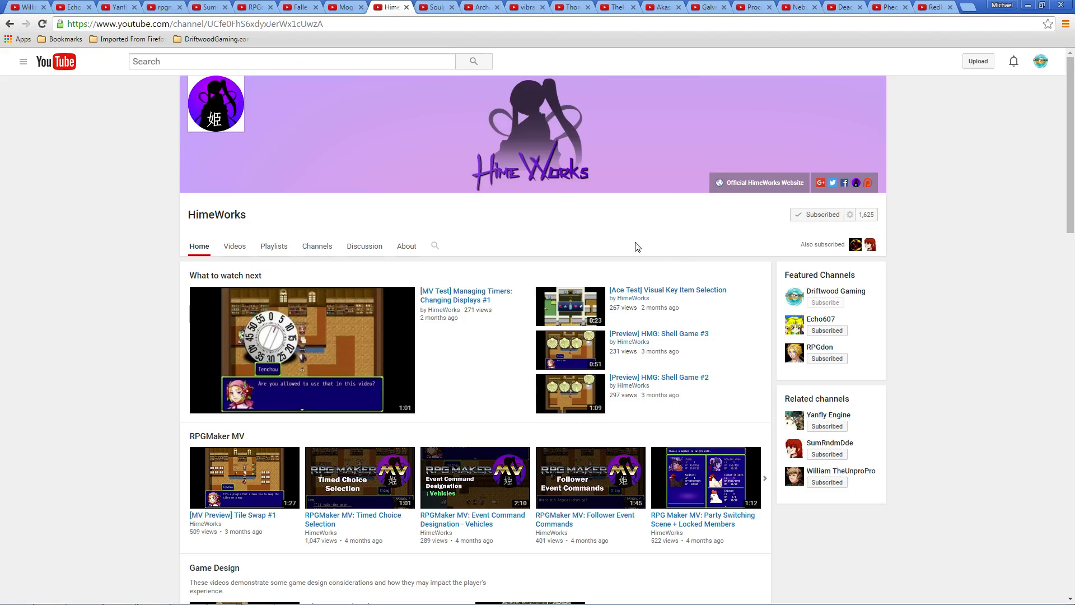
Step: Scroll the HimeWorks channel home page down to the RPGMaker MV shelf and back
scroll("down", 3)
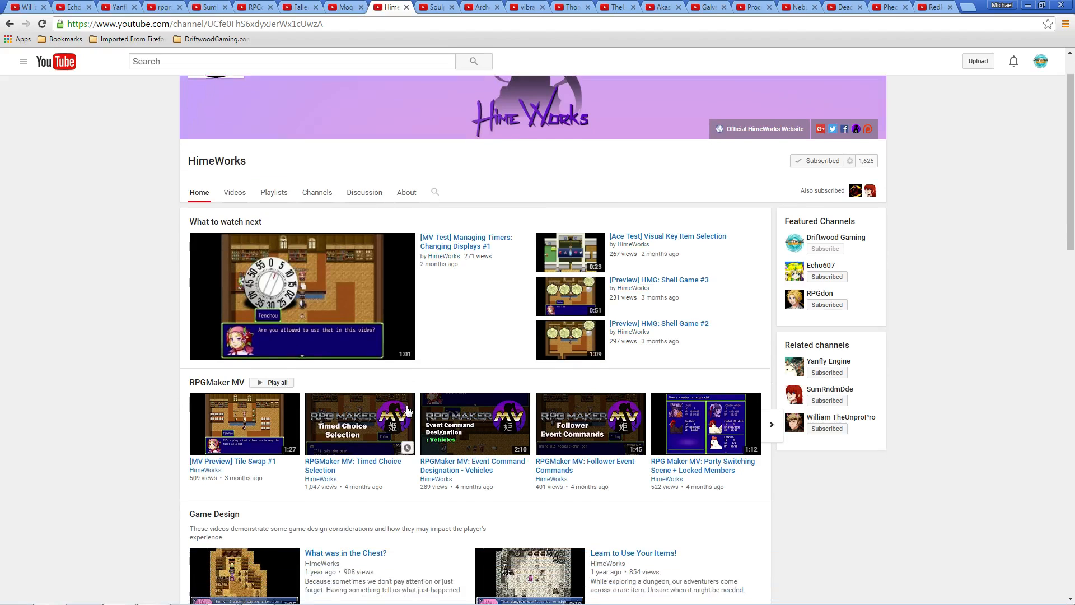
scroll("up", 3)
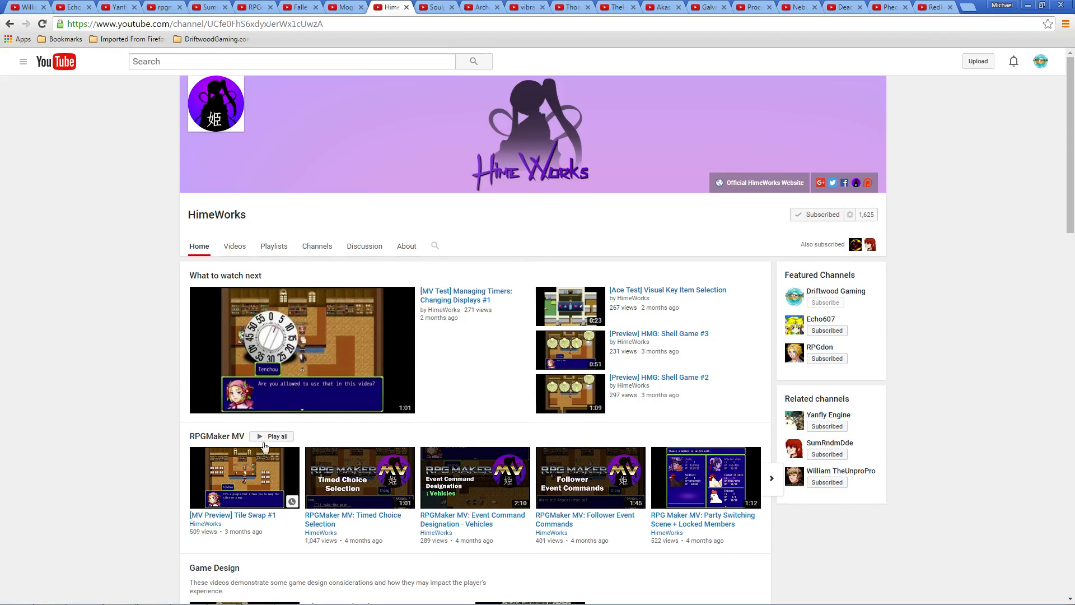
mouse_move(502, 285)
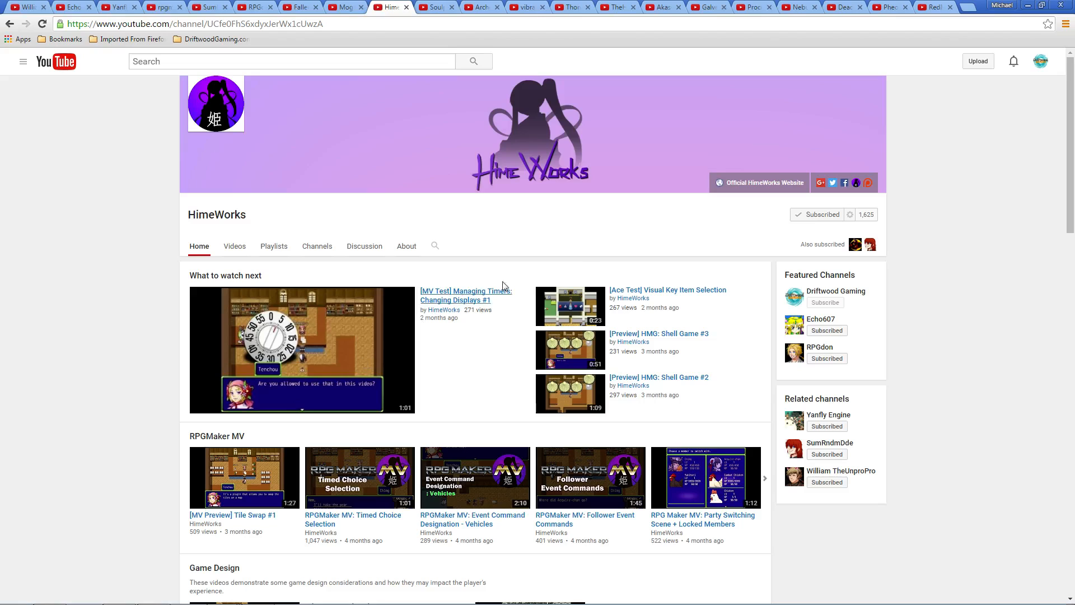
mouse_move(671, 255)
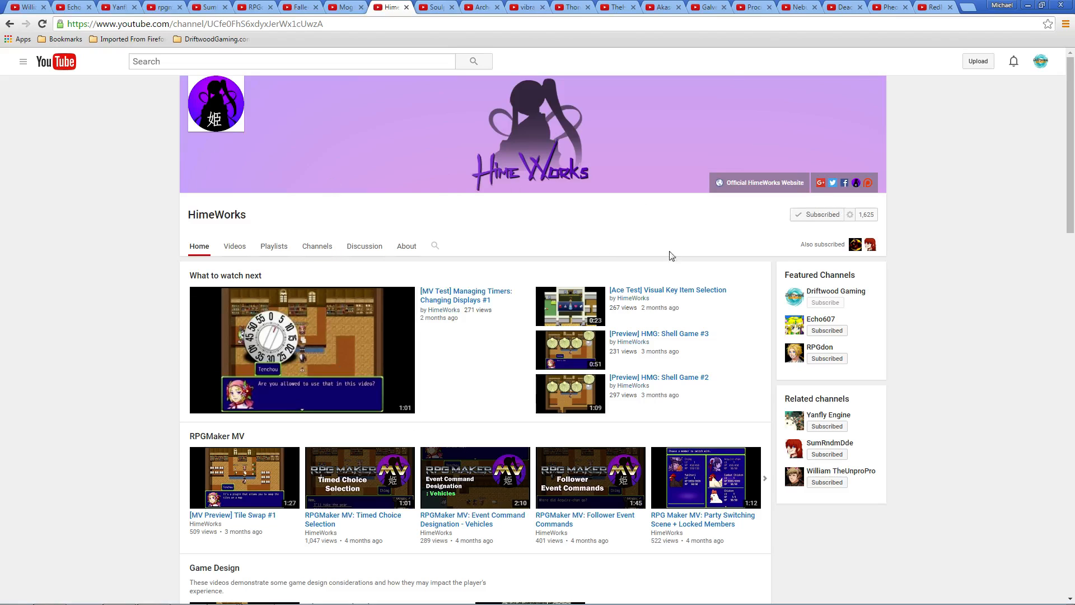
left_click(345, 6)
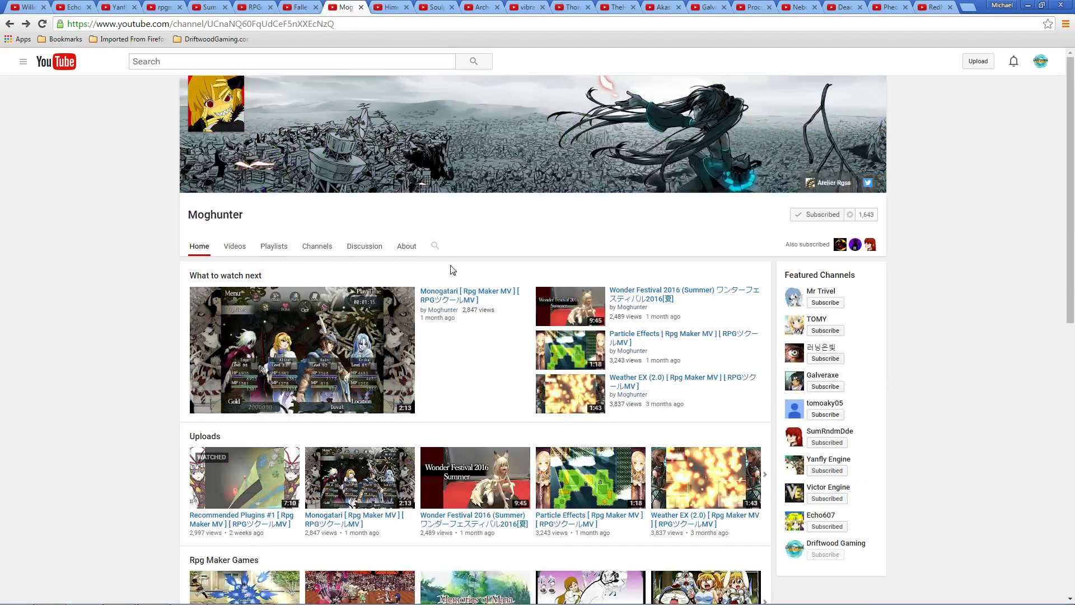
mouse_move(342, 271)
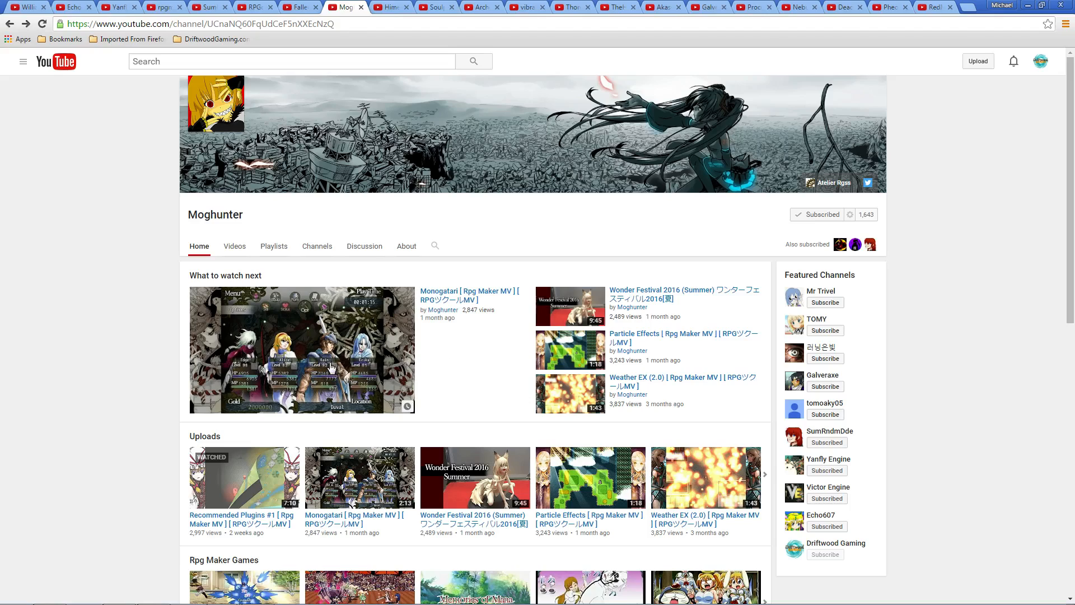
mouse_move(398, 344)
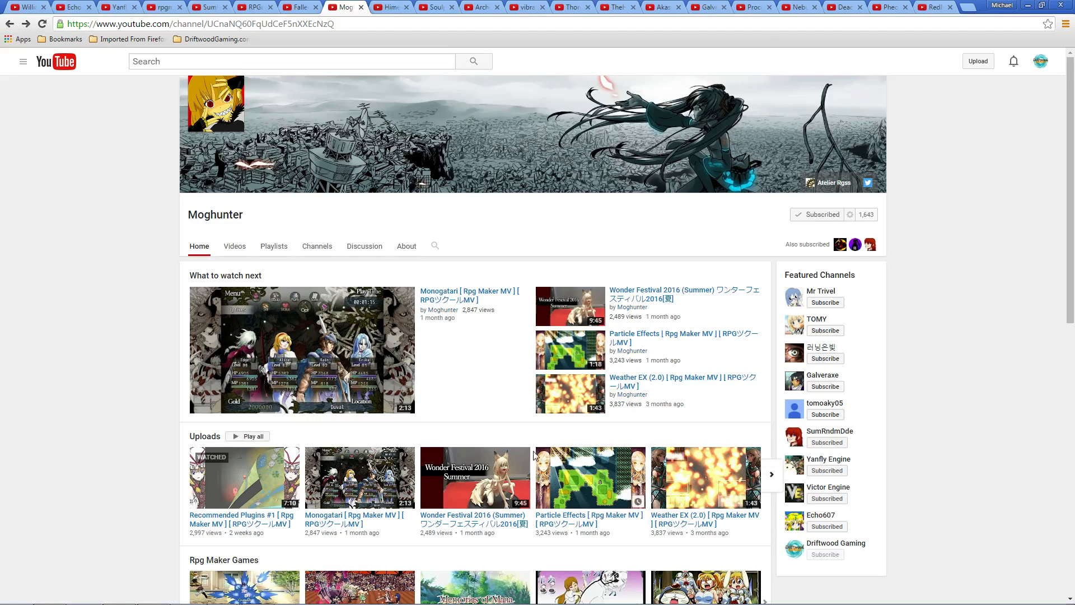
scroll("down", 3)
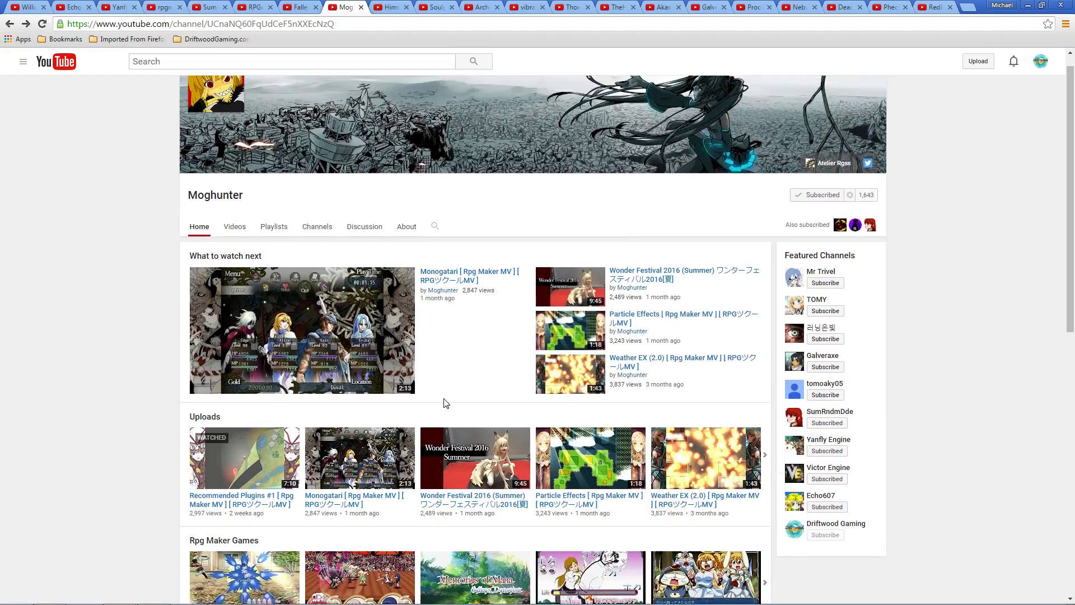
mouse_move(527, 383)
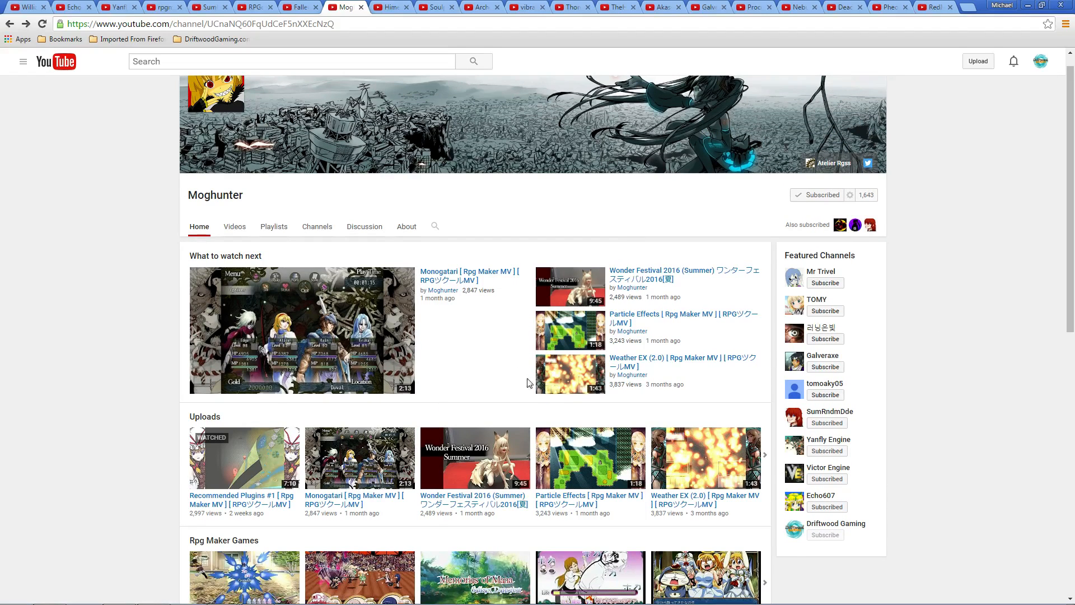
mouse_move(433, 350)
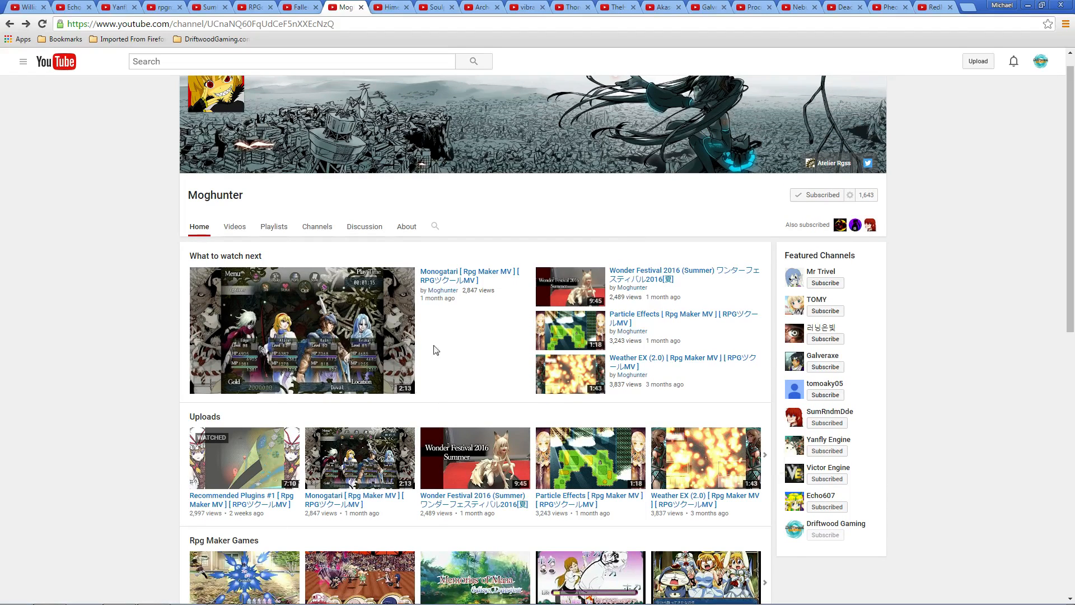
mouse_move(466, 456)
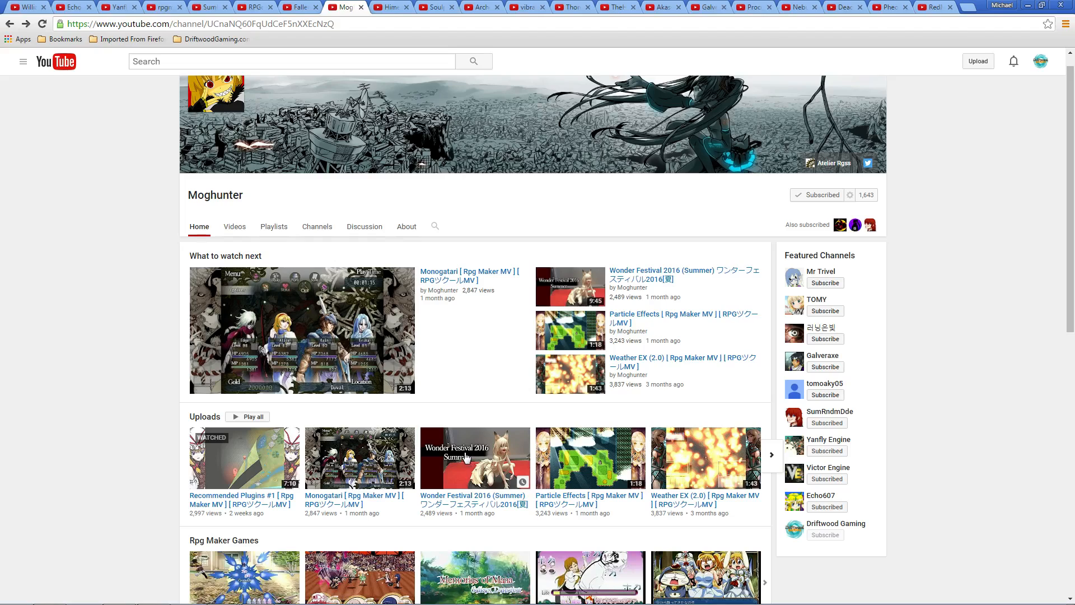
mouse_move(237, 363)
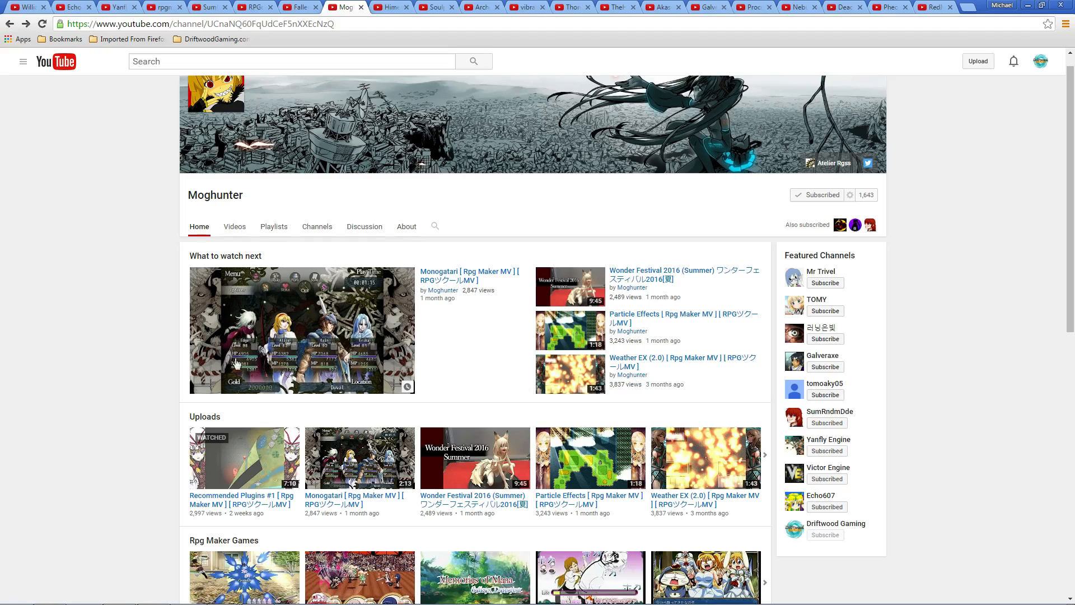
scroll("down", 3)
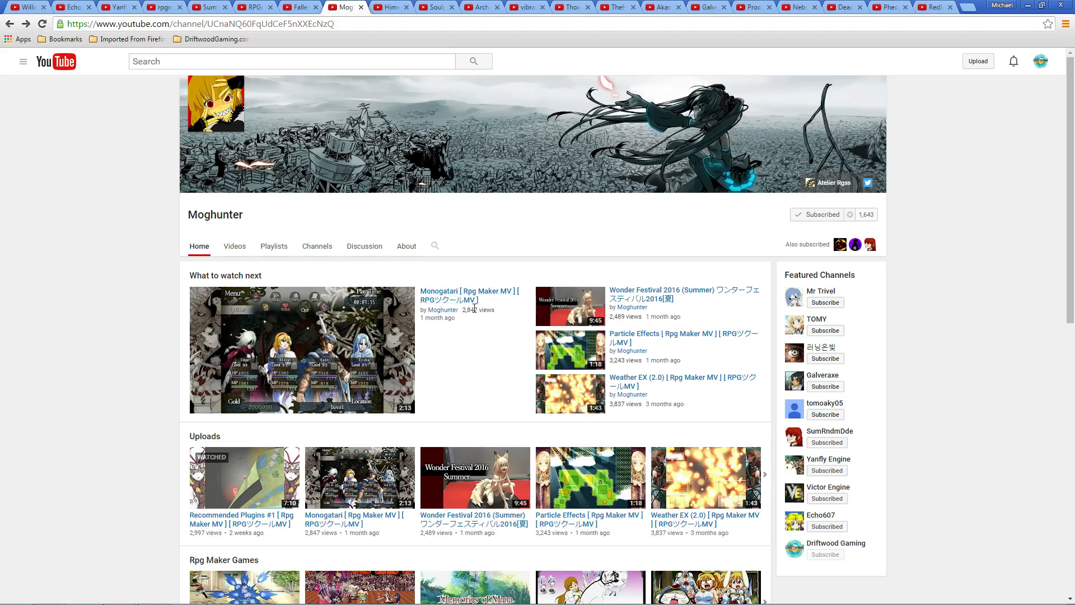
mouse_move(275, 380)
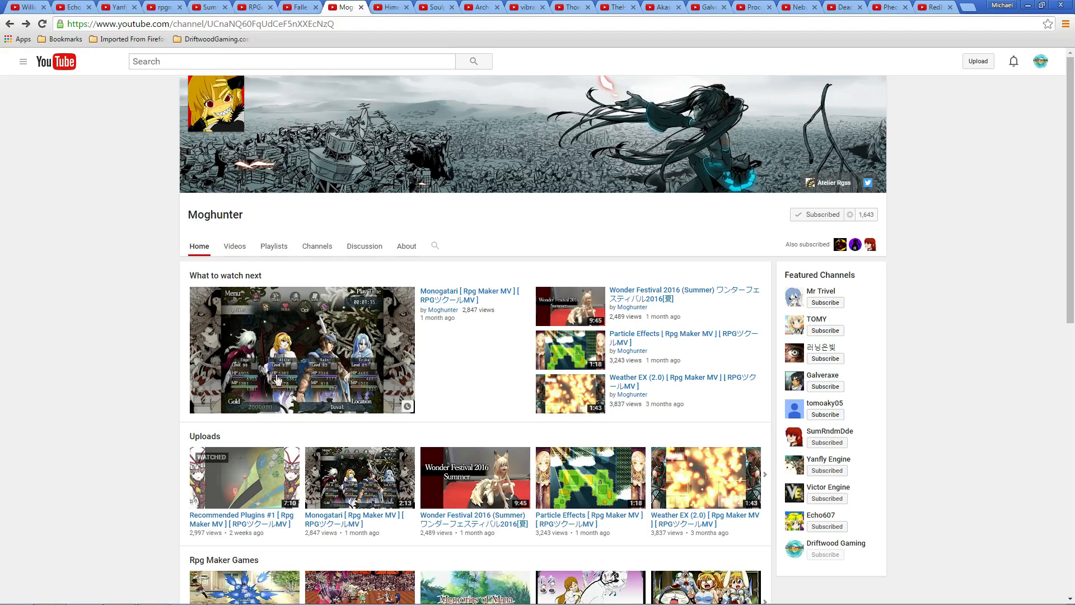
scroll("down", 3)
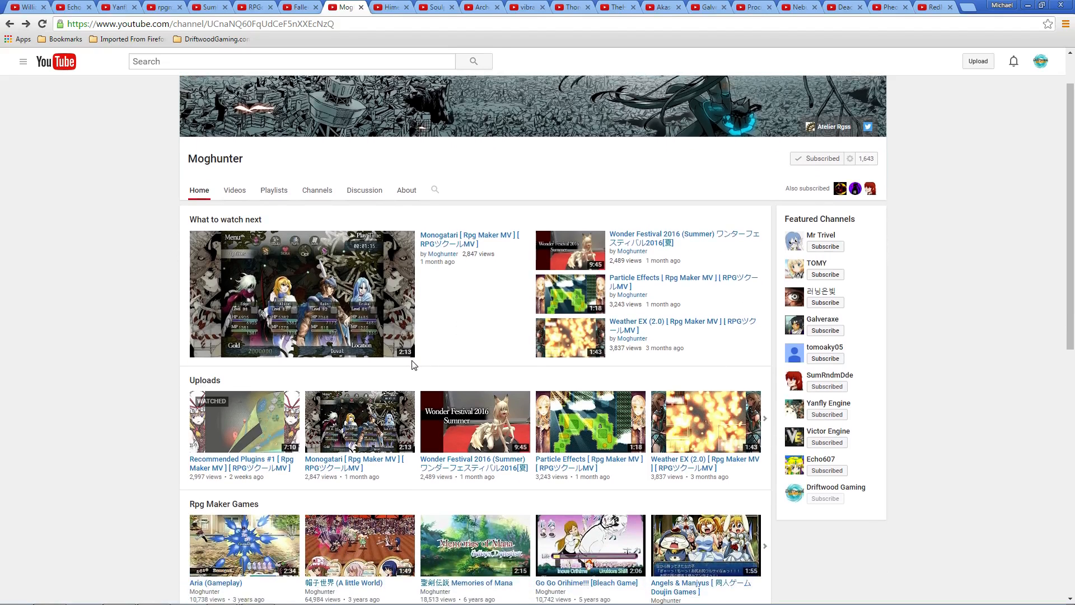
scroll("down", 3)
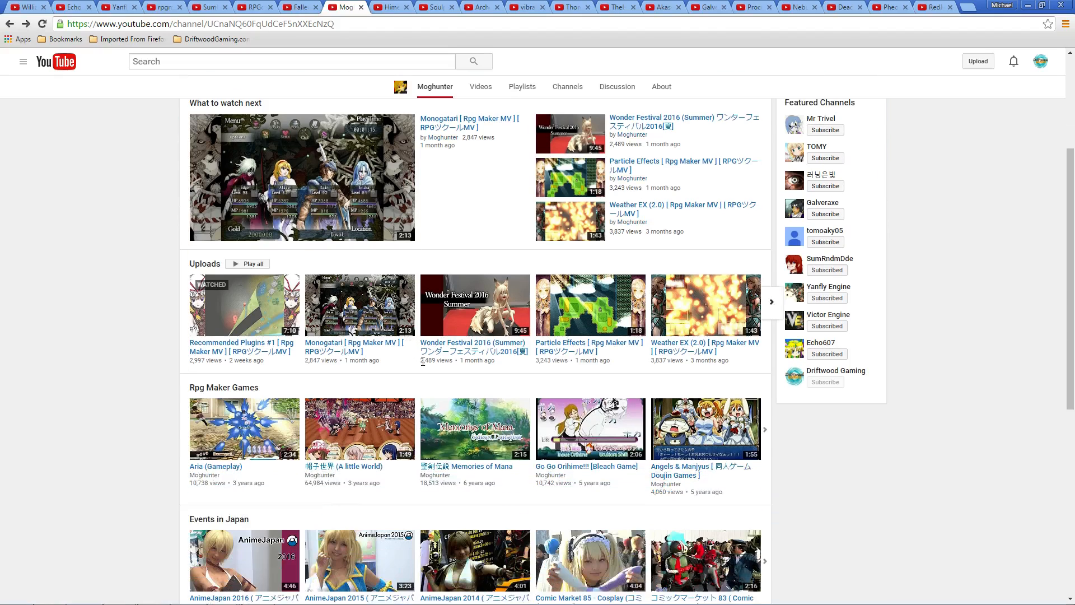
scroll("up", 3)
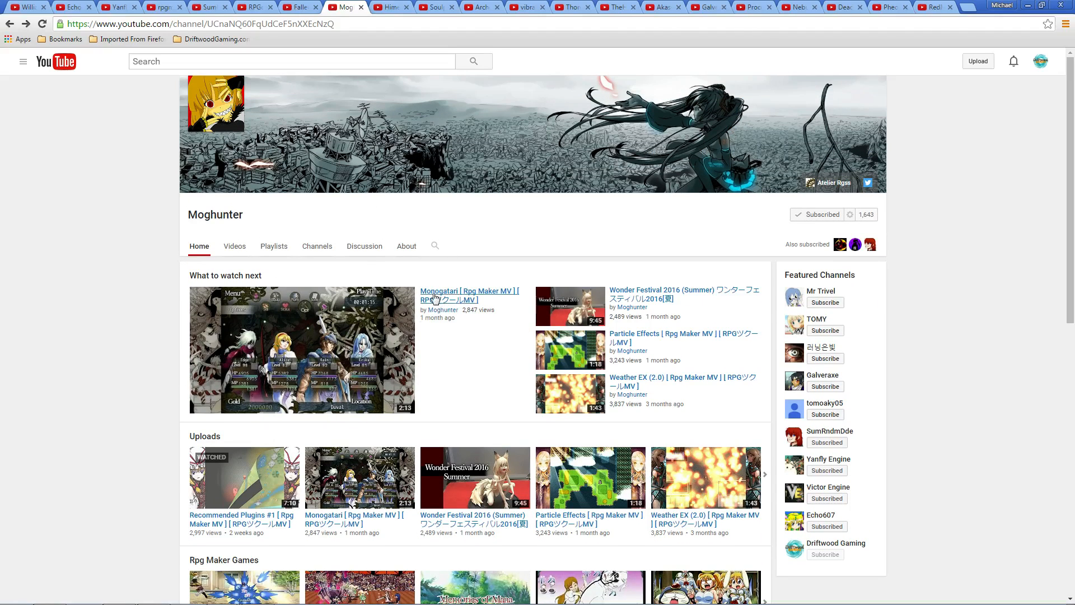
mouse_move(88, 224)
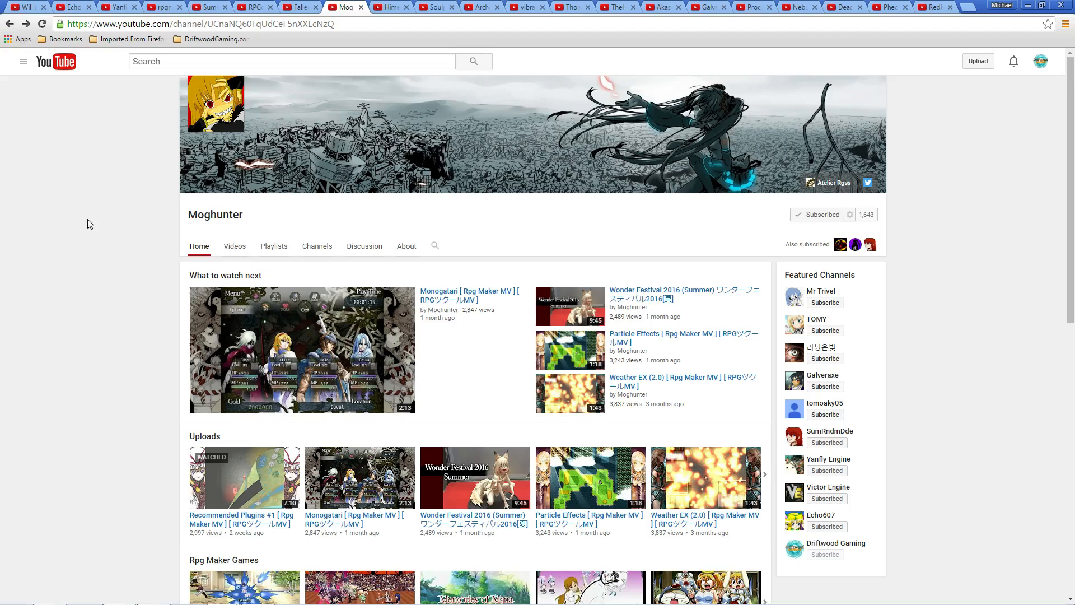
mouse_move(272, 132)
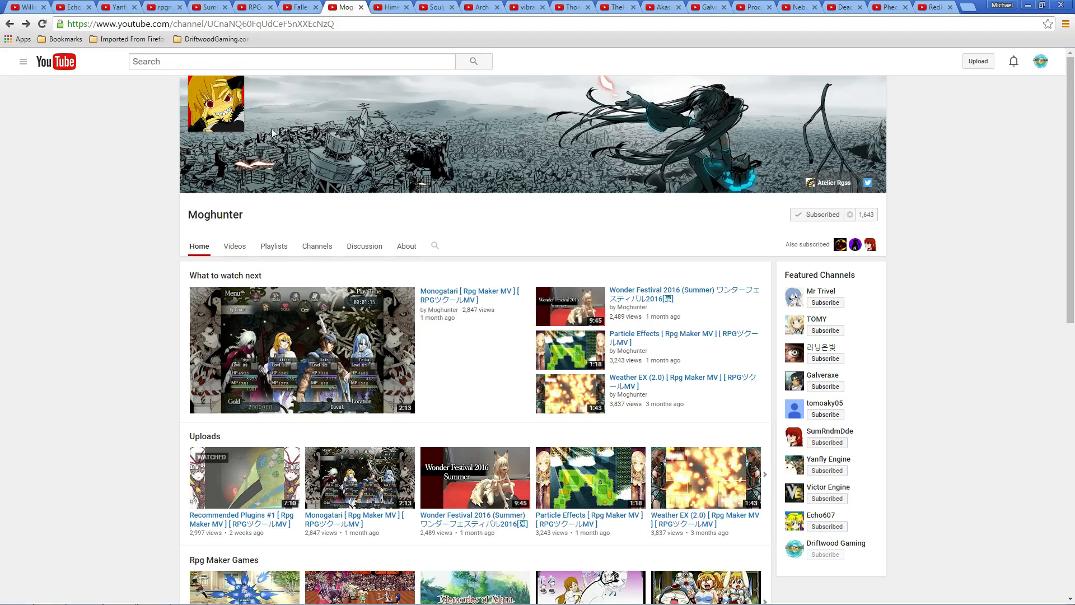
mouse_move(243, 378)
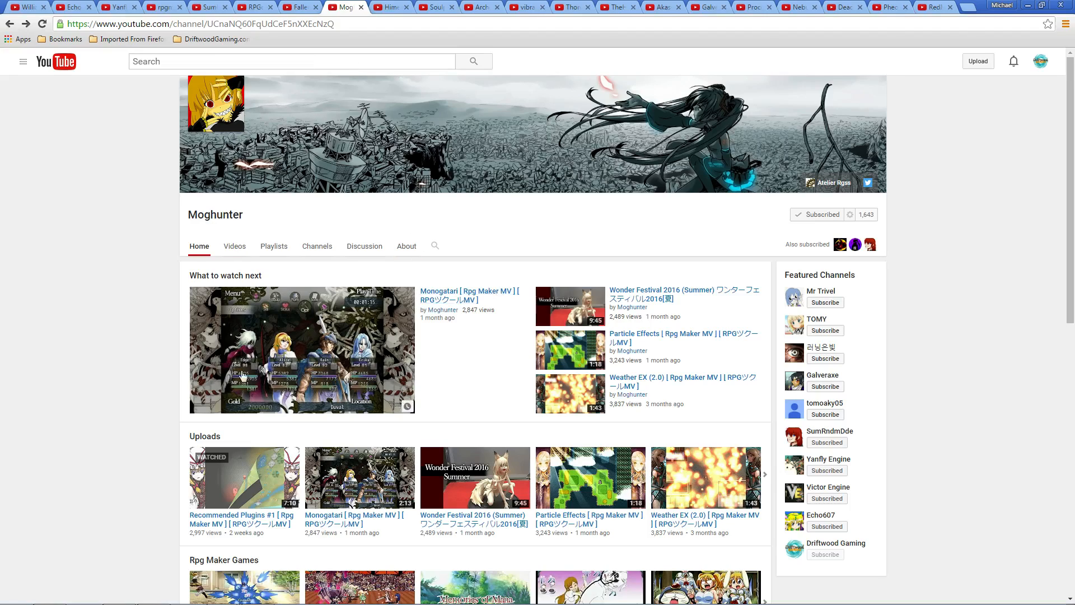
Step: Switch to the Fallen Lorelei channel page and scroll through its uploads and popular uploads
left_click(300, 6)
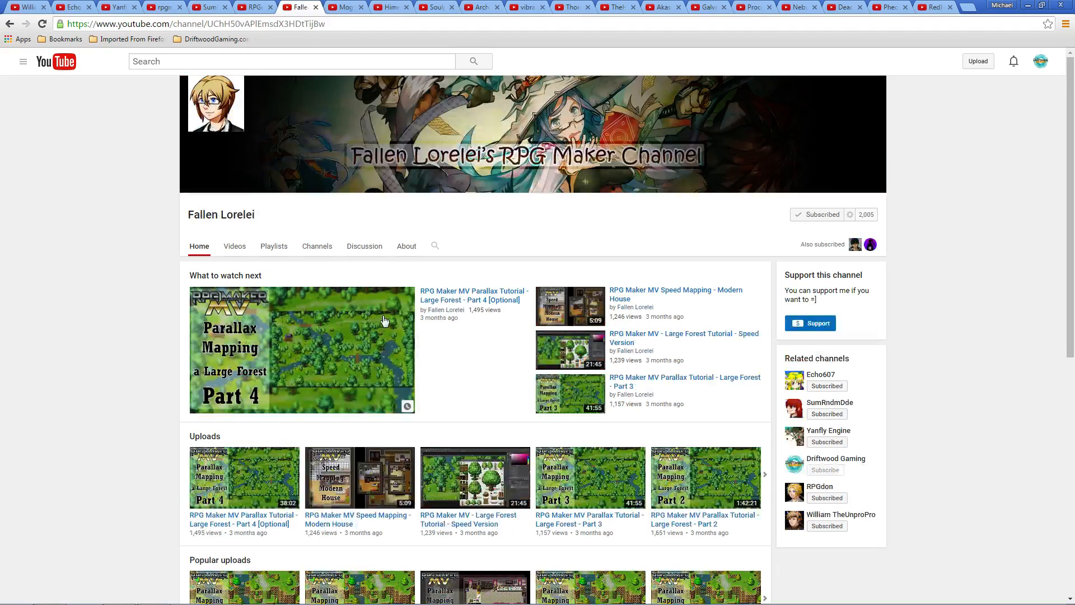
mouse_move(371, 351)
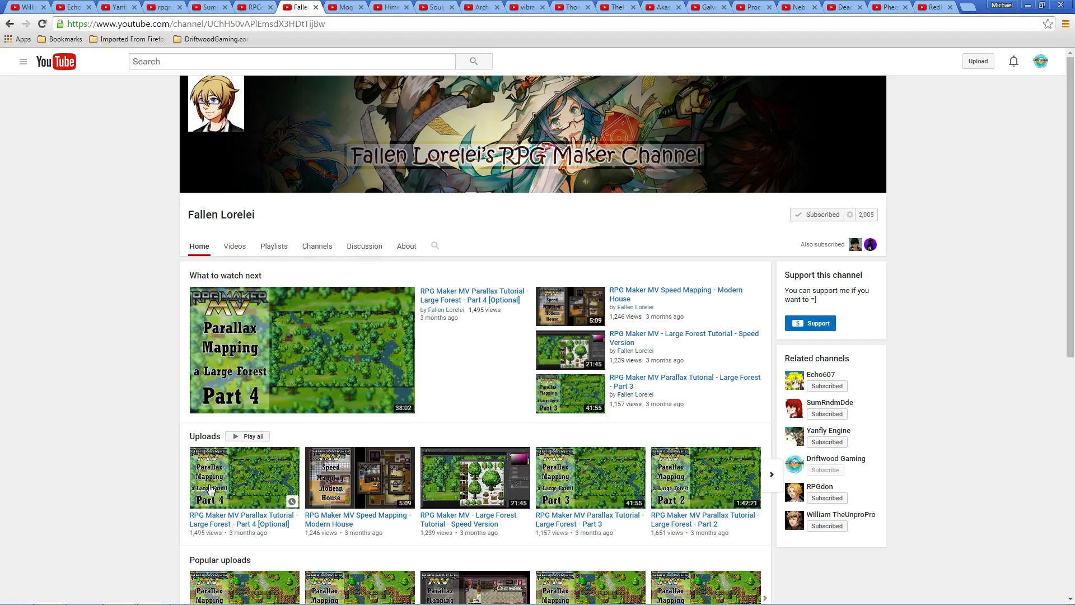
mouse_move(306, 336)
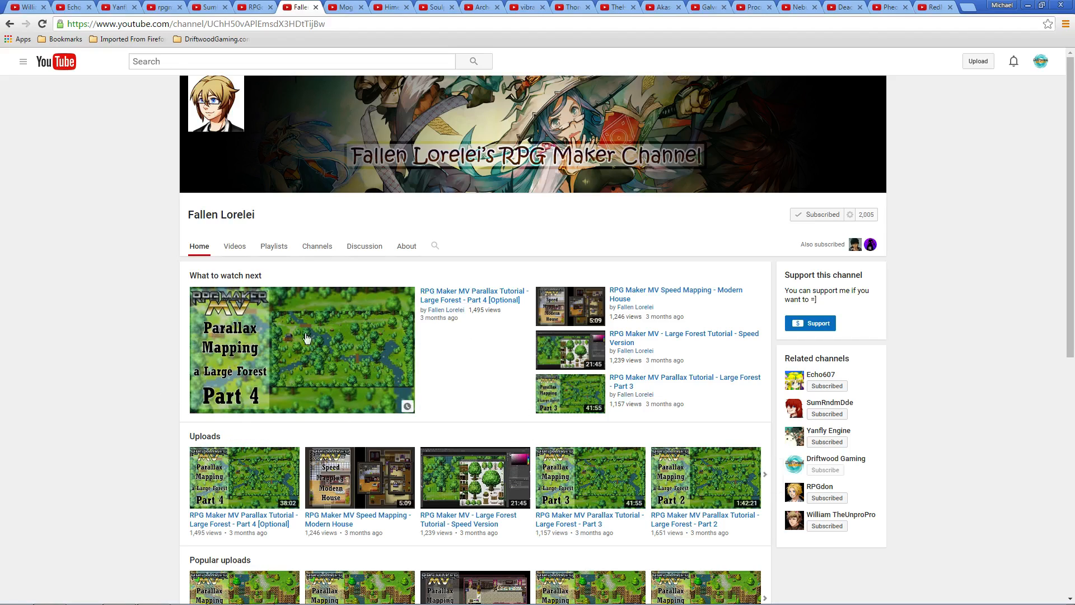
mouse_move(135, 473)
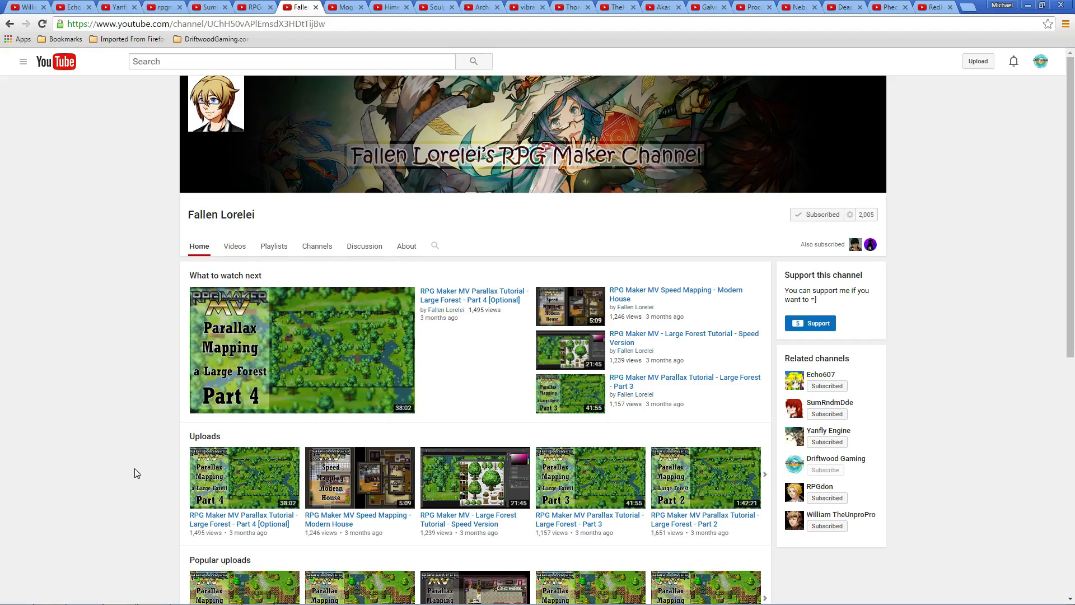
mouse_move(903, 191)
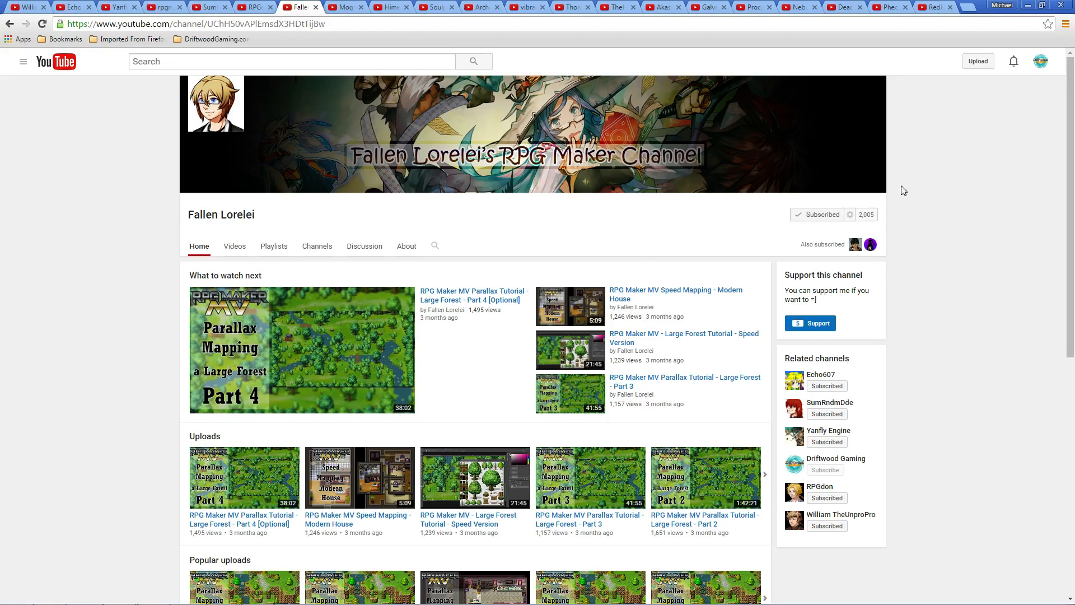
mouse_move(1050, 199)
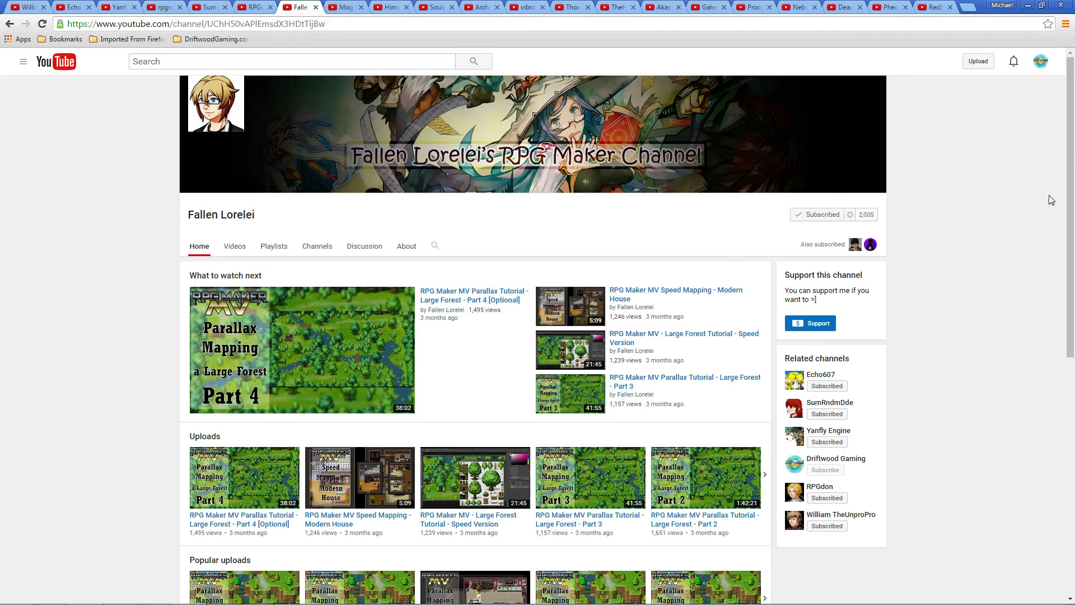
mouse_move(897, 352)
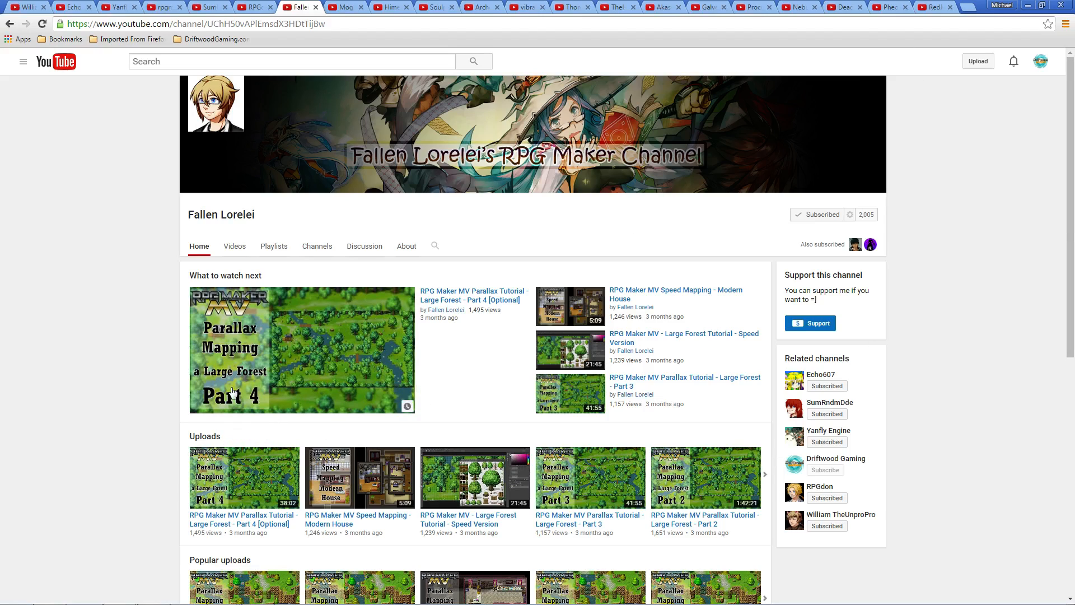
mouse_move(680, 420)
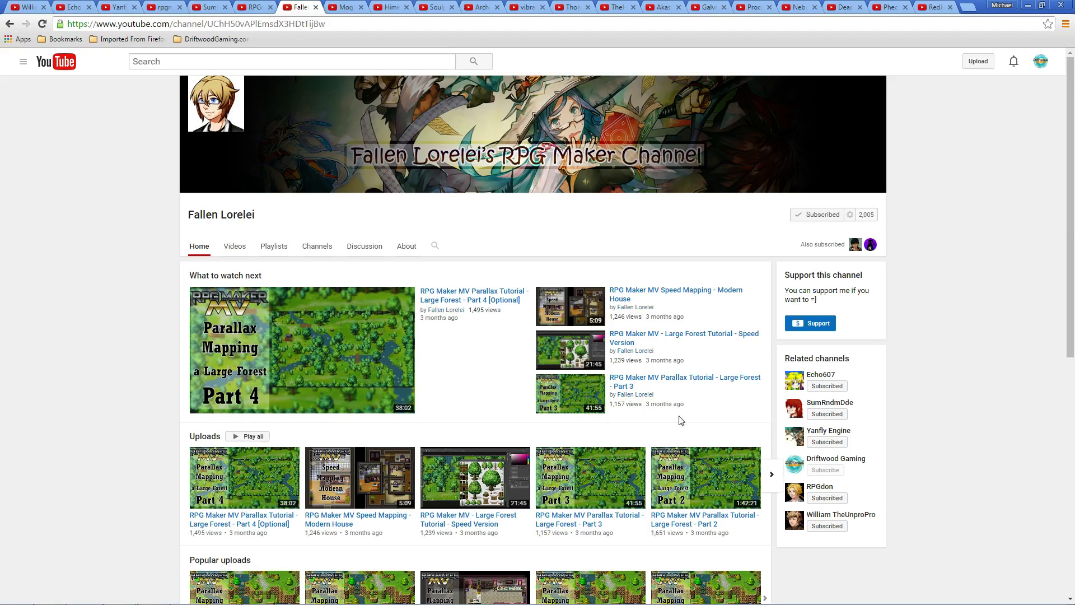
scroll("down", 3)
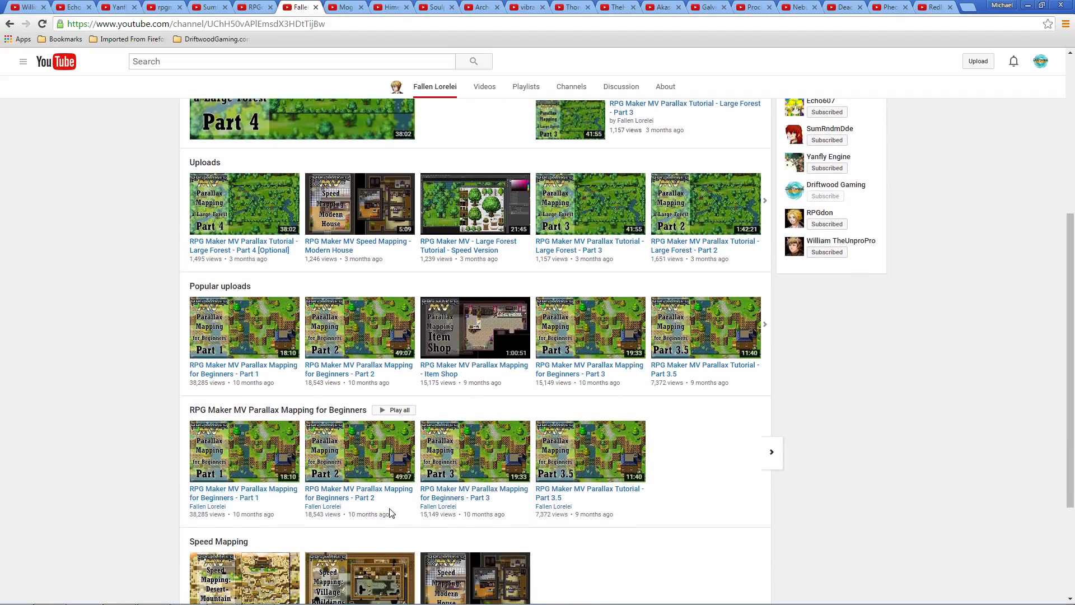
scroll("up", 3)
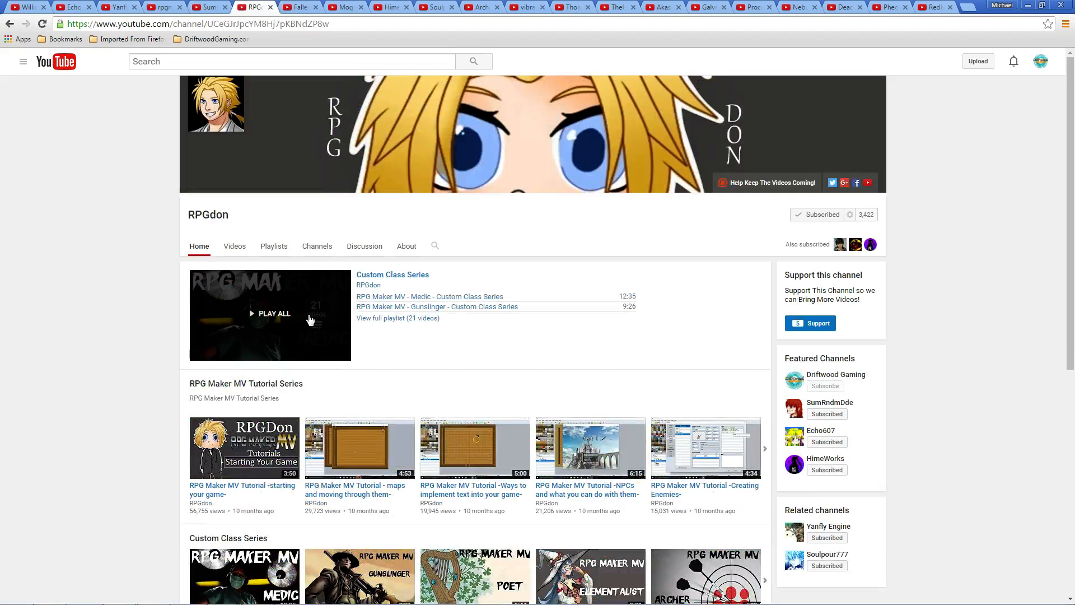
mouse_move(329, 383)
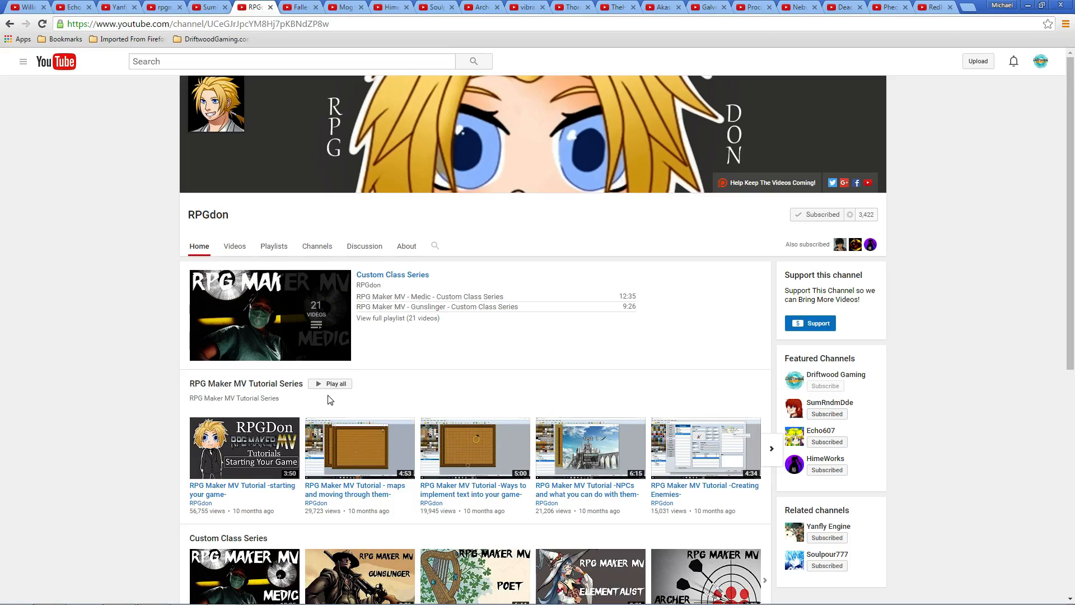
mouse_move(405, 337)
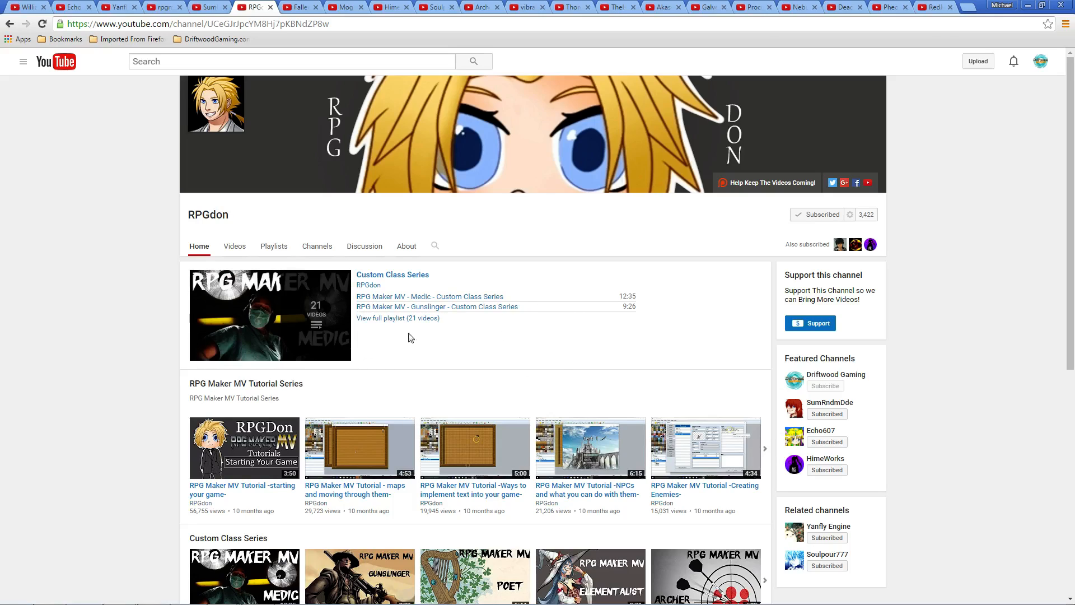
mouse_move(359, 460)
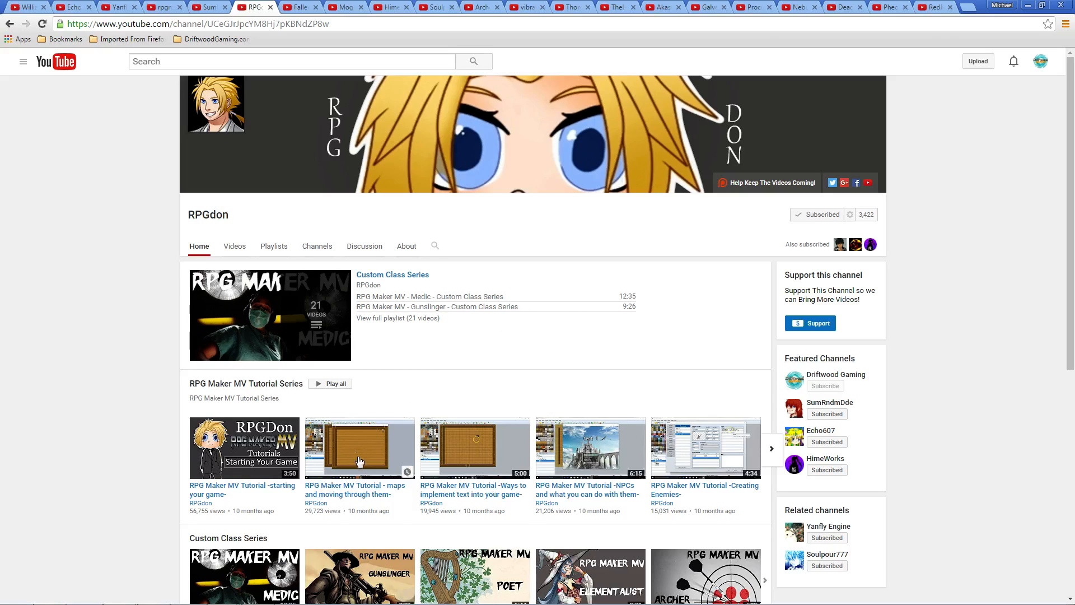
mouse_move(523, 417)
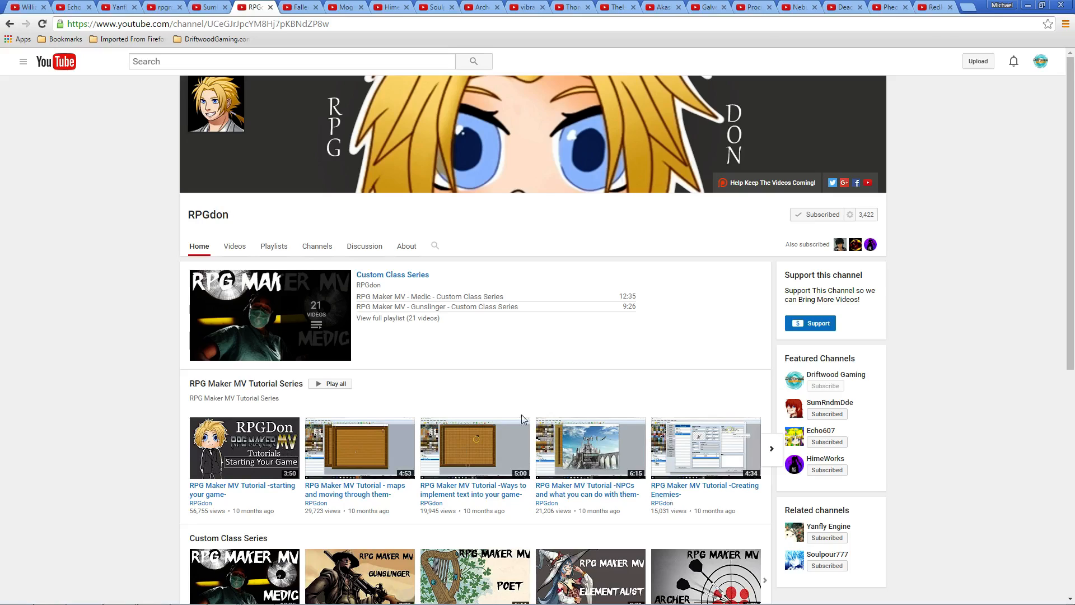
mouse_move(334, 212)
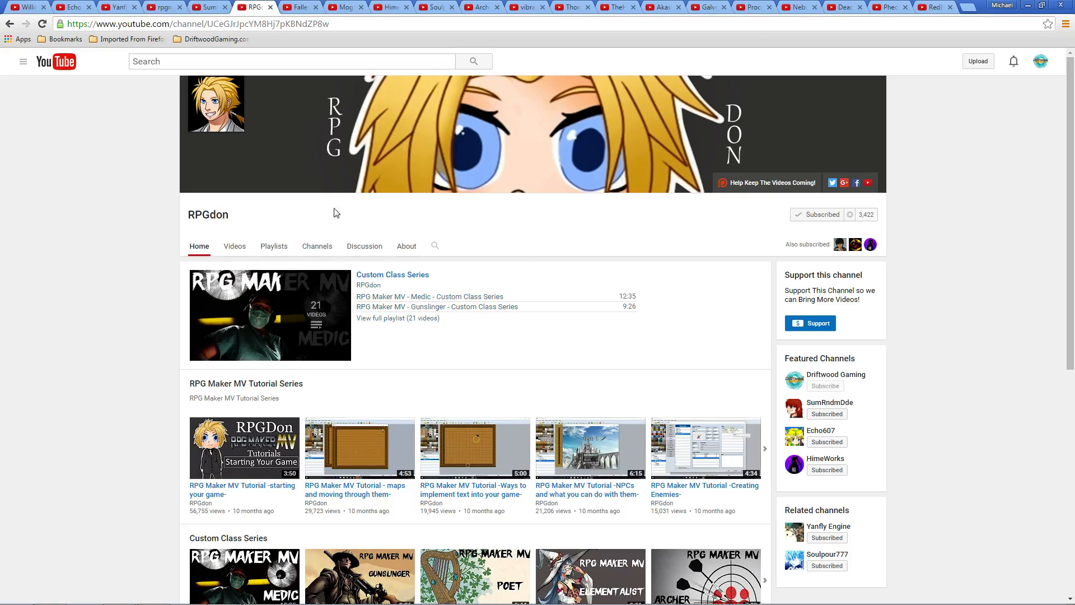
mouse_move(392, 274)
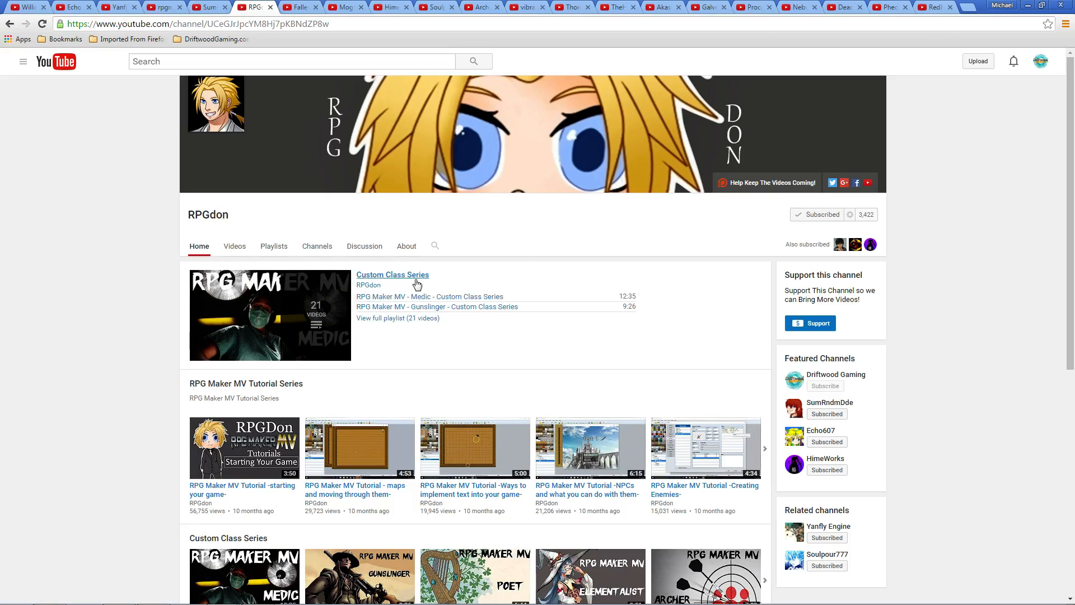
mouse_move(510, 307)
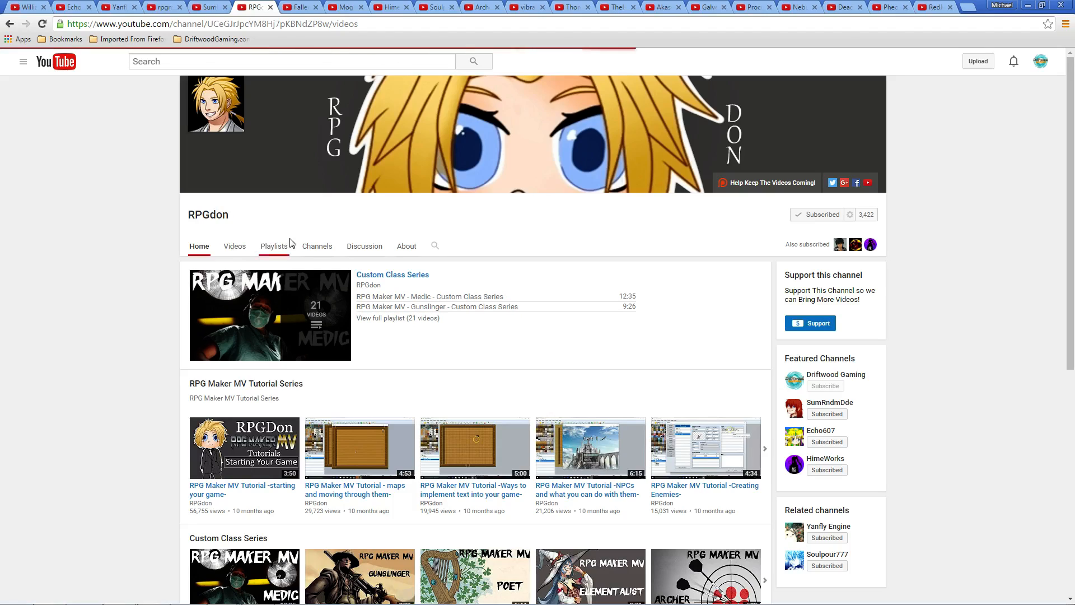
Step: Browse RPGdon's Videos grid, then return to its channel home page
left_click(235, 247)
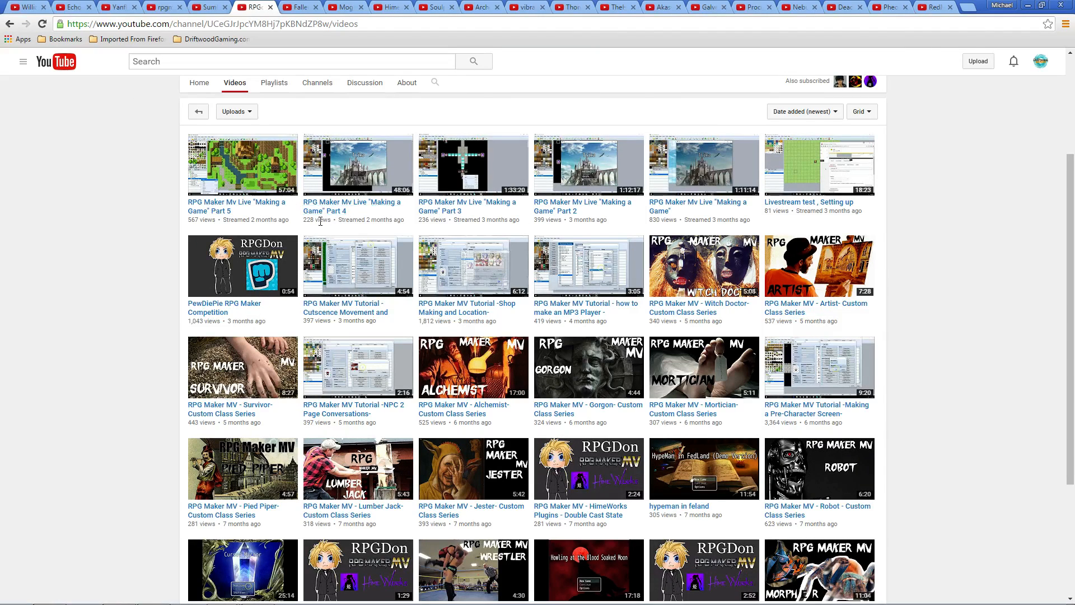
scroll("up", 3)
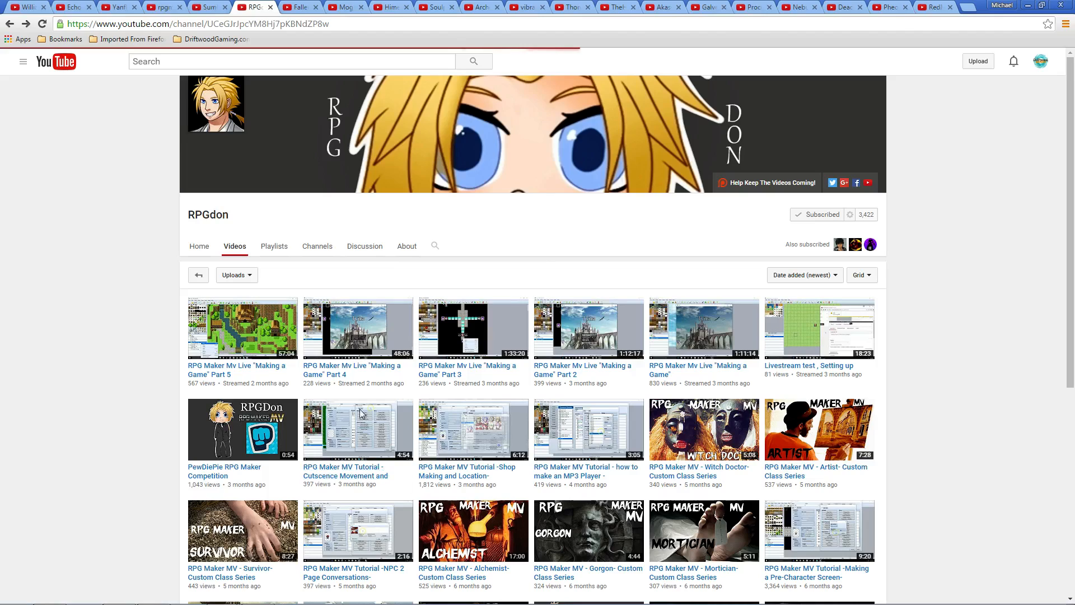
left_click(199, 246)
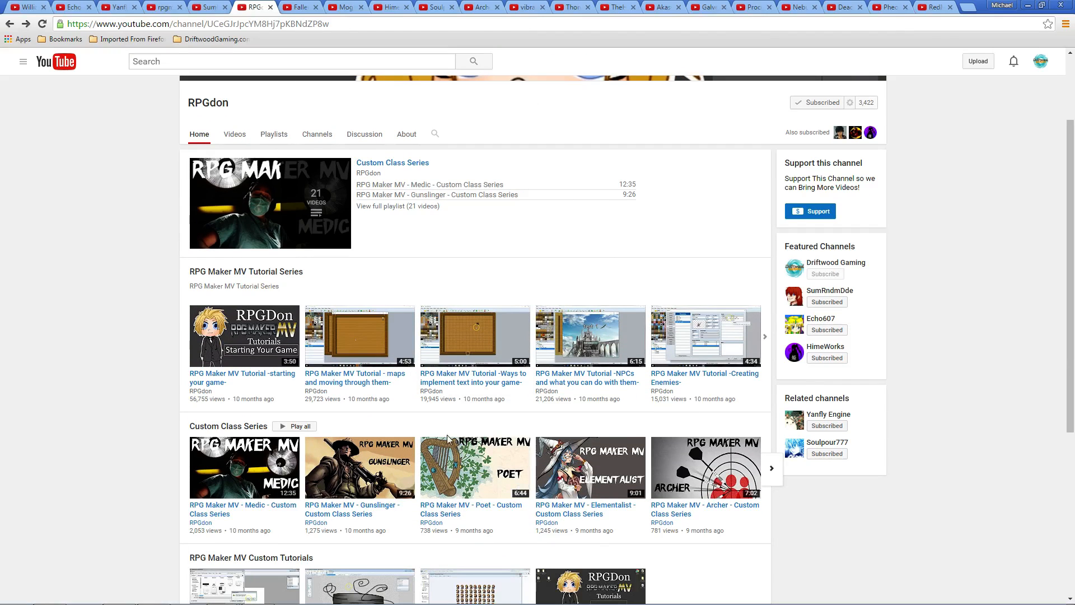
scroll("up", 3)
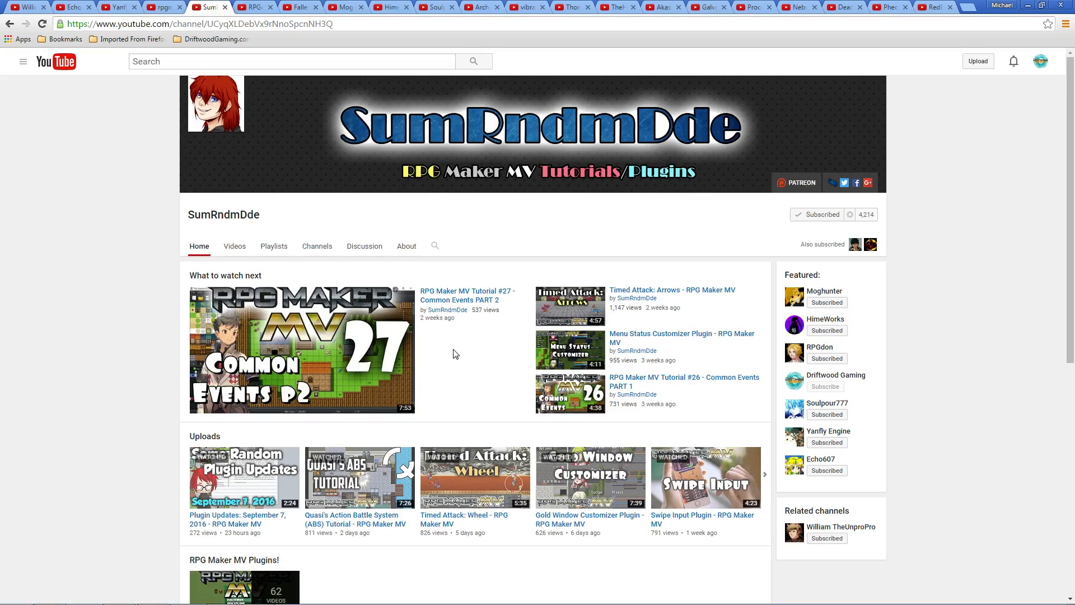
mouse_move(510, 333)
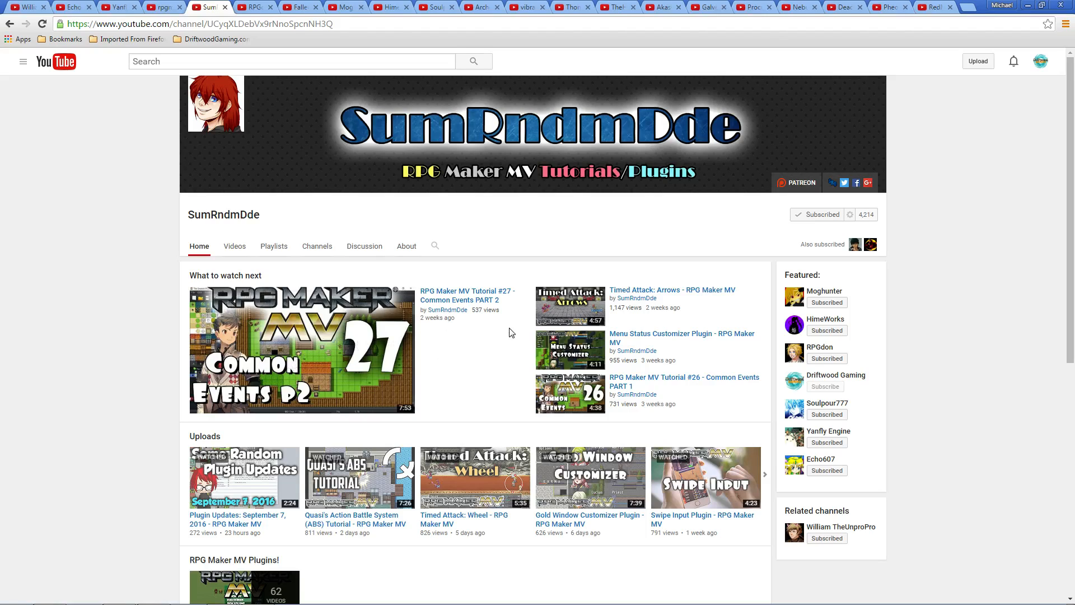
mouse_move(280, 303)
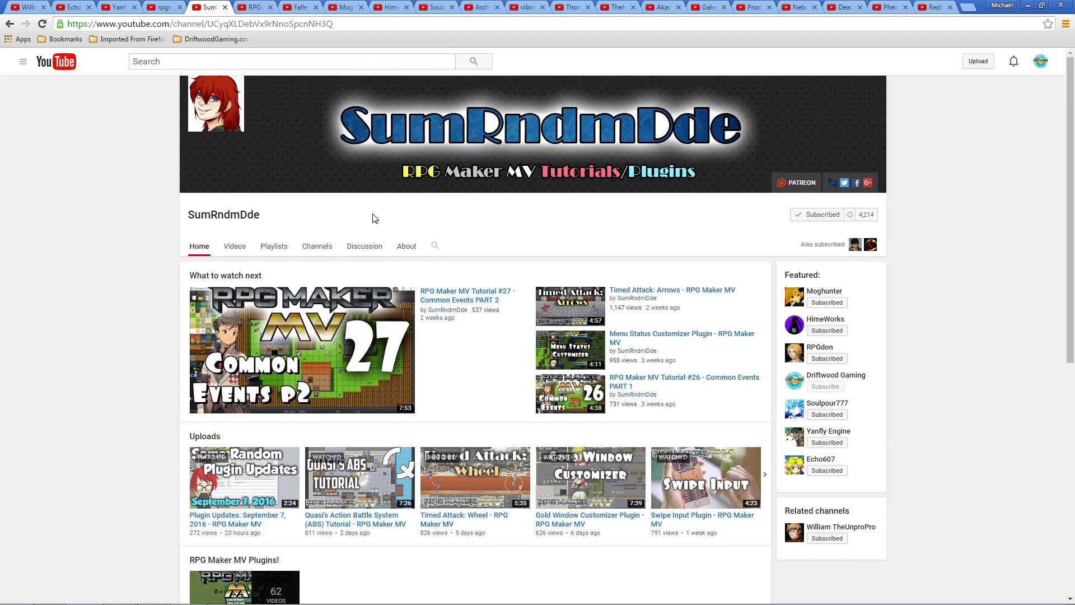
mouse_move(481, 240)
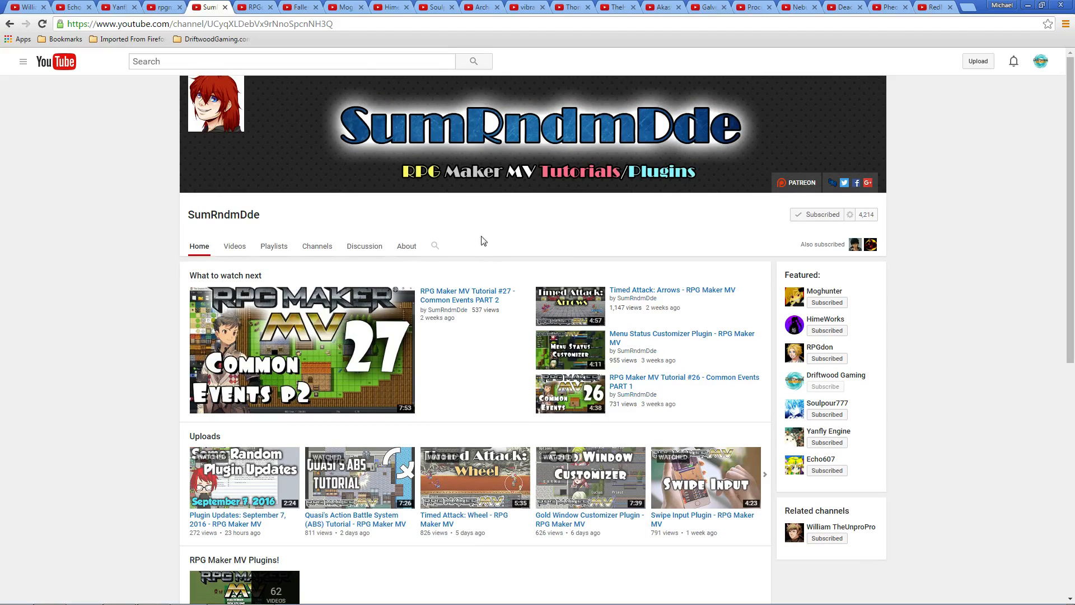
mouse_move(522, 268)
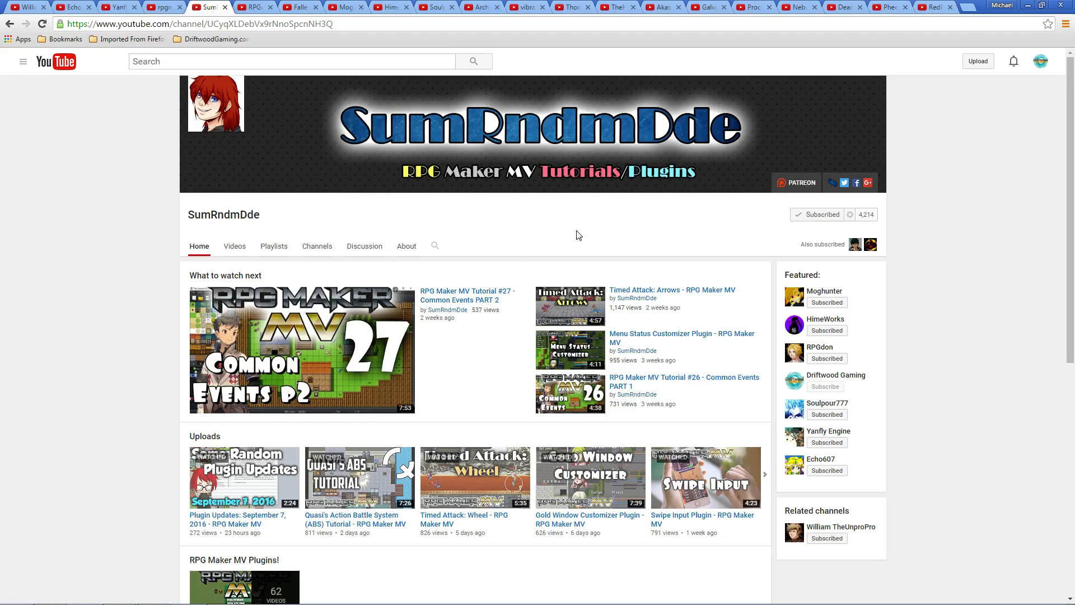
mouse_move(567, 118)
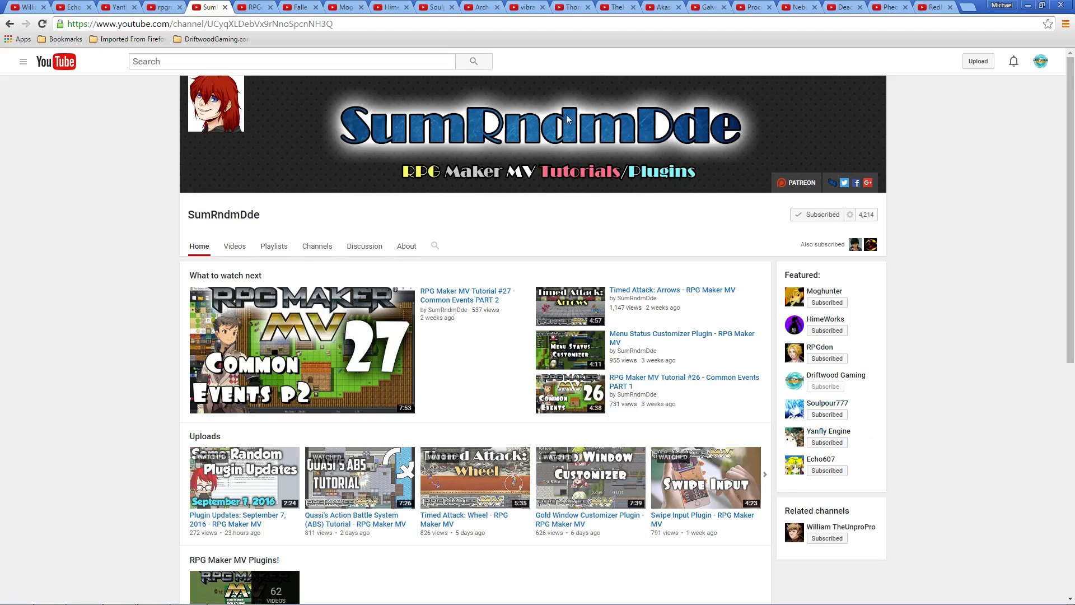
mouse_move(422, 295)
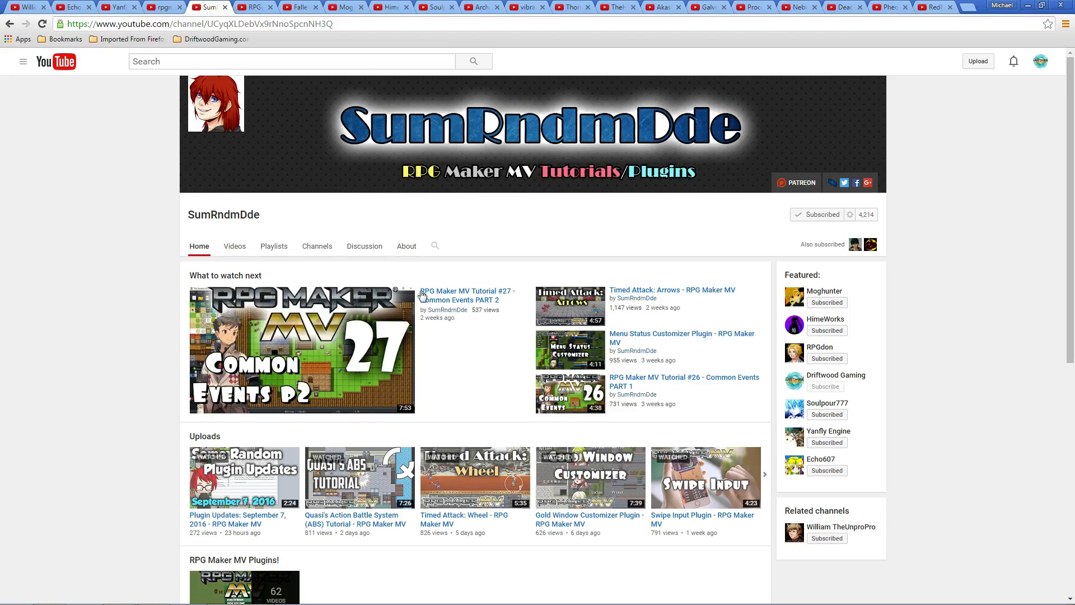
mouse_move(536, 319)
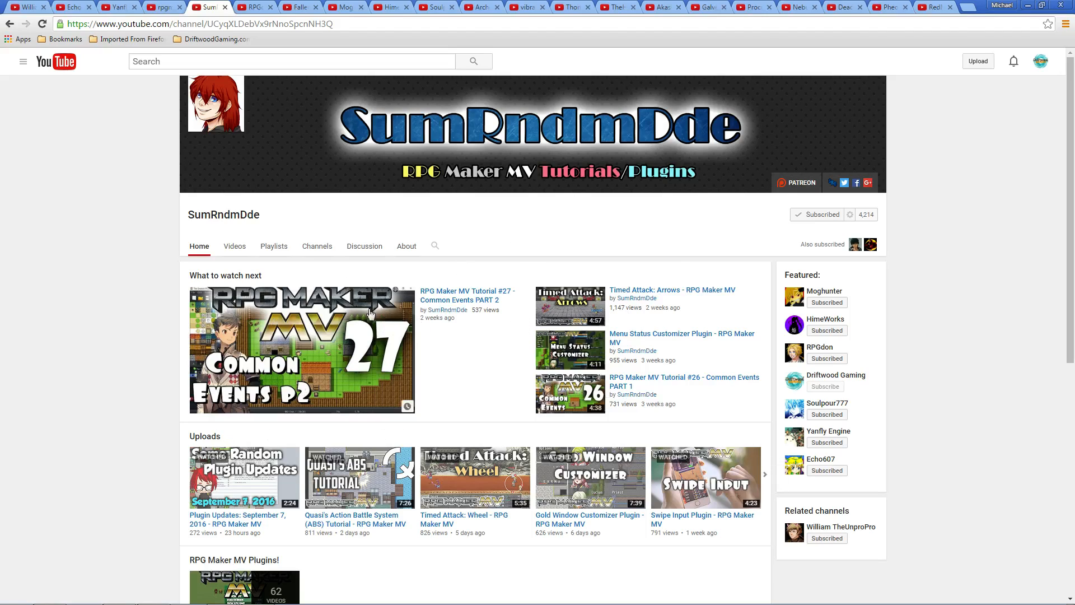
mouse_move(249, 449)
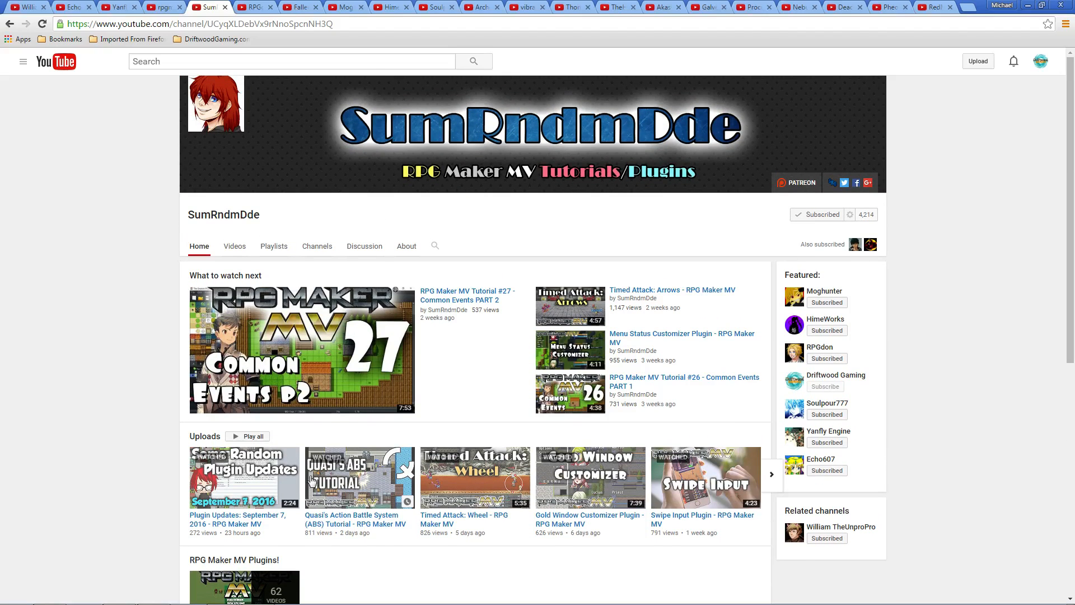
mouse_move(704, 459)
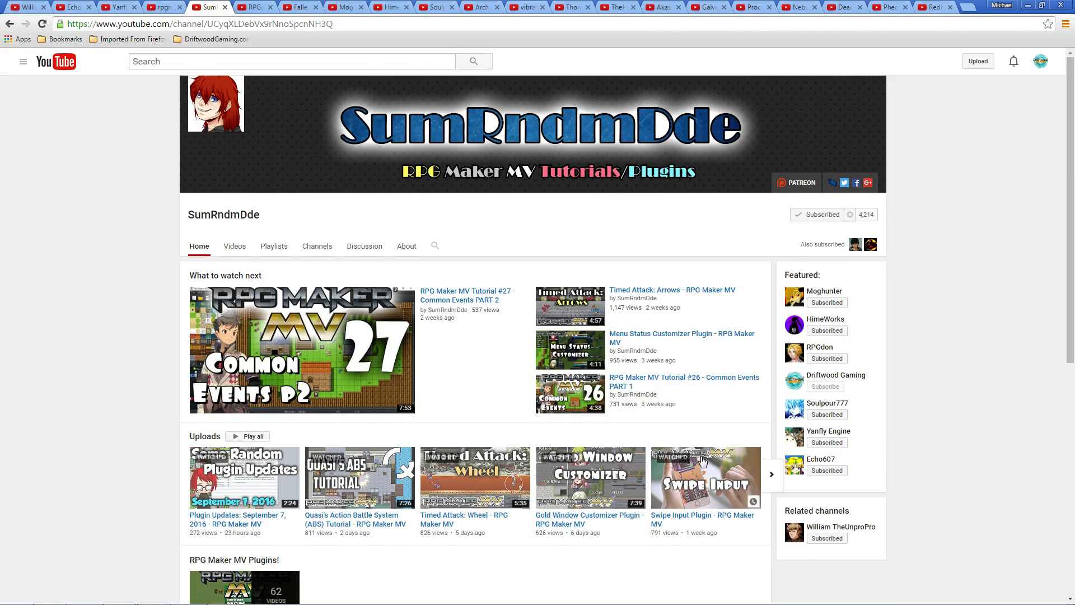
mouse_move(710, 533)
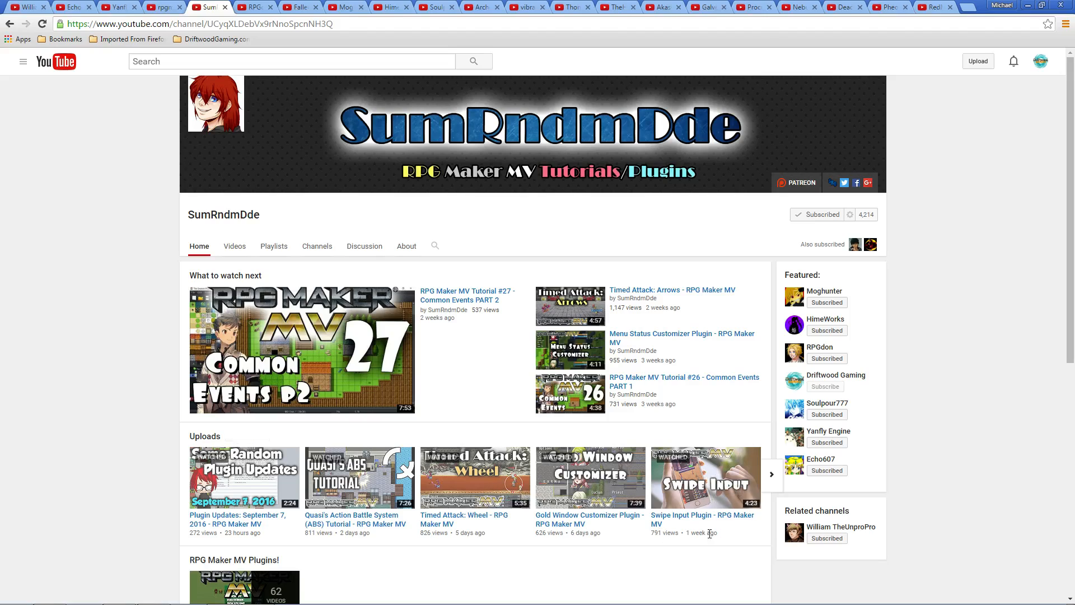
mouse_move(675, 423)
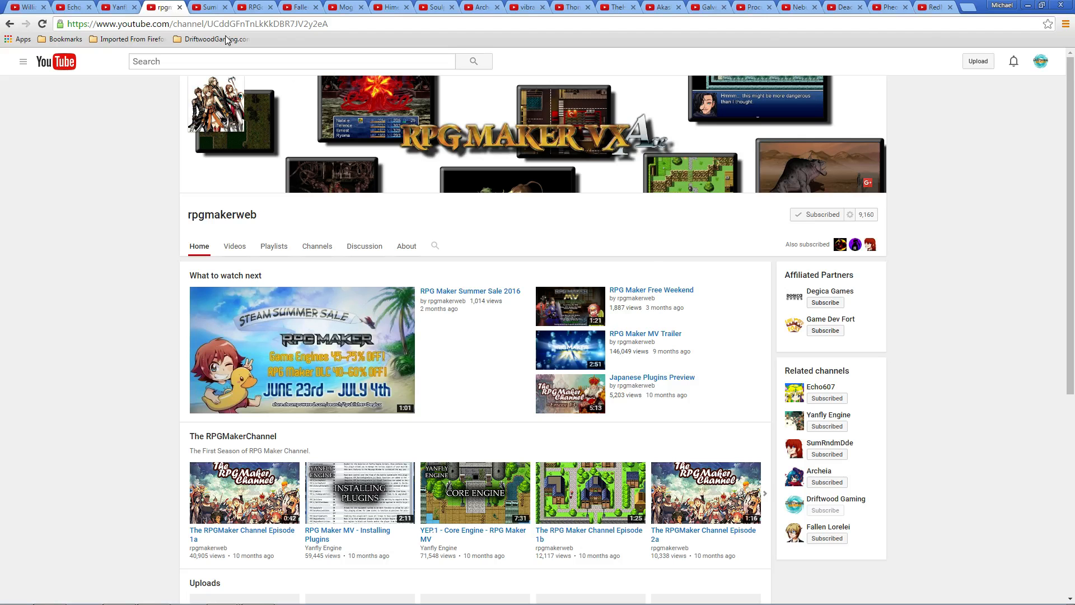
mouse_move(478, 223)
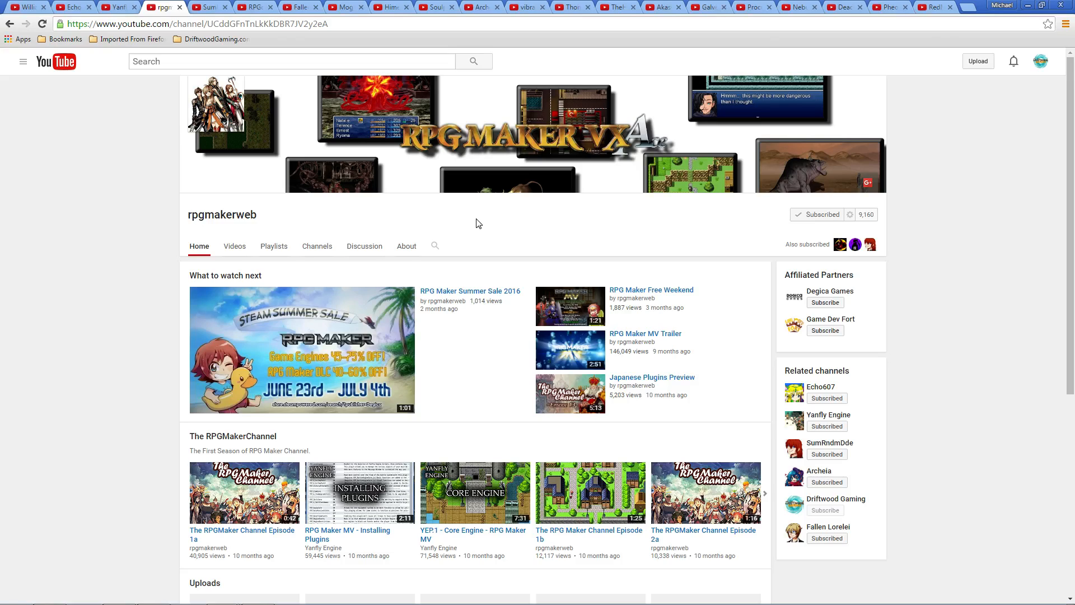
mouse_move(363, 353)
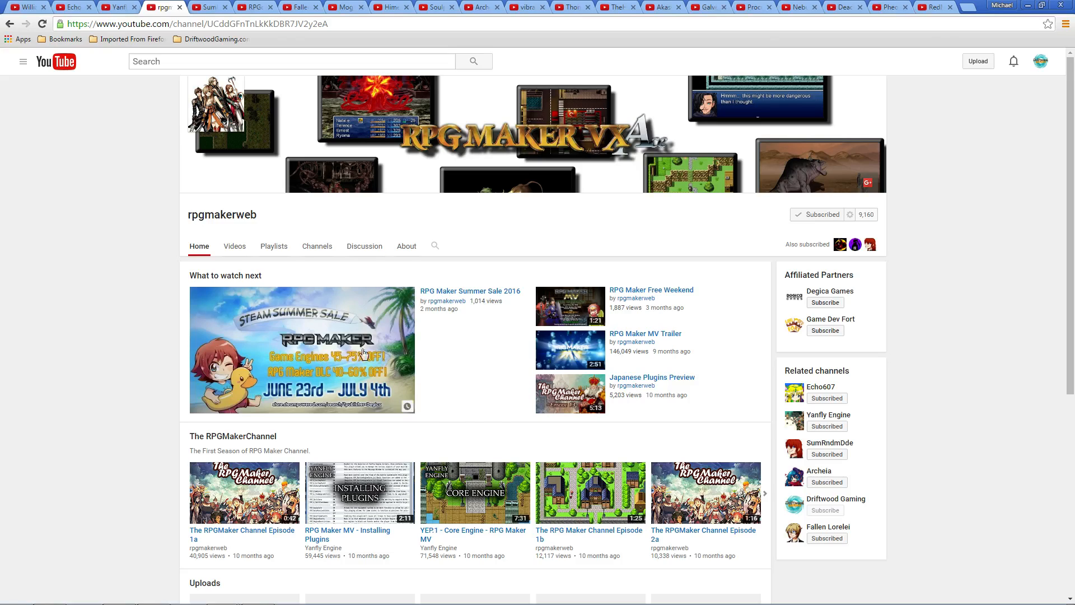
mouse_move(222, 214)
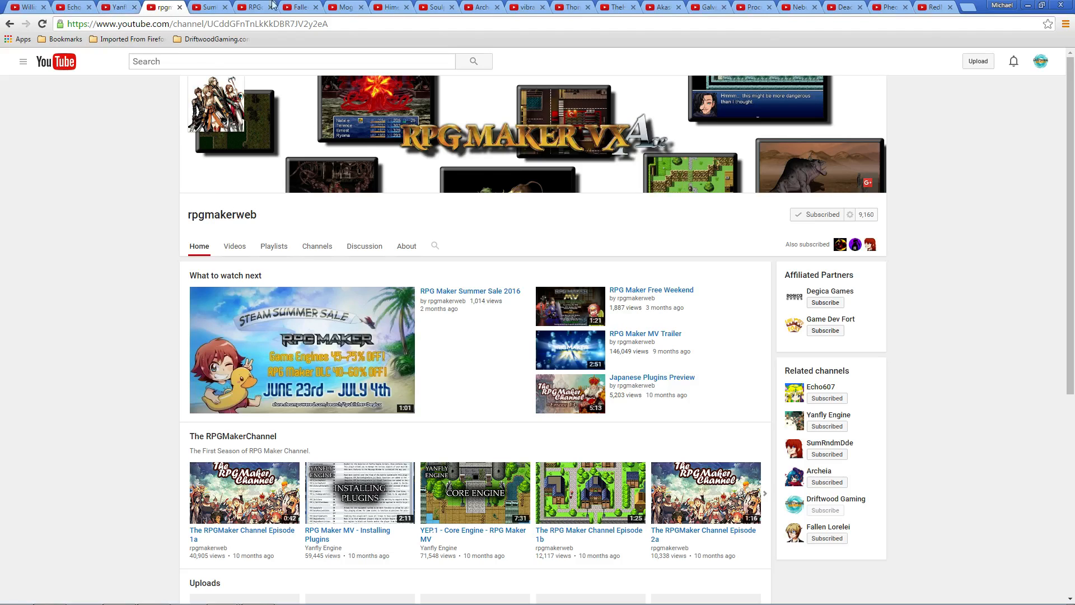
mouse_move(500, 259)
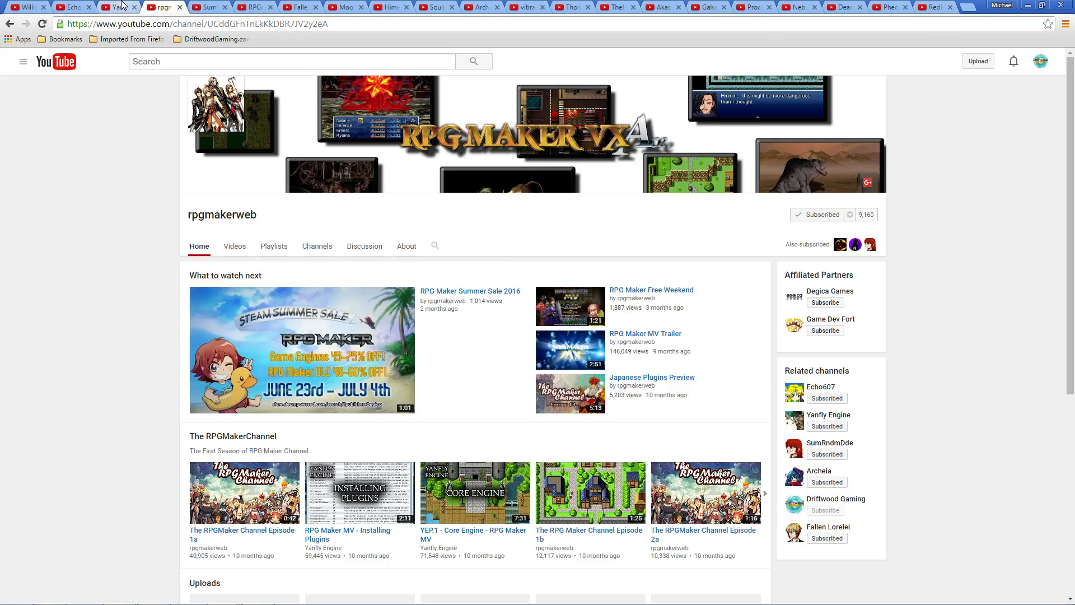
Step: Switch to the Yanfly Engine channel page with its Icon Generator video
left_click(827, 414)
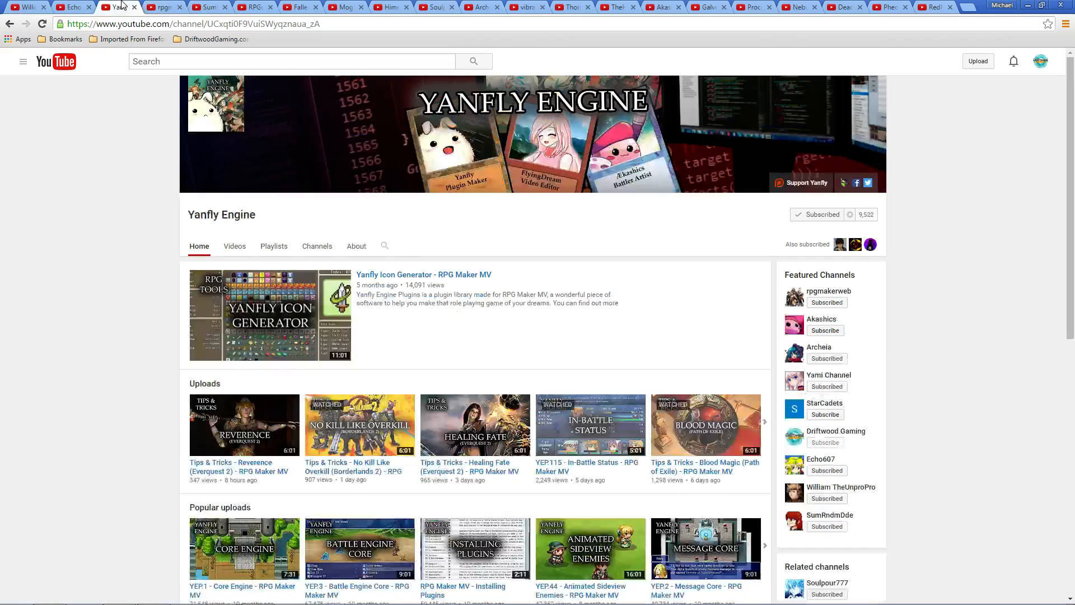
mouse_move(530, 275)
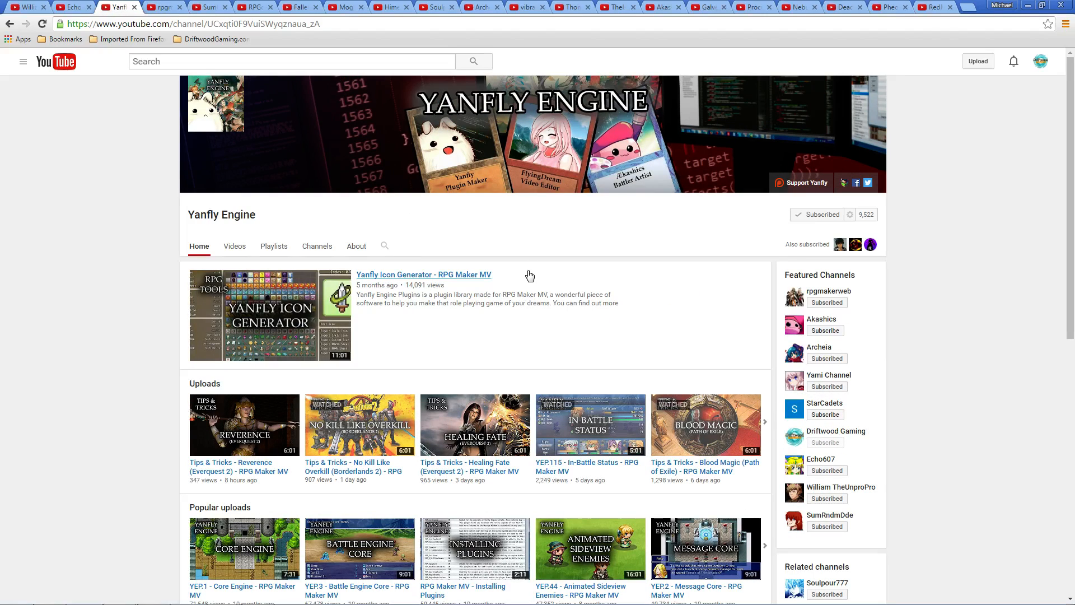
mouse_move(448, 304)
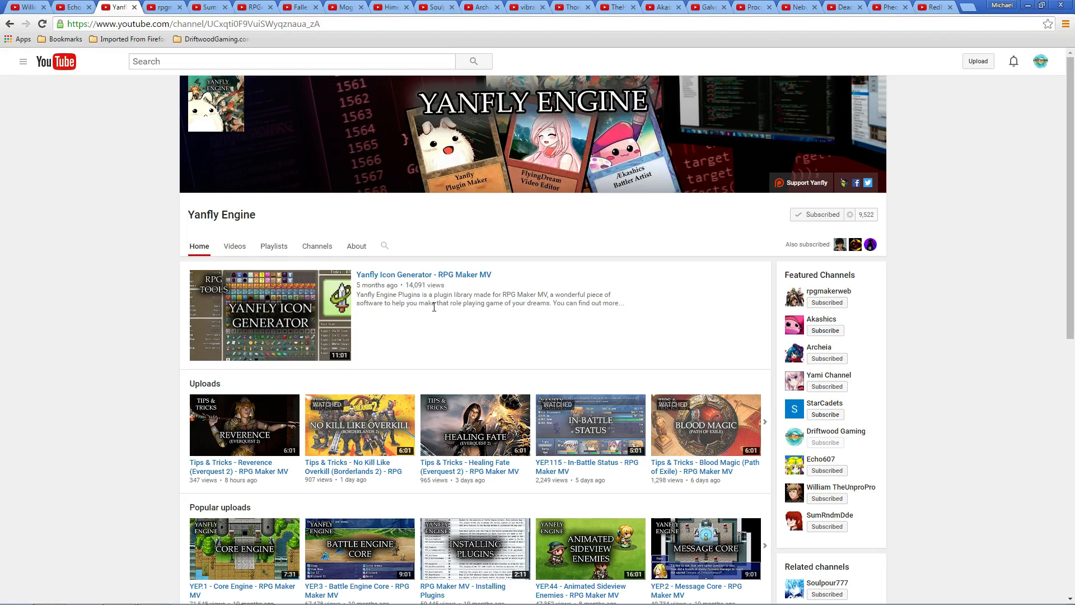
mouse_move(270, 348)
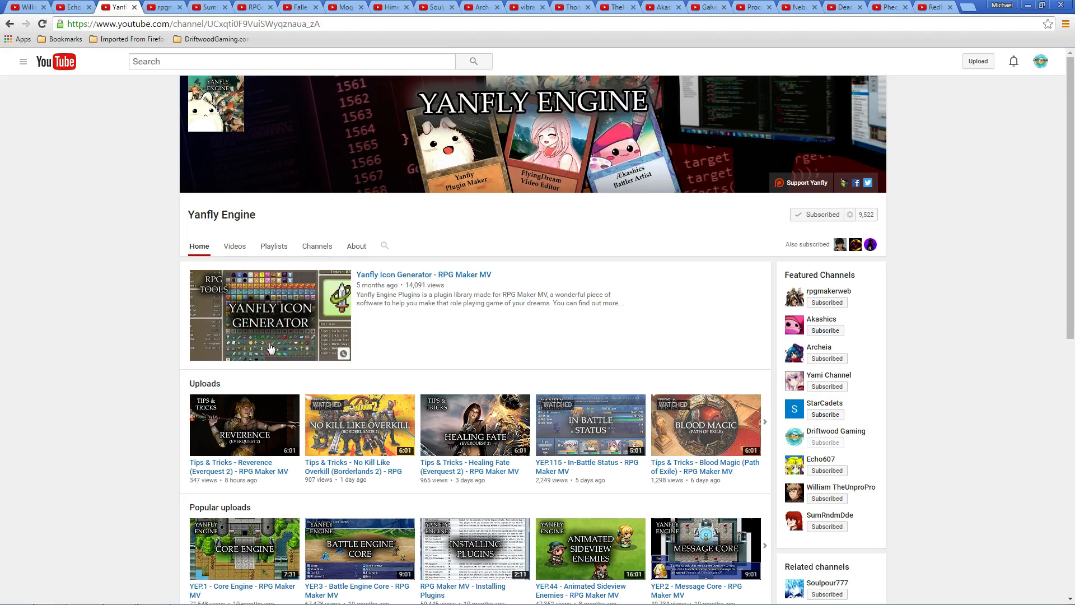
mouse_move(93, 111)
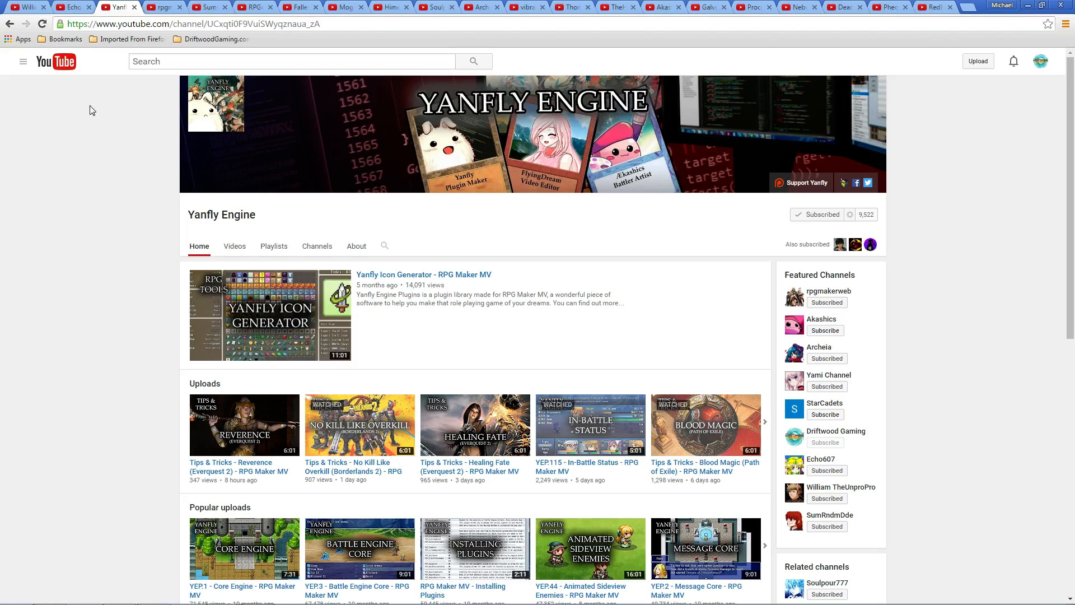
mouse_move(81, 19)
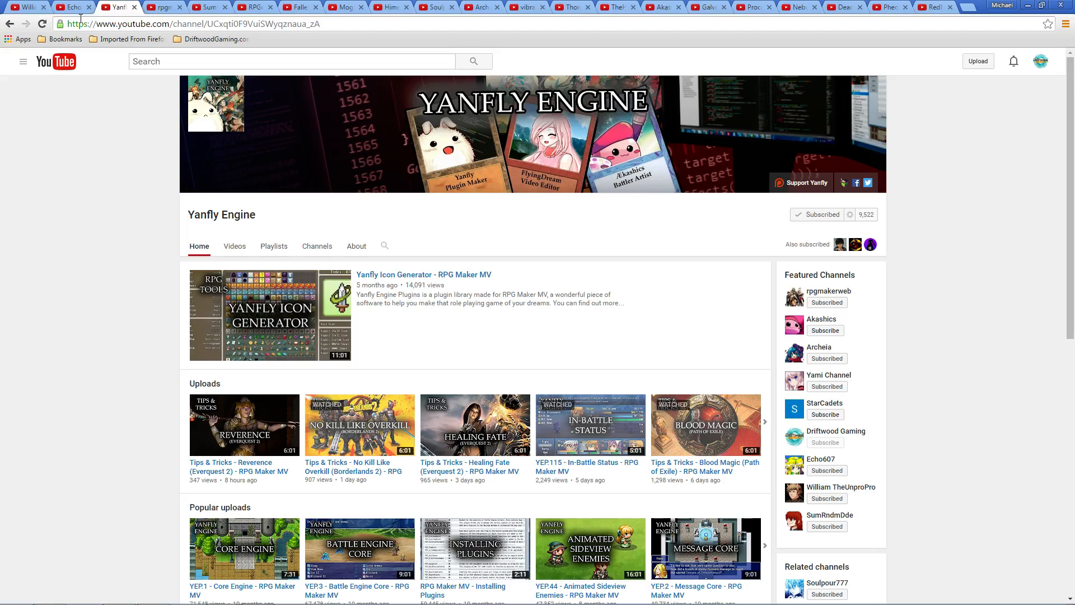
mouse_move(374, 249)
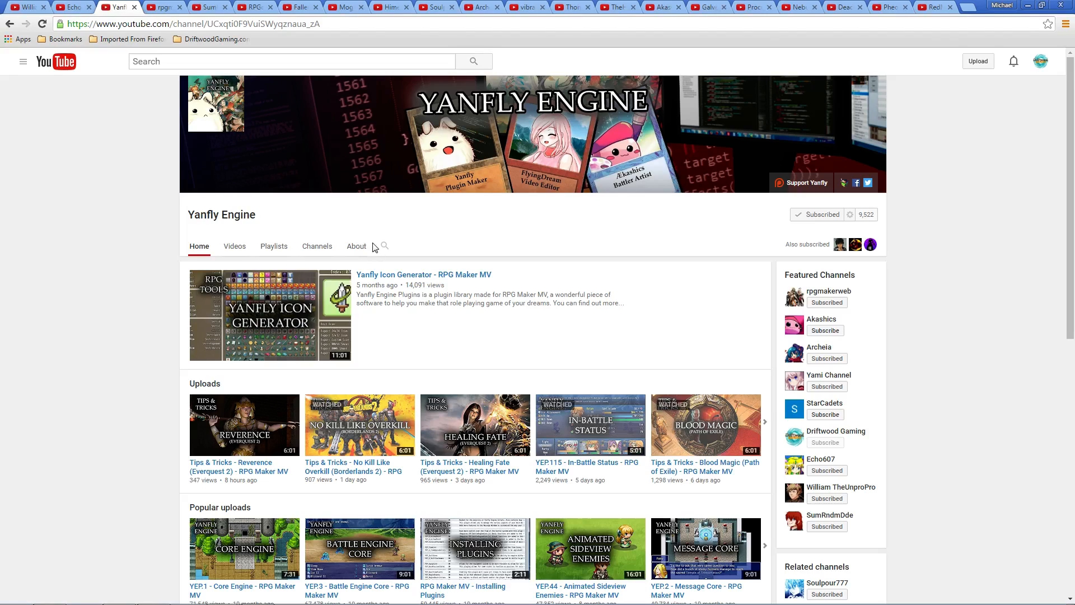
mouse_move(372, 232)
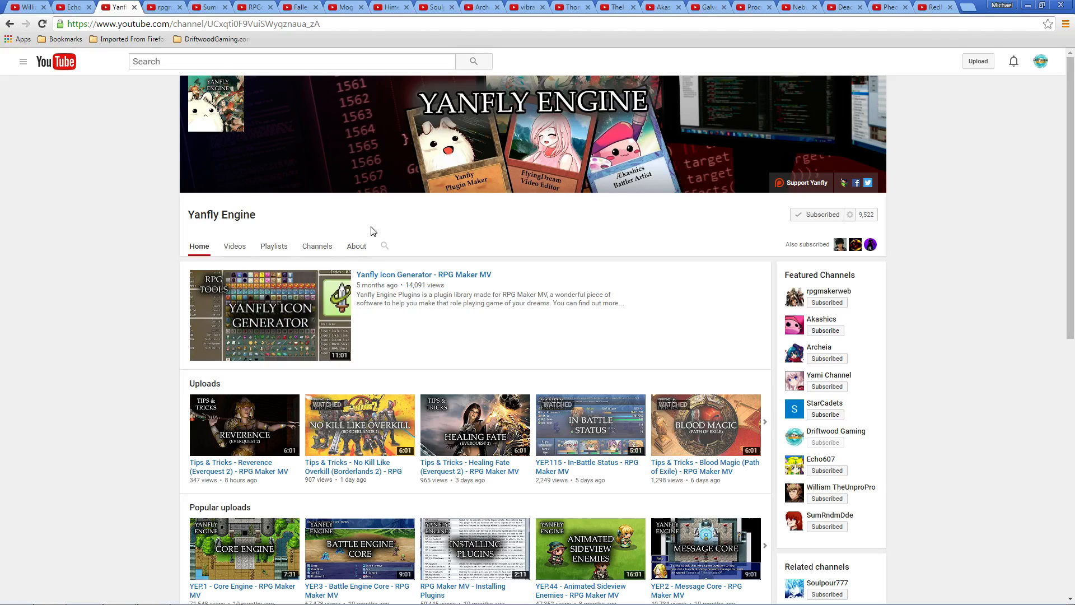
mouse_move(520, 251)
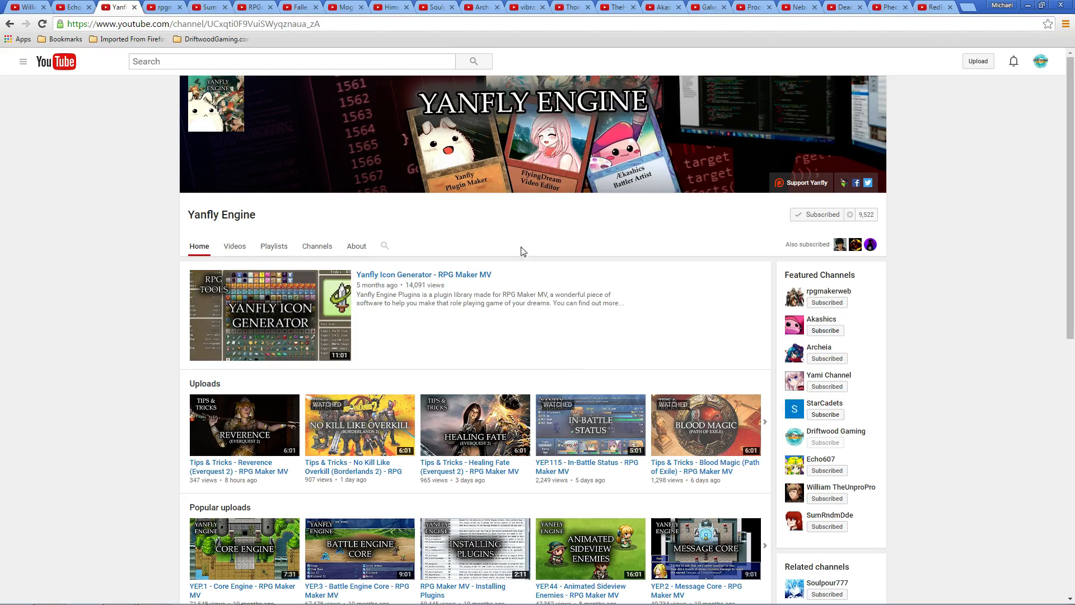
mouse_move(674, 322)
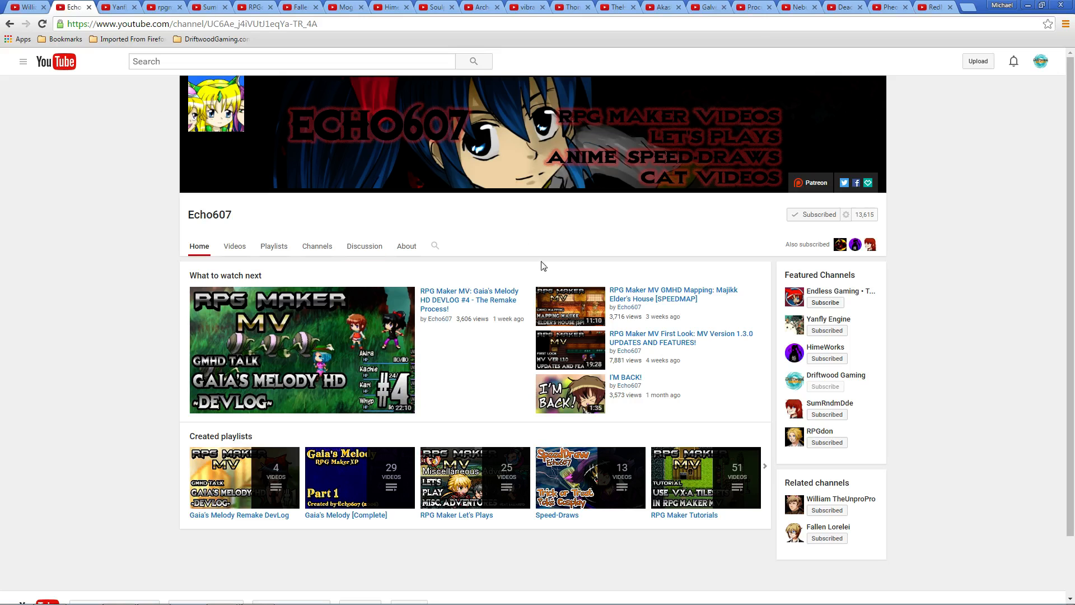
mouse_move(597, 134)
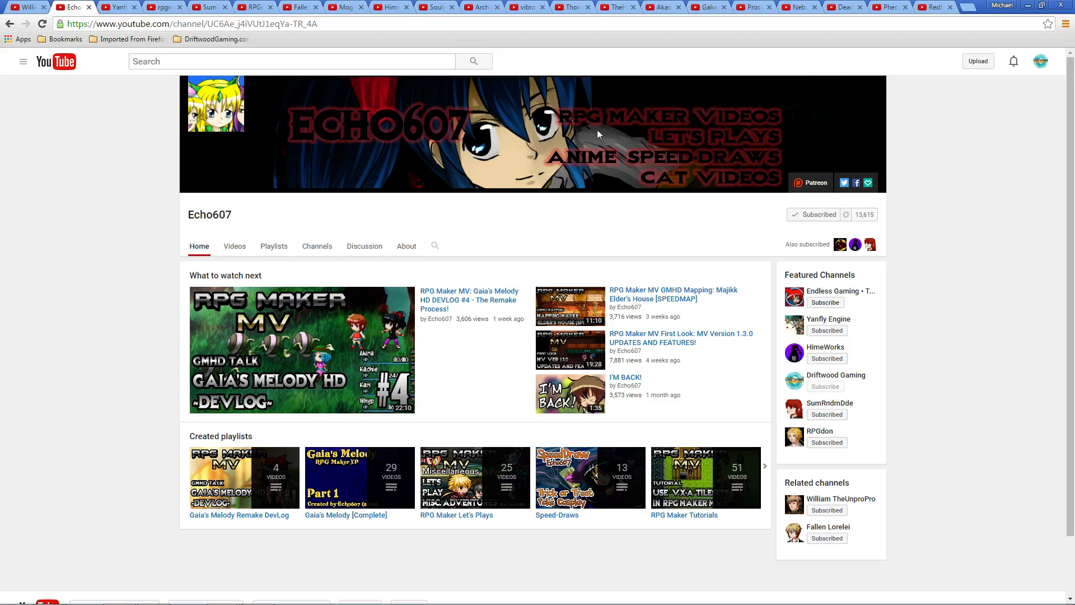
mouse_move(350, 187)
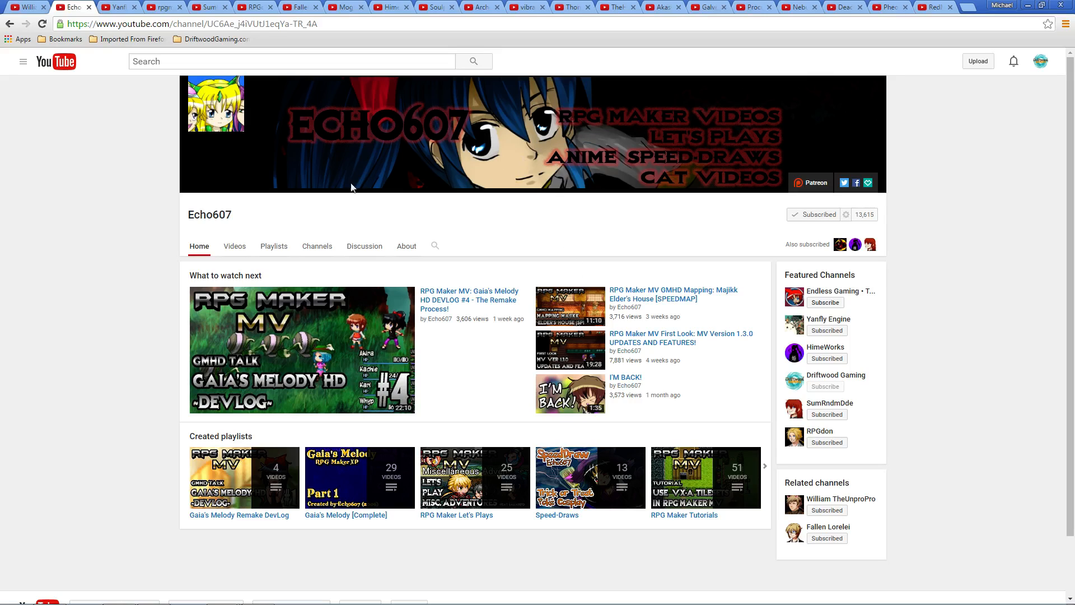
mouse_move(468, 163)
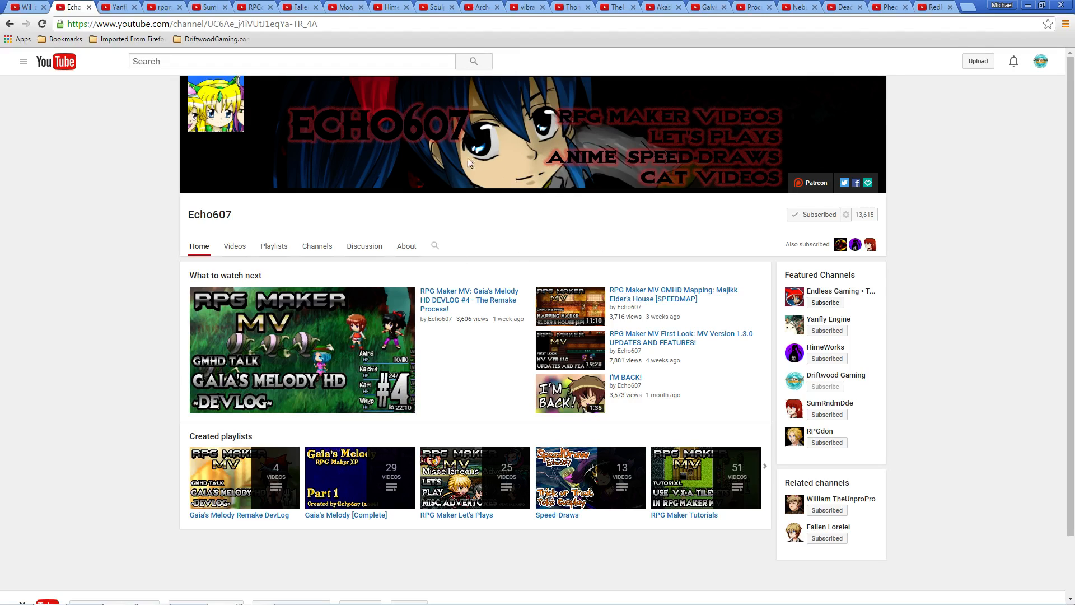
mouse_move(384, 289)
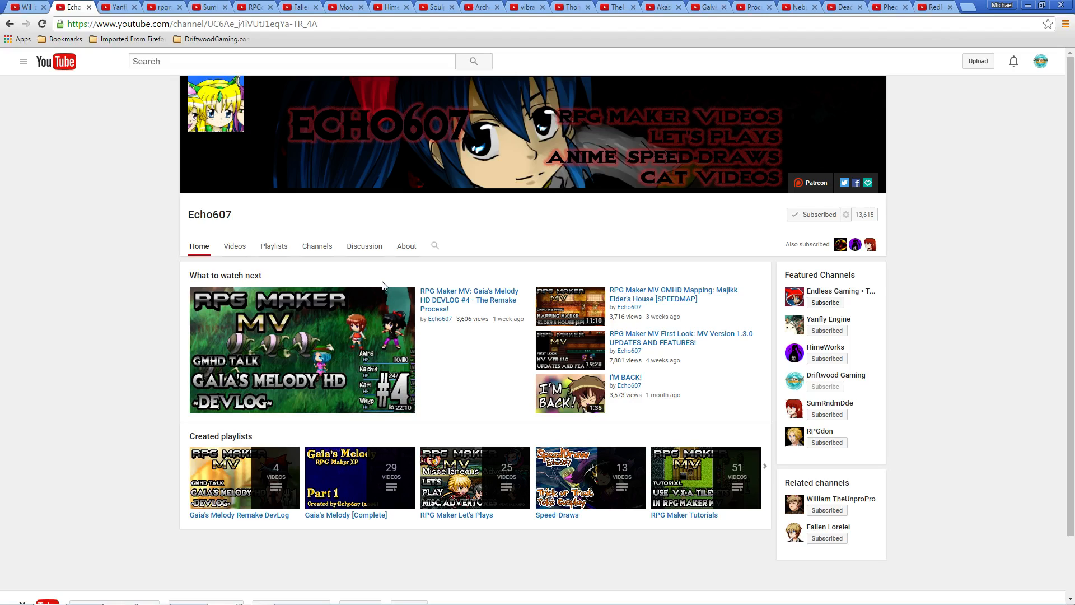
mouse_move(277, 173)
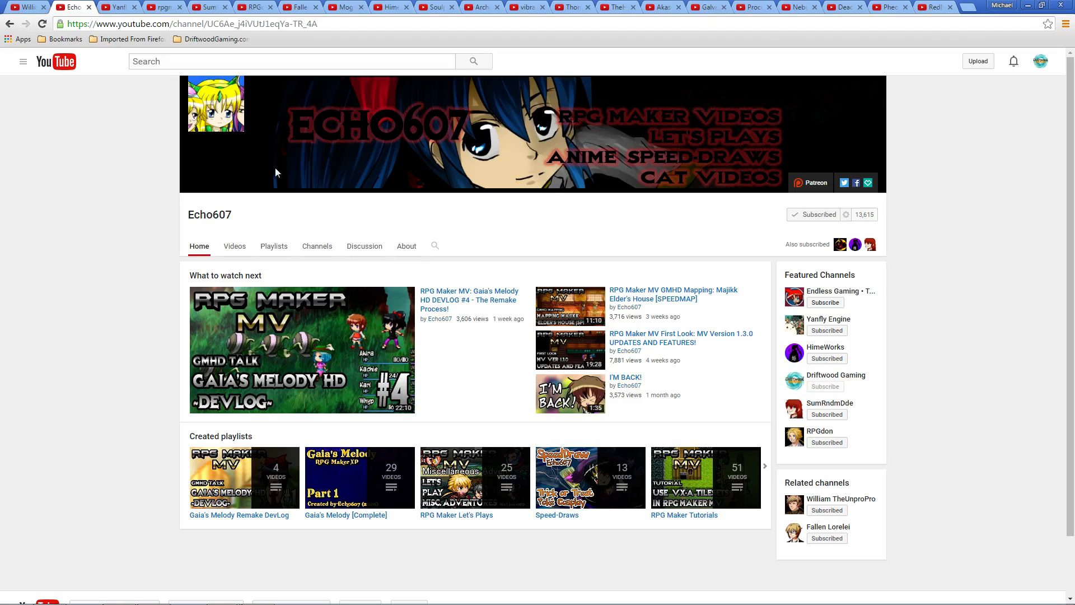
mouse_move(355, 6)
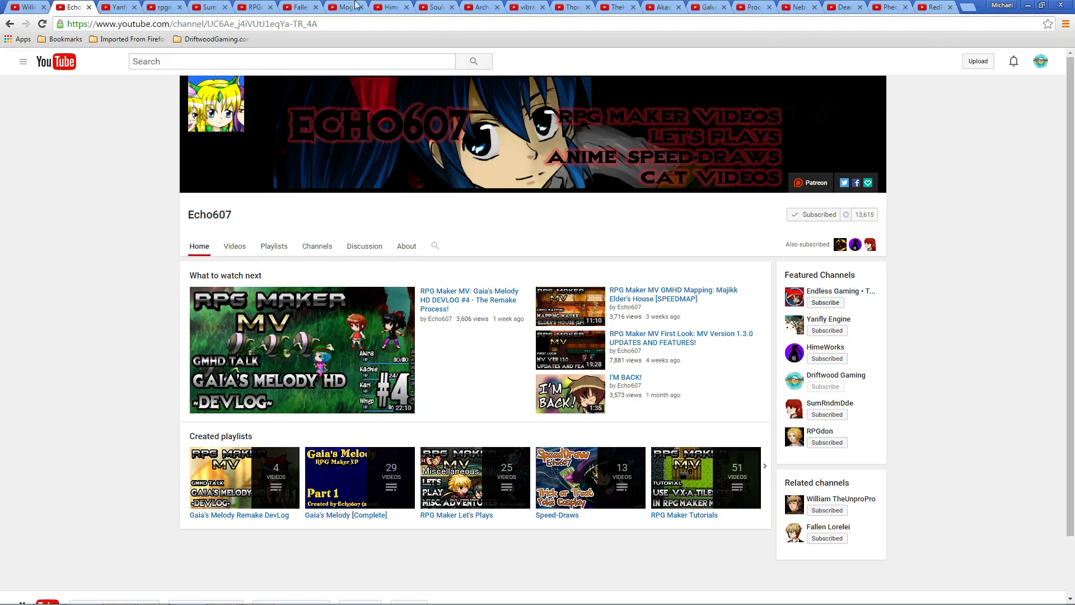
mouse_move(468, 300)
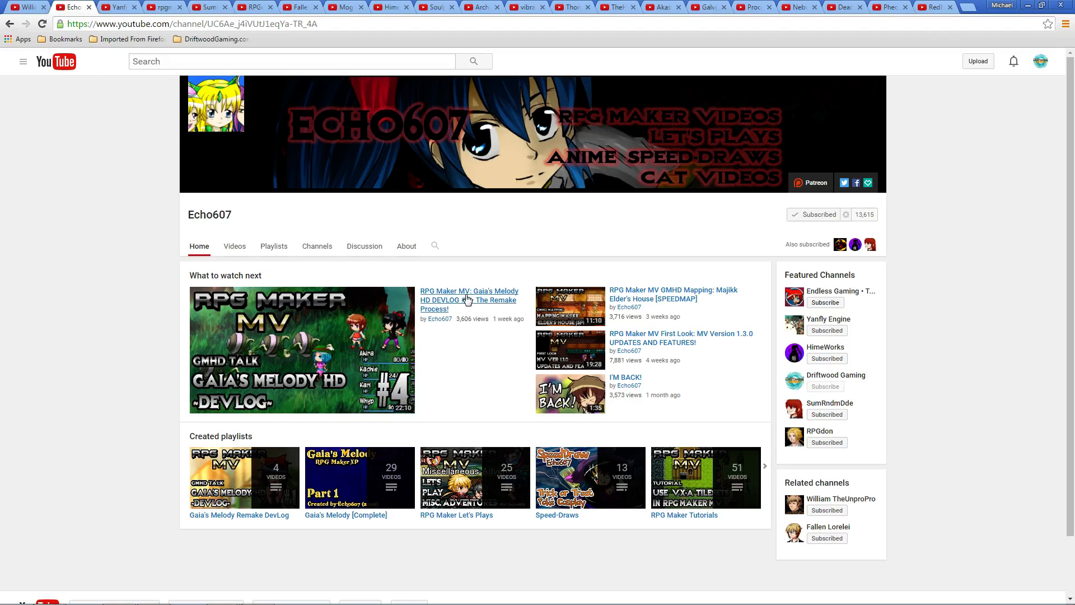
mouse_move(366, 342)
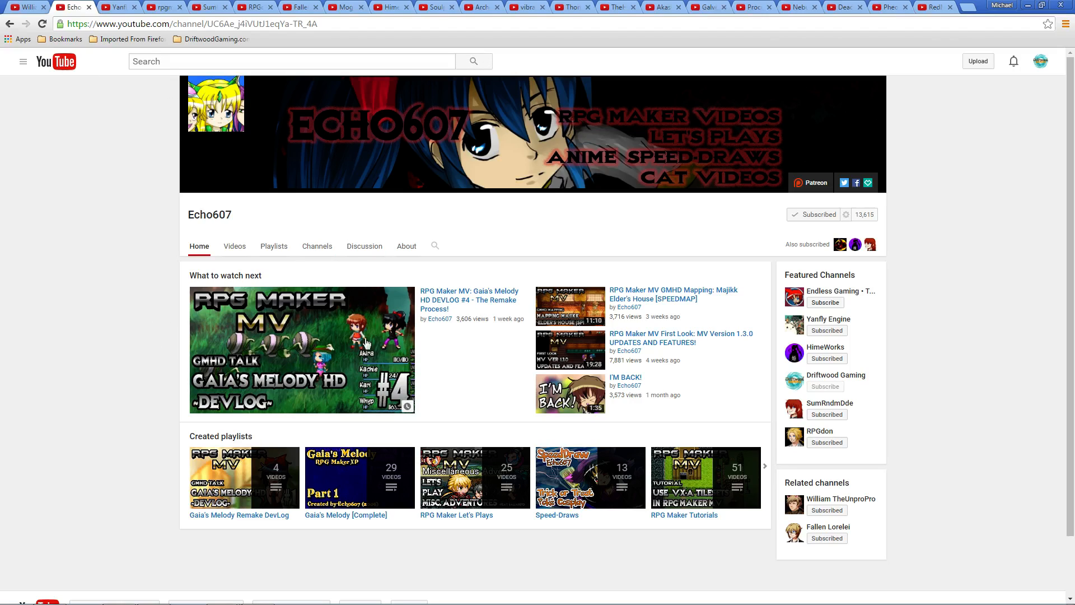
mouse_move(422, 307)
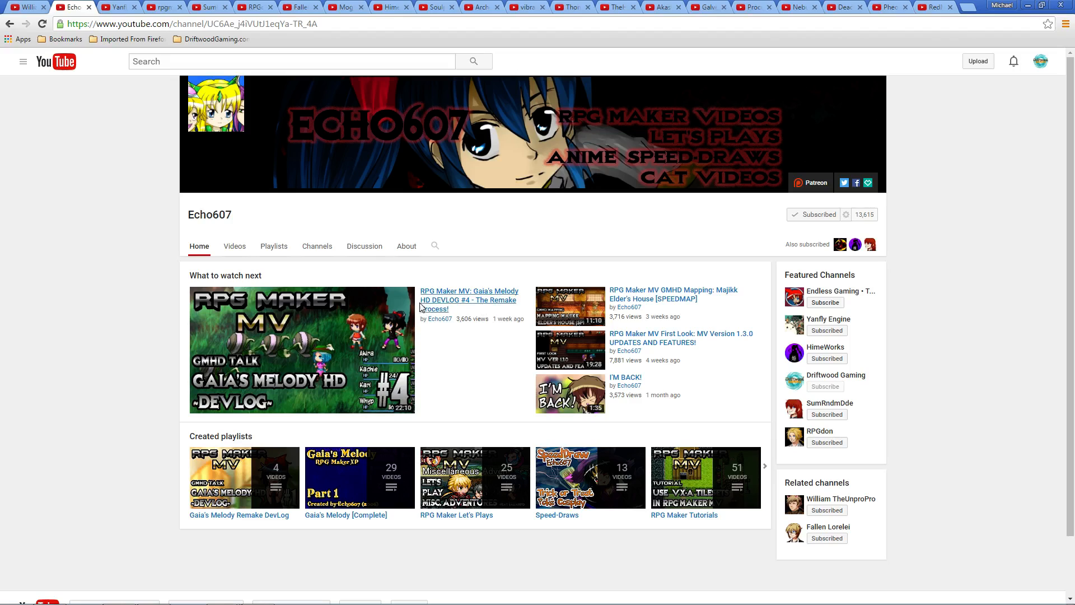
mouse_move(356, 405)
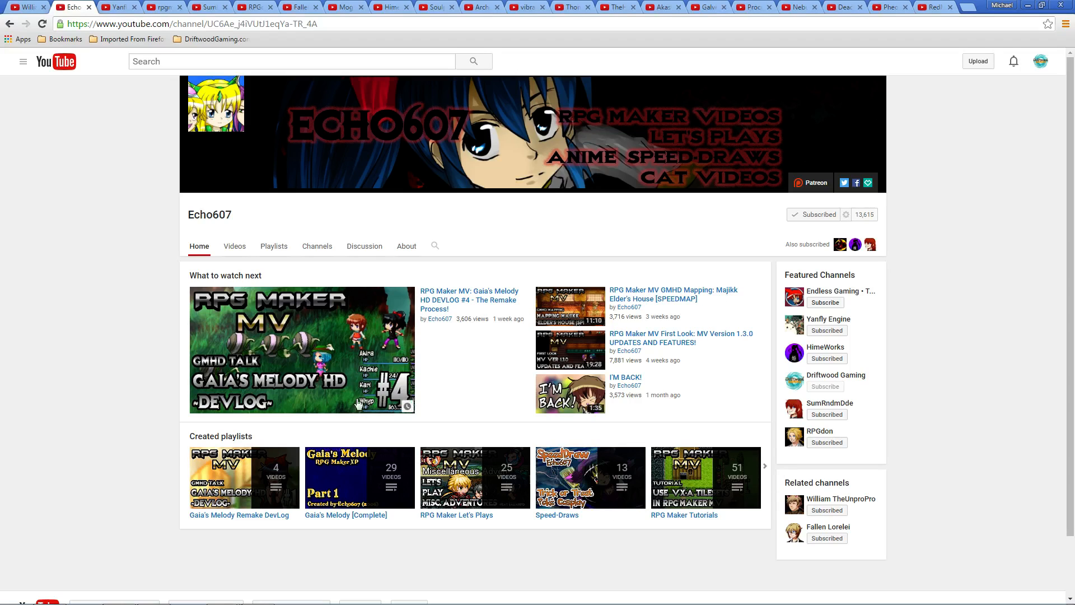
mouse_move(581, 399)
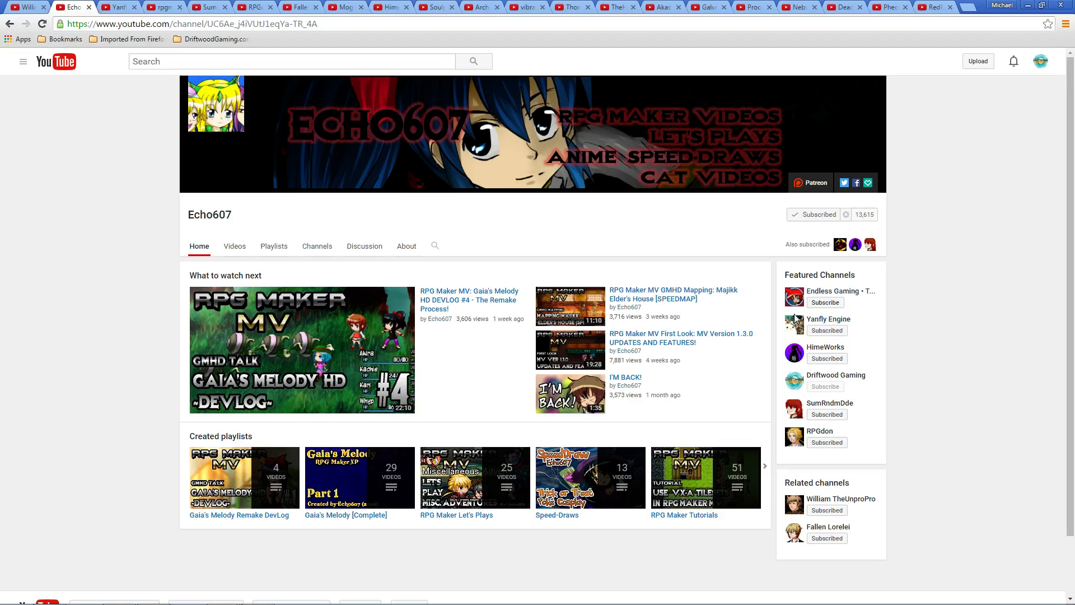
mouse_move(250, 362)
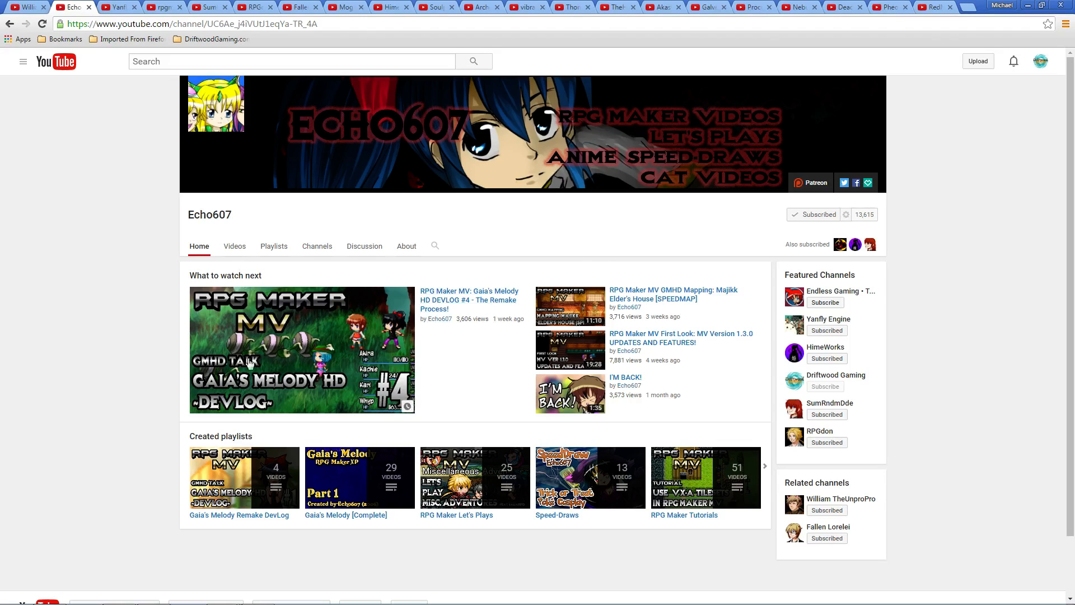
mouse_move(301, 399)
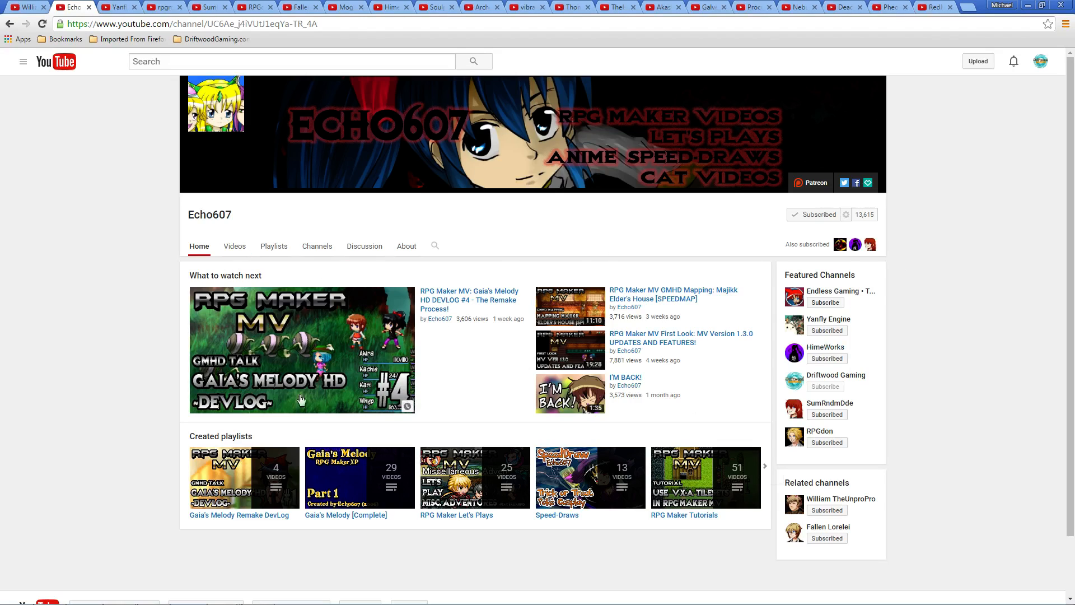
mouse_move(676, 192)
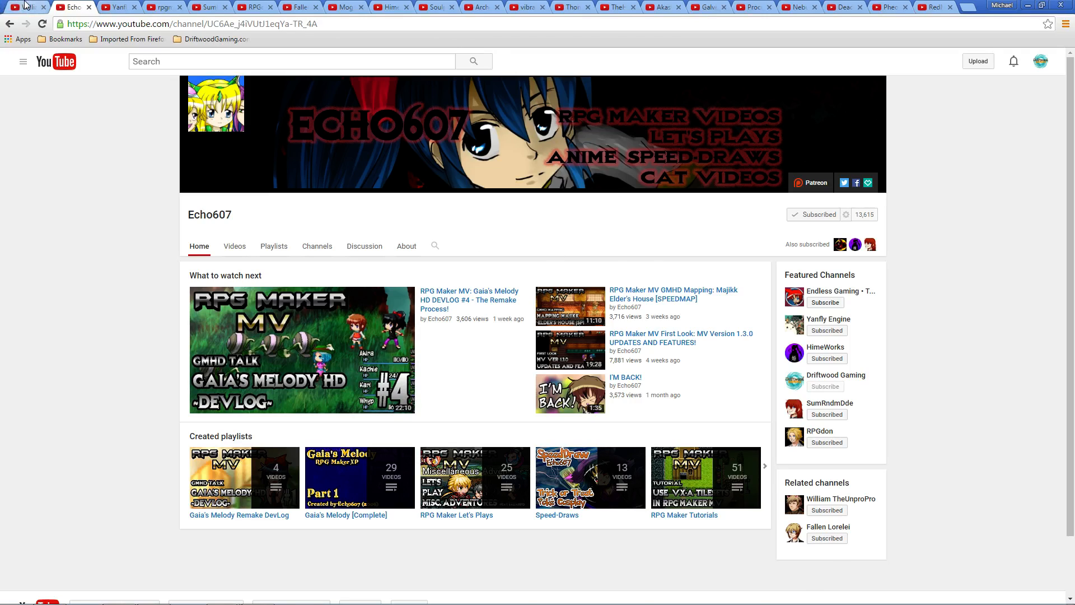
Step: Switch to the RPG Maker Tutorials channel page with its Tip Quickies playlists
left_click(844, 498)
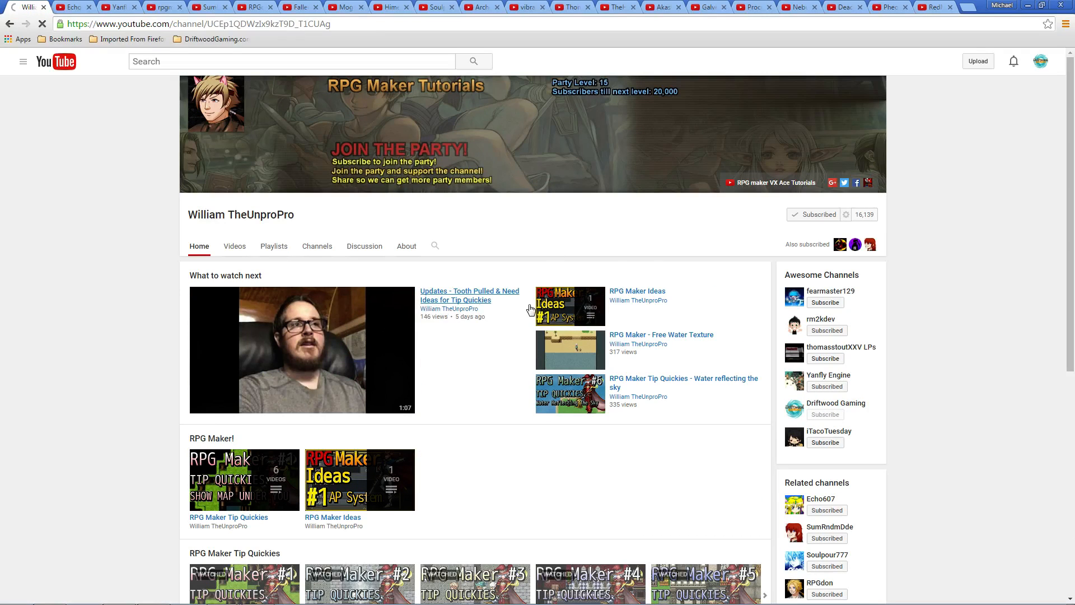
mouse_move(510, 310)
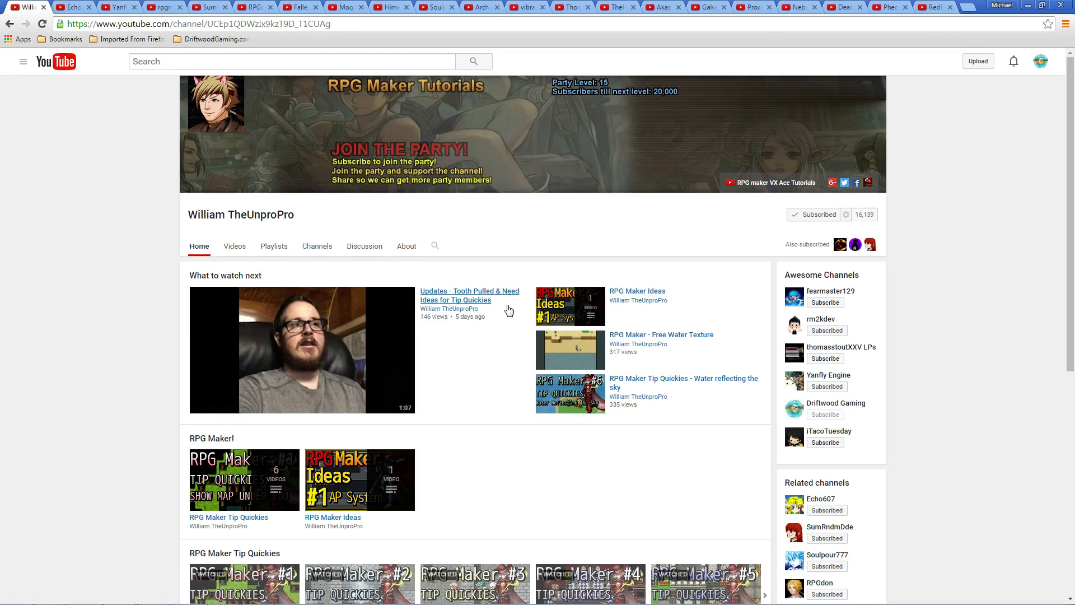
mouse_move(300, 284)
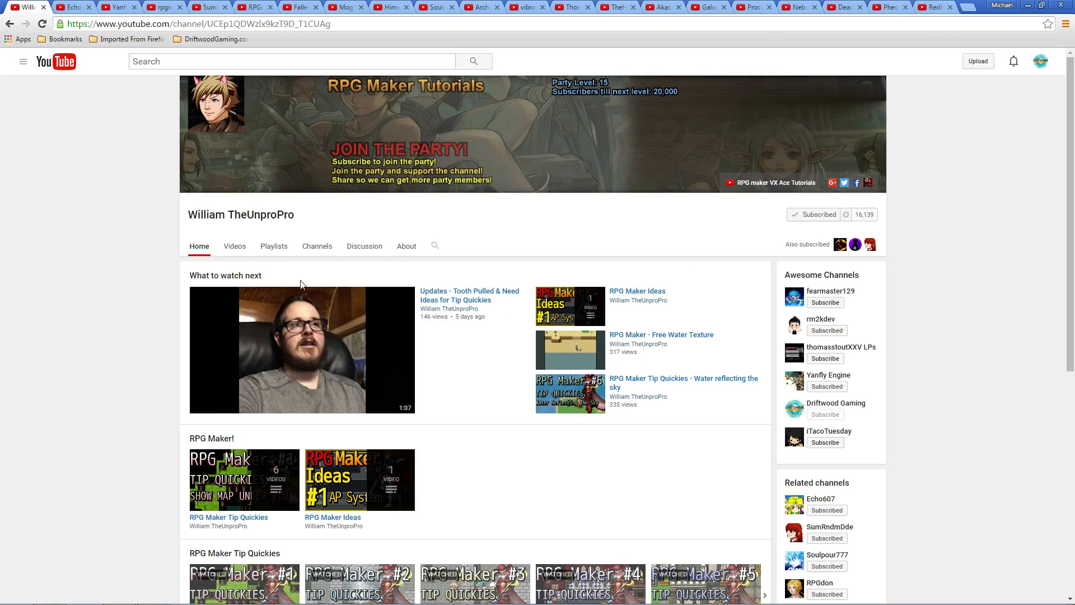
mouse_move(566, 322)
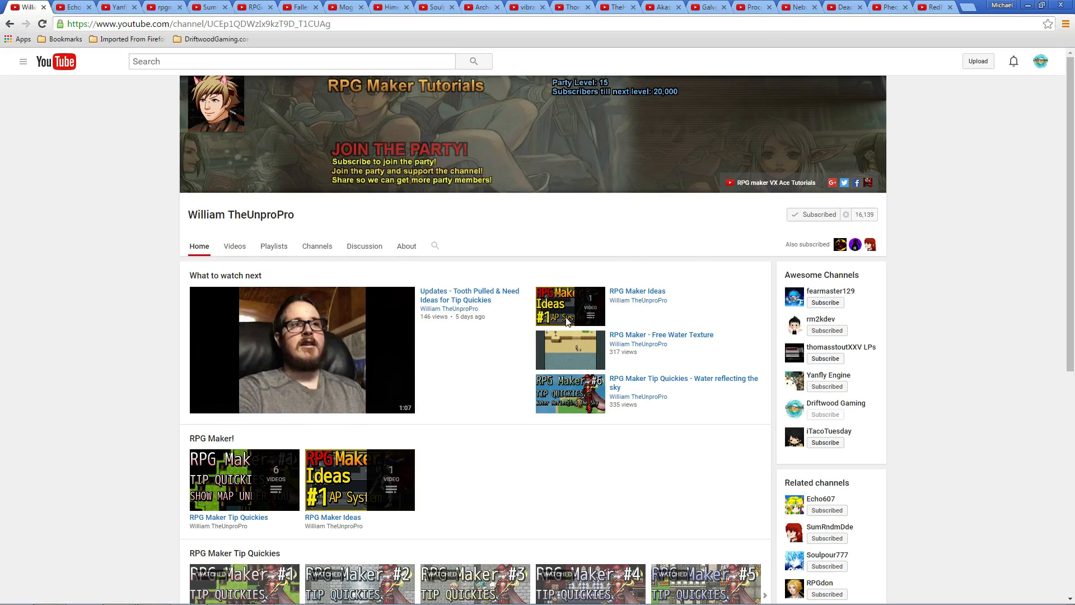
mouse_move(438, 336)
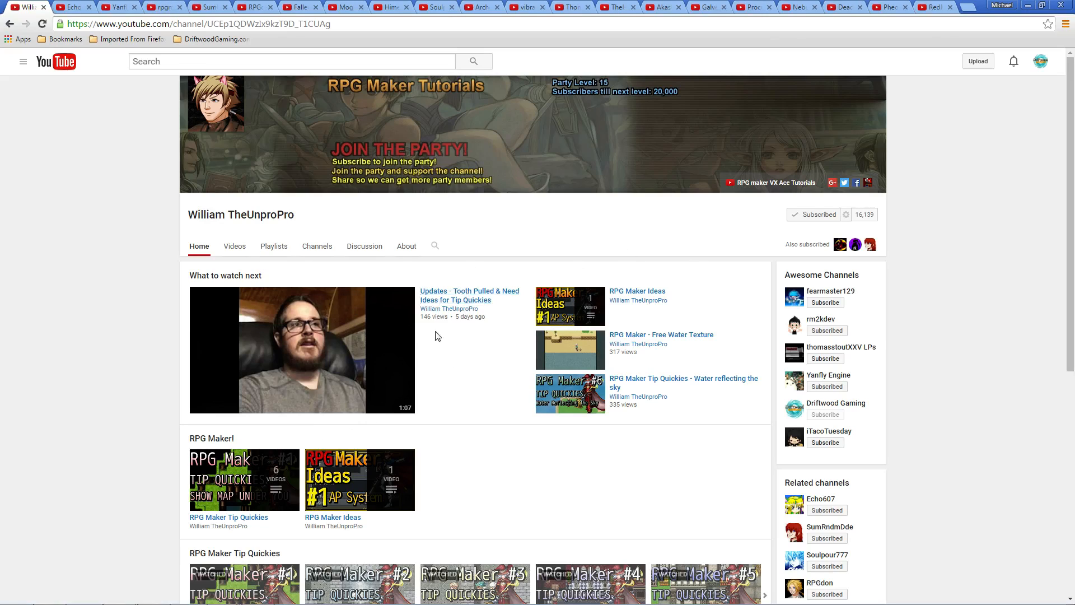
mouse_move(489, 298)
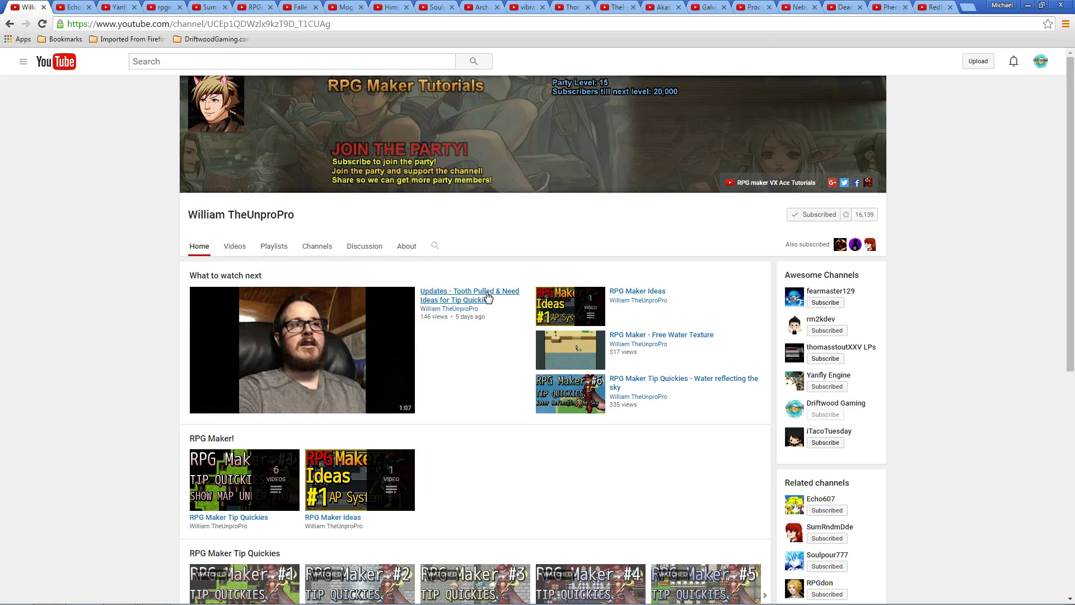
mouse_move(326, 236)
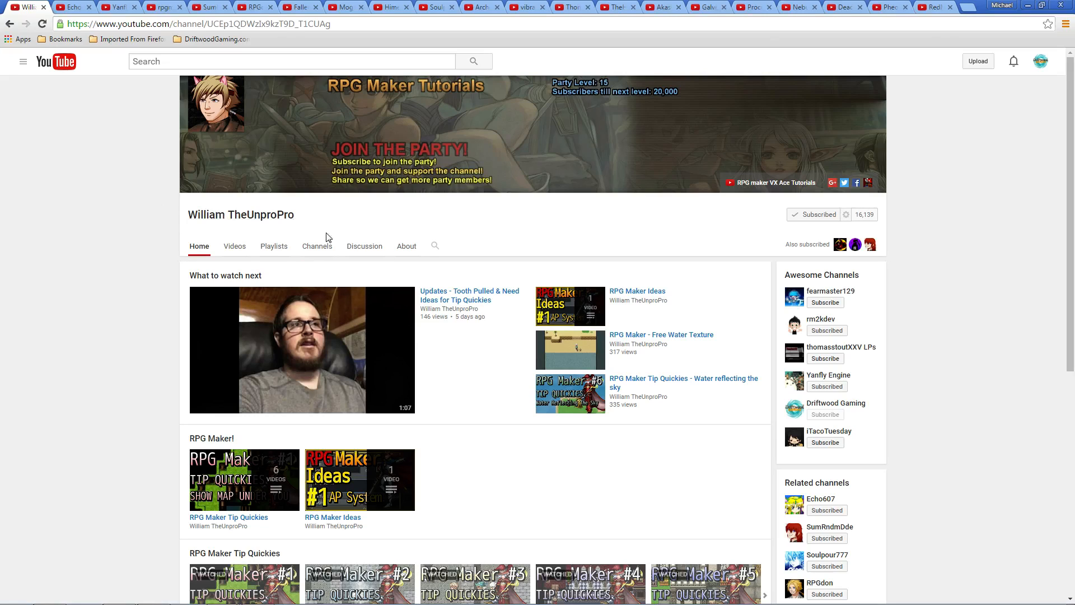
scroll("down", 3)
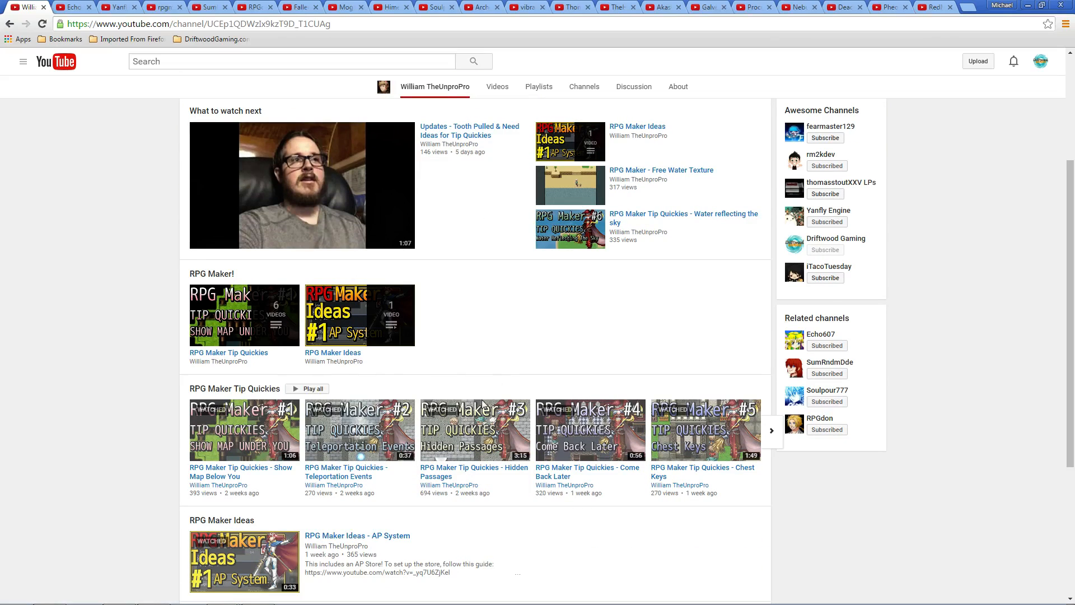
scroll("down", 3)
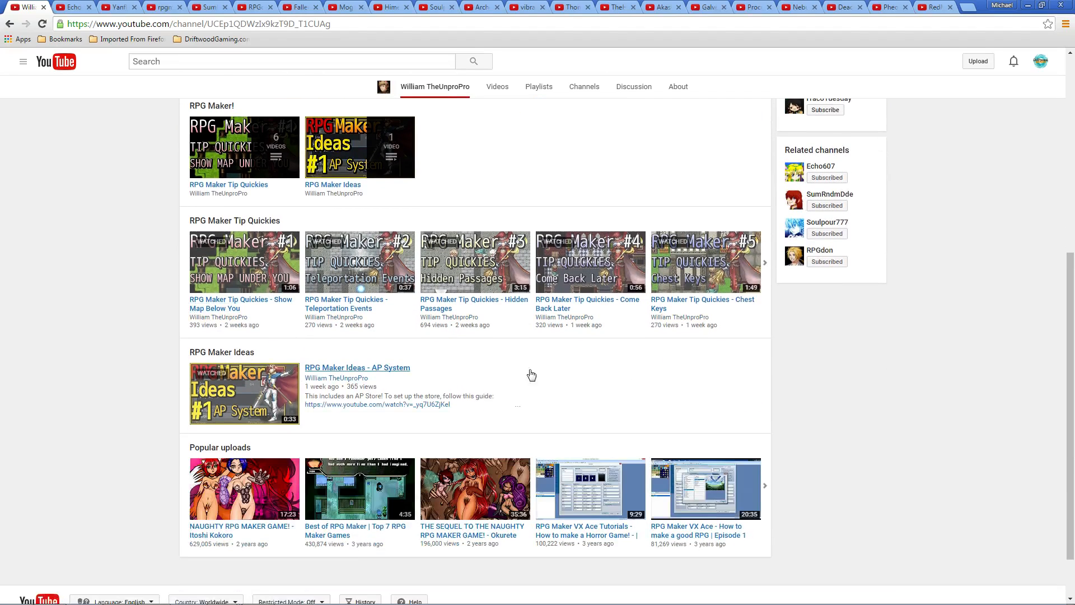
scroll("up", 3)
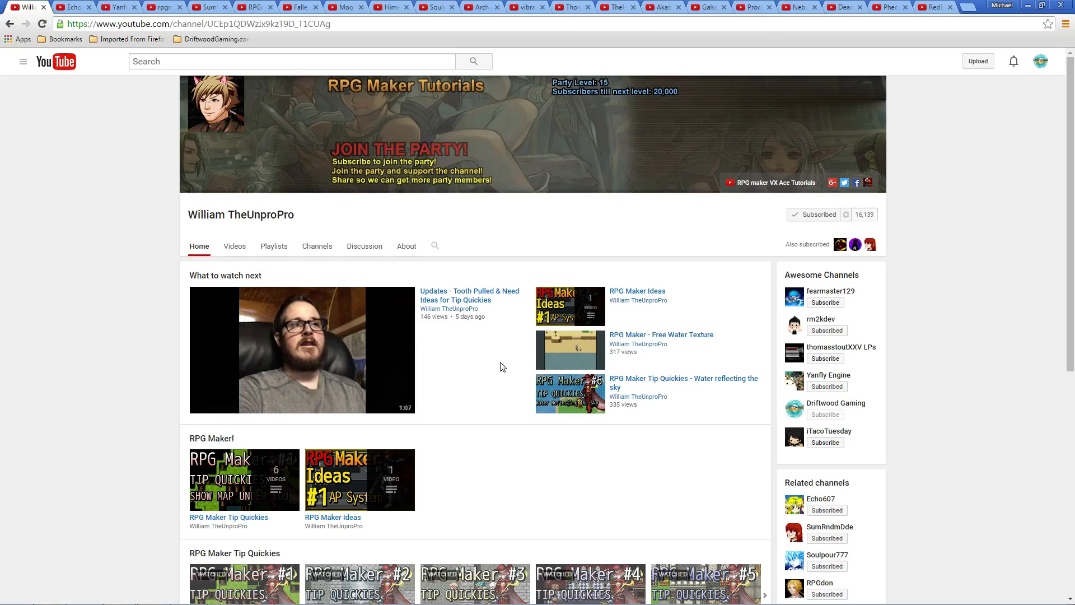
mouse_move(391, 337)
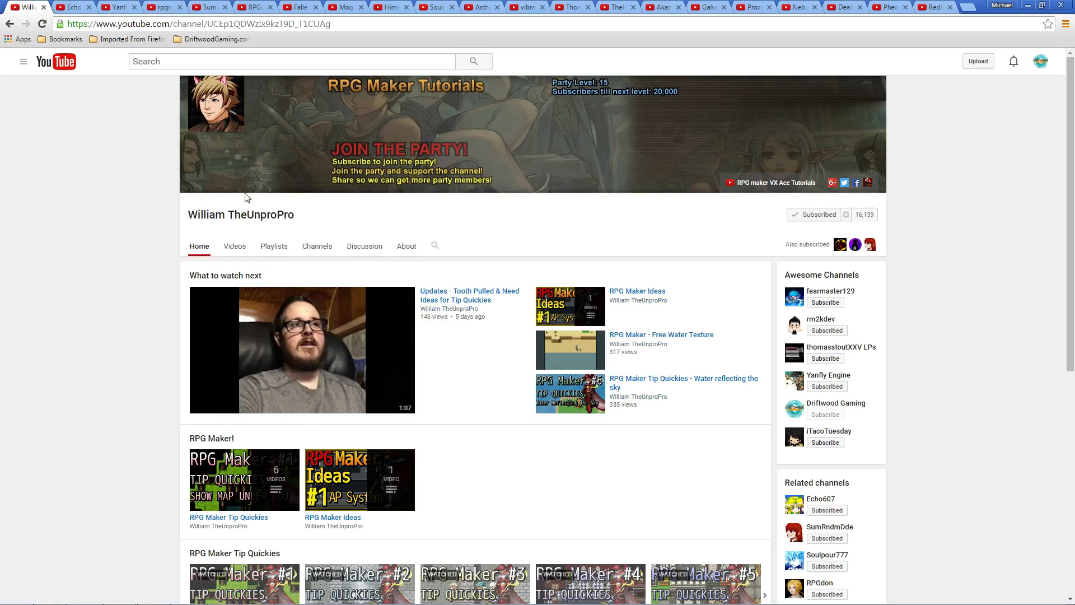
mouse_move(615, 276)
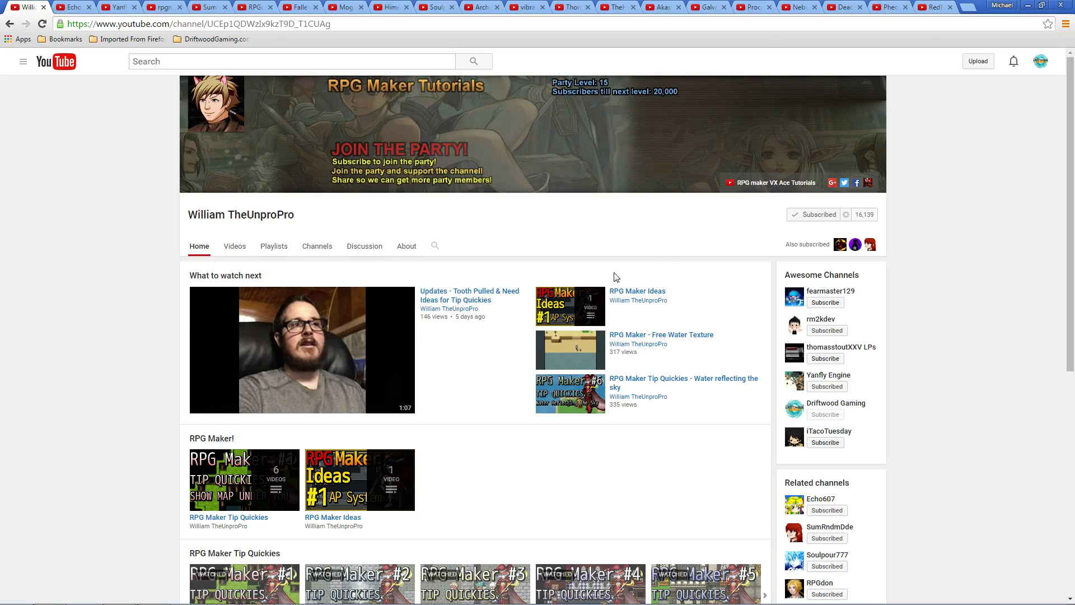
mouse_move(542, 56)
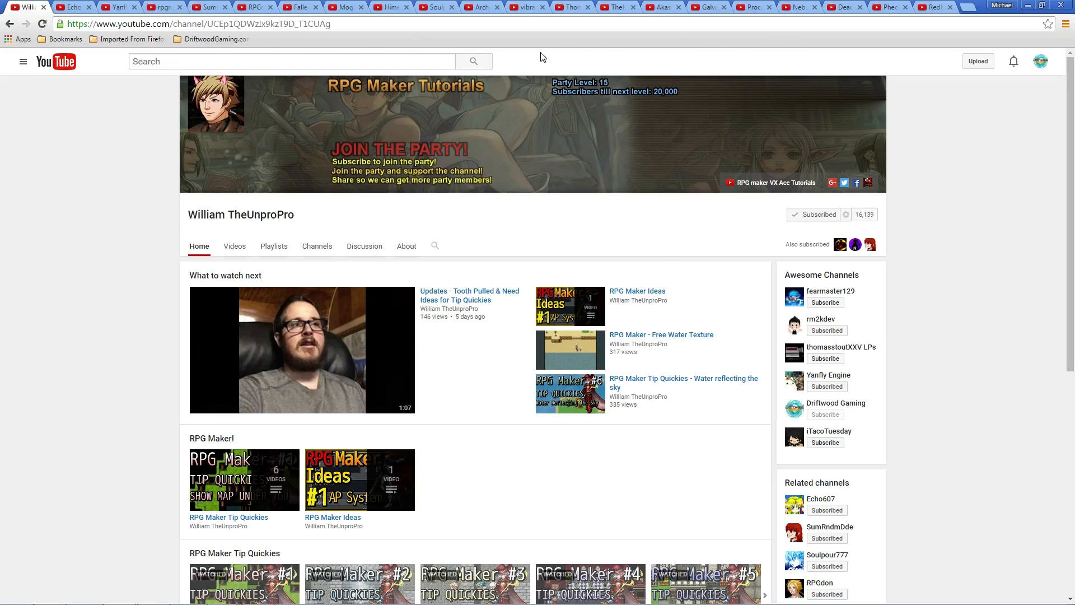
mouse_move(601, 255)
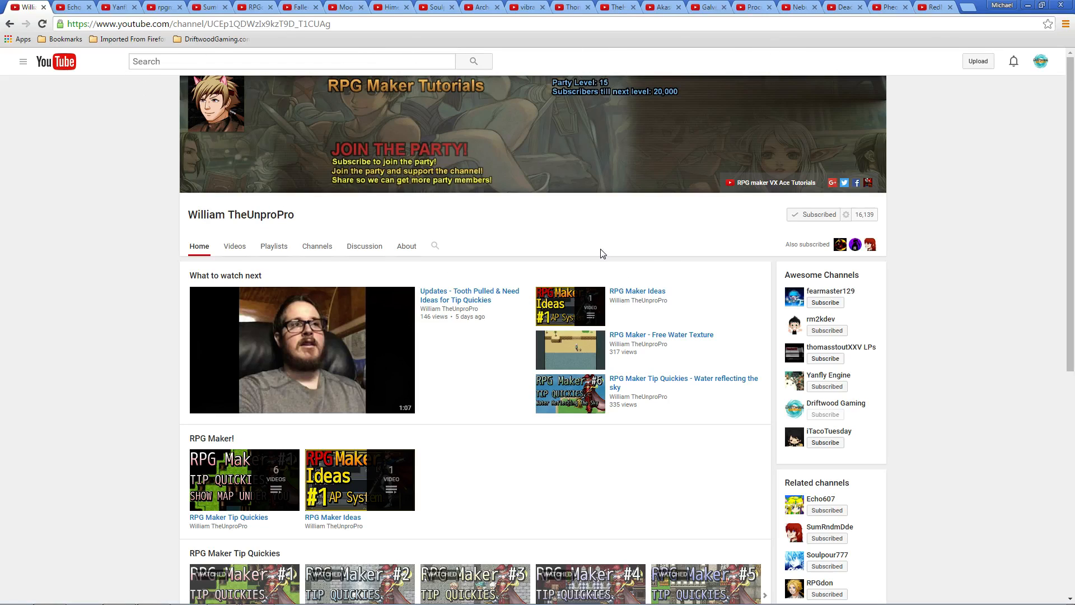